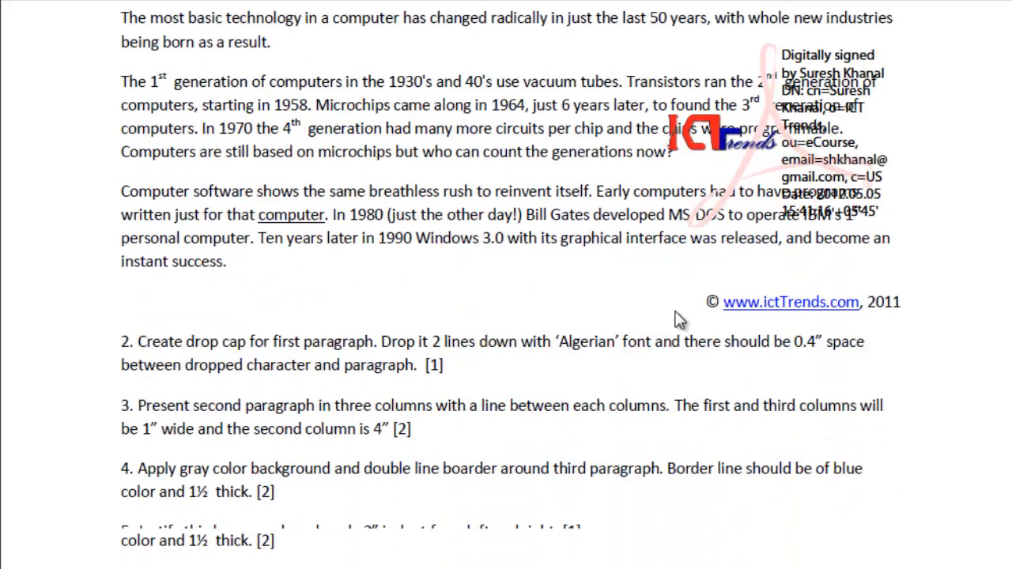
- Scroll the question paper to section B's Excel loan worksheet task
{"action": "scroll", "scroll_direction": "down", "scroll_amount": 3}
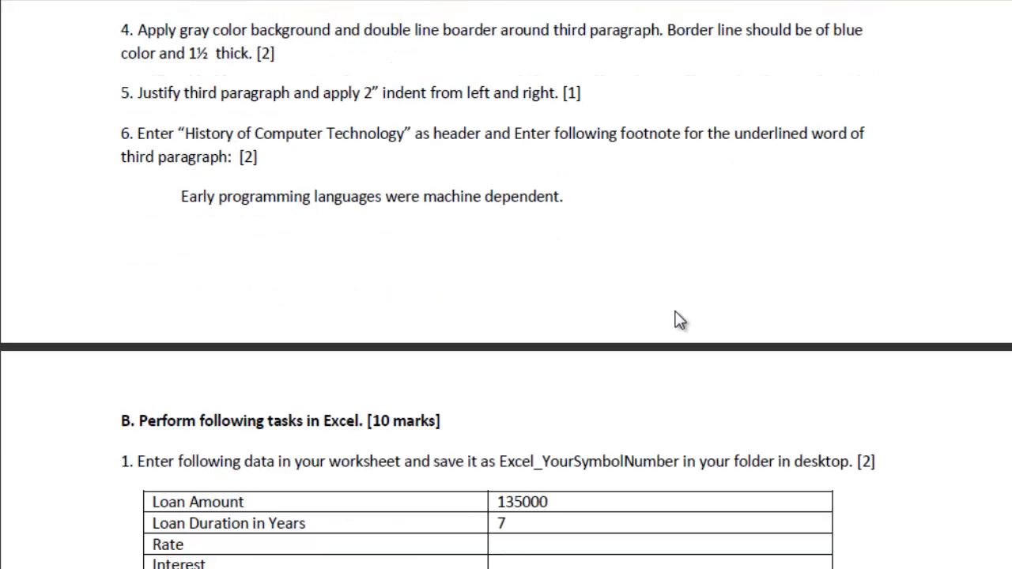
{"action": "scroll", "scroll_direction": "down", "scroll_amount": 3}
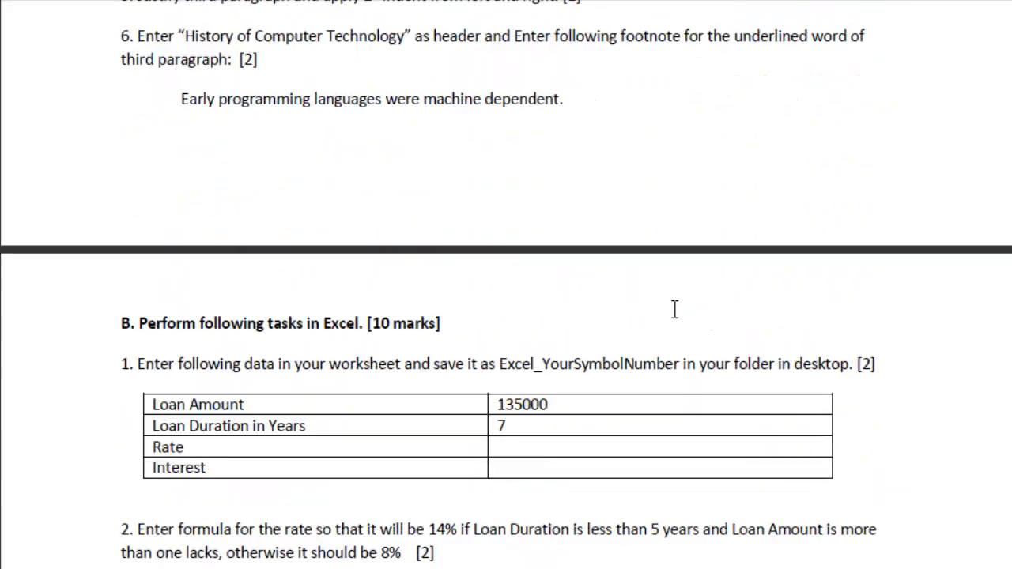
{"action": "scroll", "scroll_direction": "down", "scroll_amount": 3}
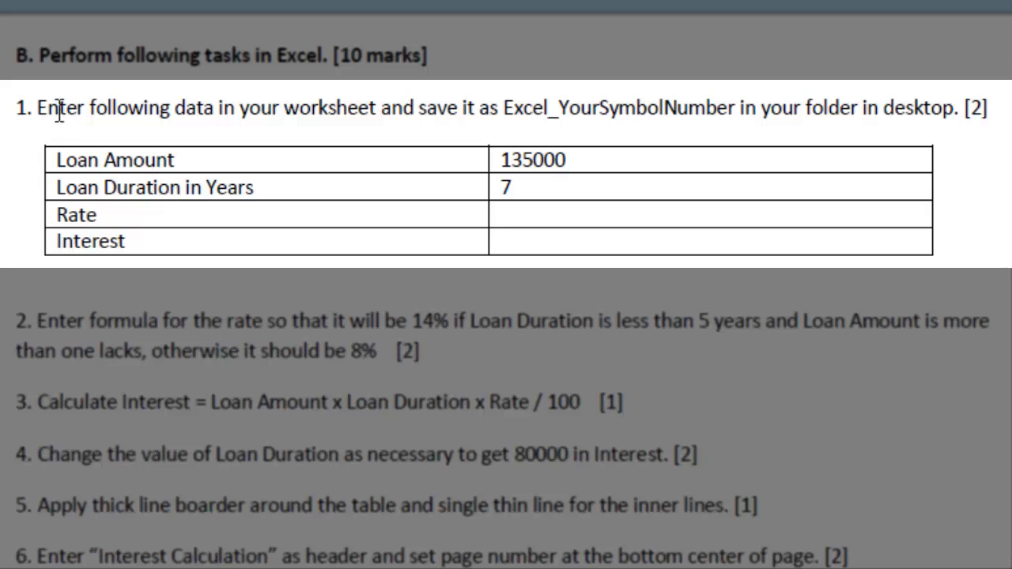
{"action": "mouse_move", "coordinate": [682, 398]}
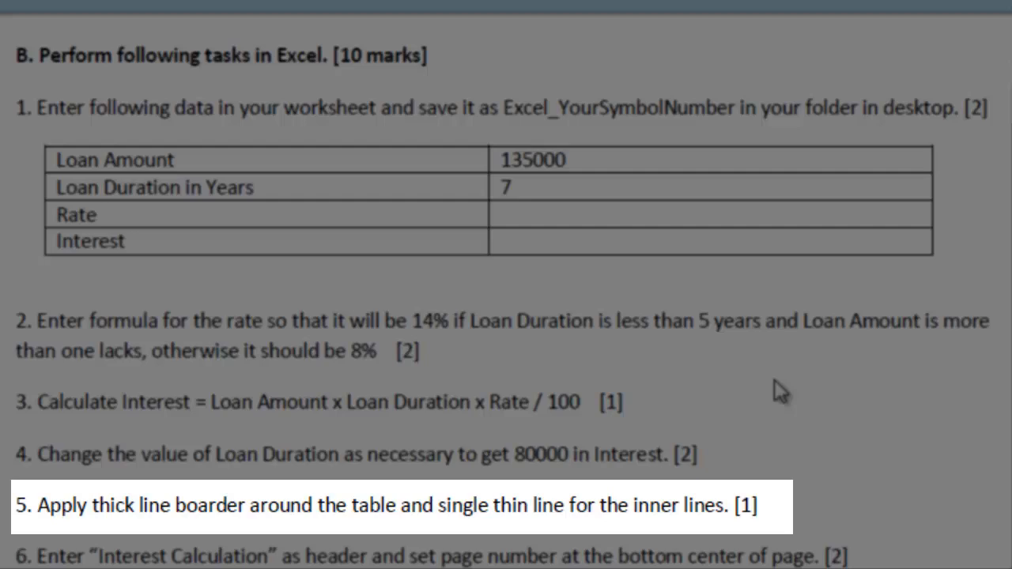
{"action": "scroll", "scroll_direction": "up", "scroll_amount": 3}
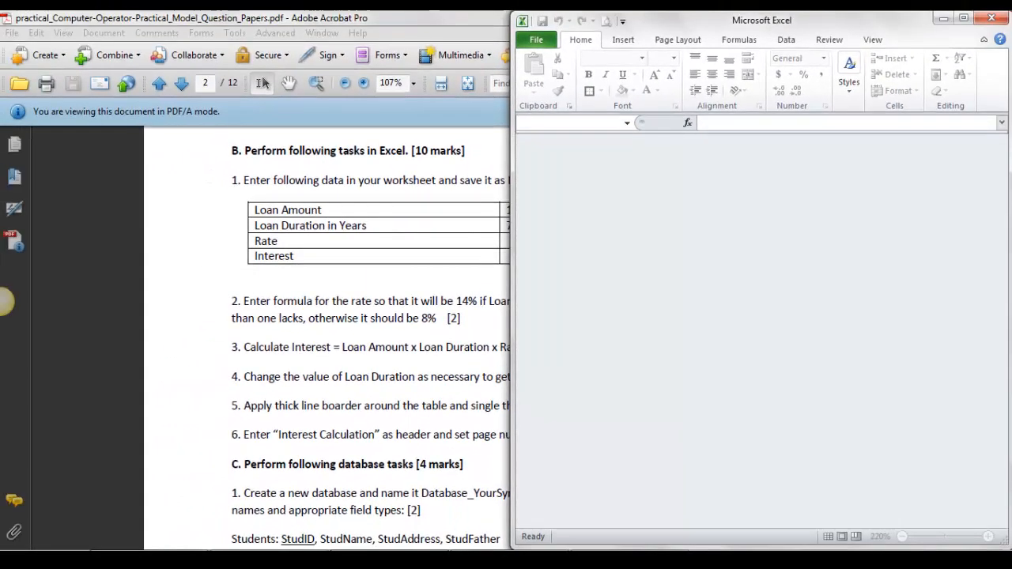
{"action": "mouse_move", "coordinate": [797, 340]}
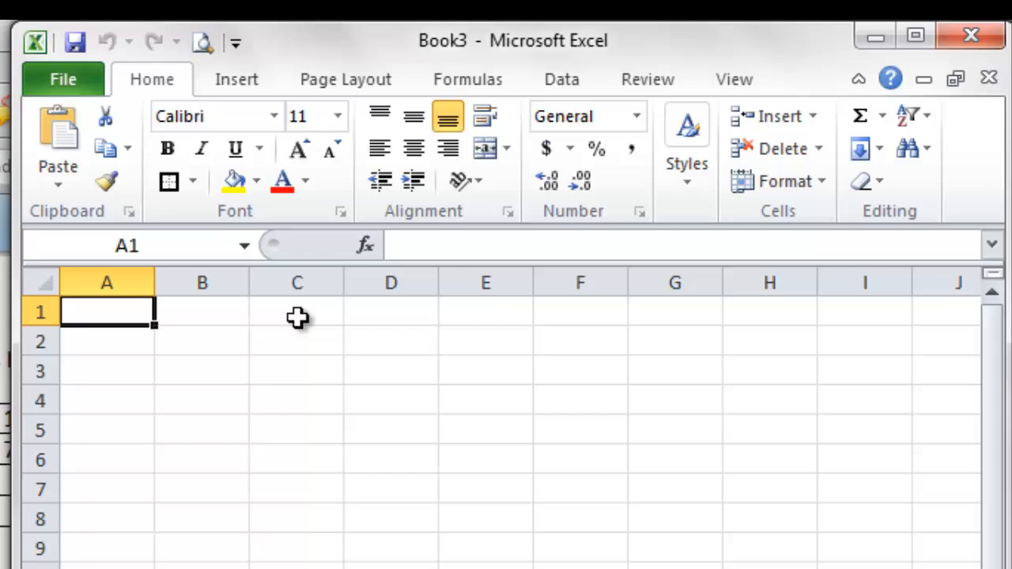
{"action": "mouse_move", "coordinate": [297, 318]}
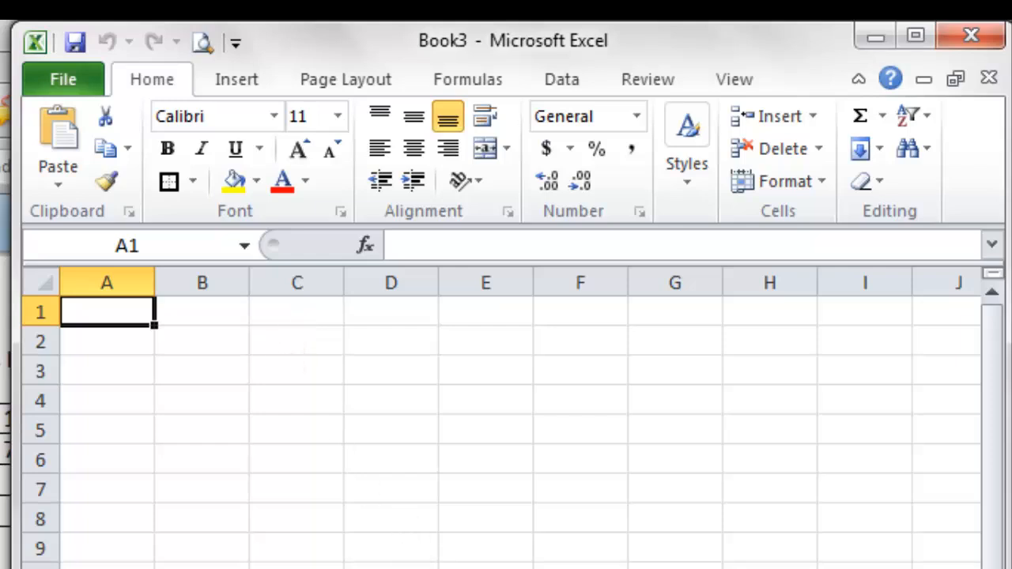
{"action": "mouse_move", "coordinate": [457, 32]}
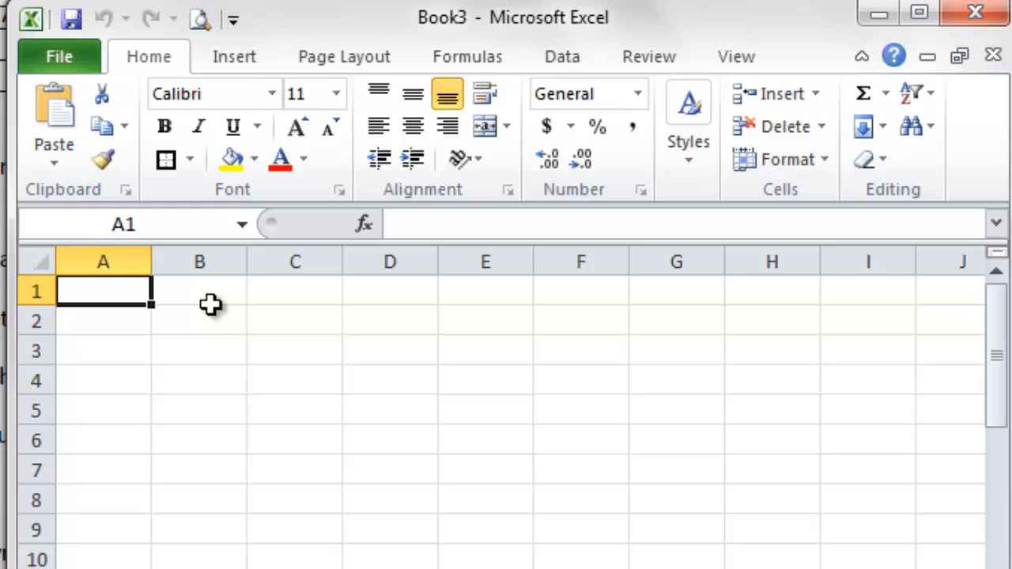
- Type Loan Amount, Loan Duration in Years, Rate and Interest into A1:A4
{"action": "type", "text": "Loan Amount"}
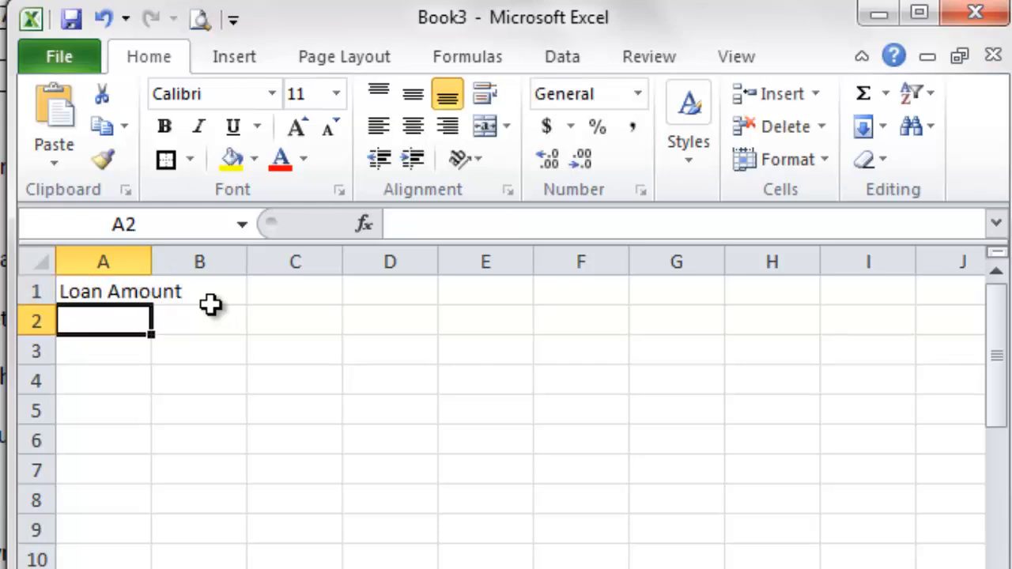
{"action": "type", "text": "Loan D"}
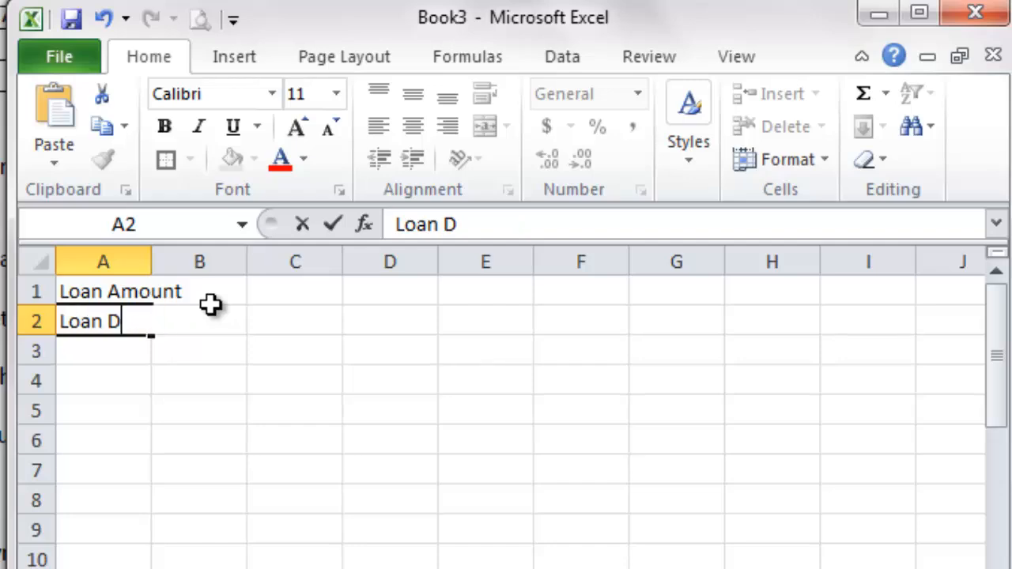
{"action": "type", "text": "uratation"}
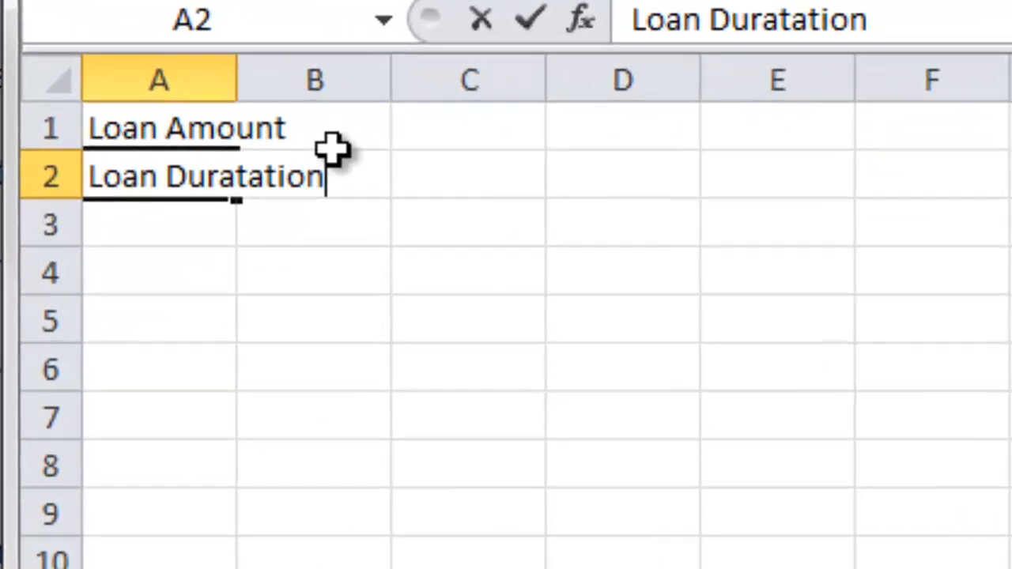
{"action": "key", "text": "backspace"}
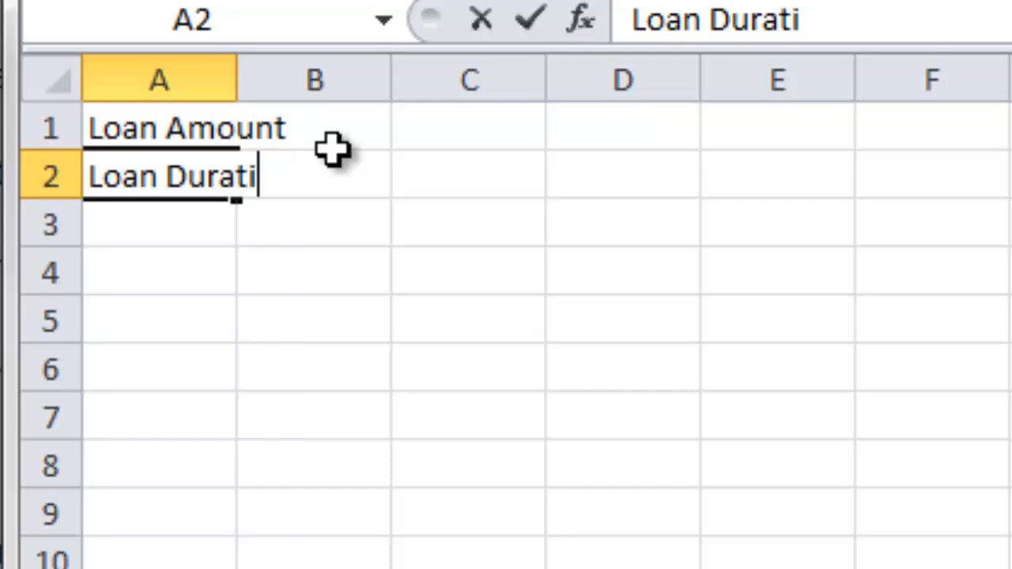
{"action": "type", "text": "on in Years"}
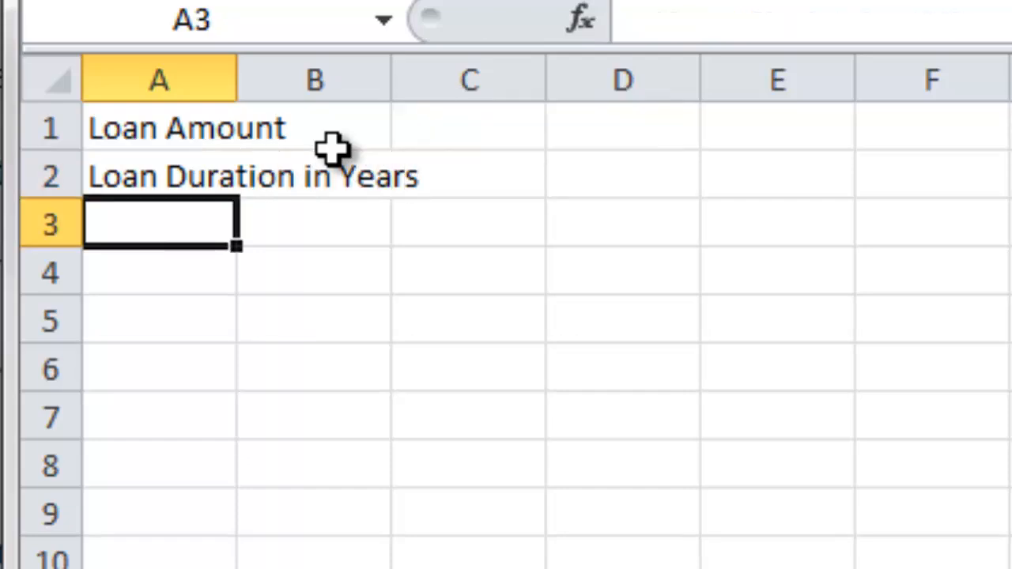
{"action": "type", "text": "Rate"}
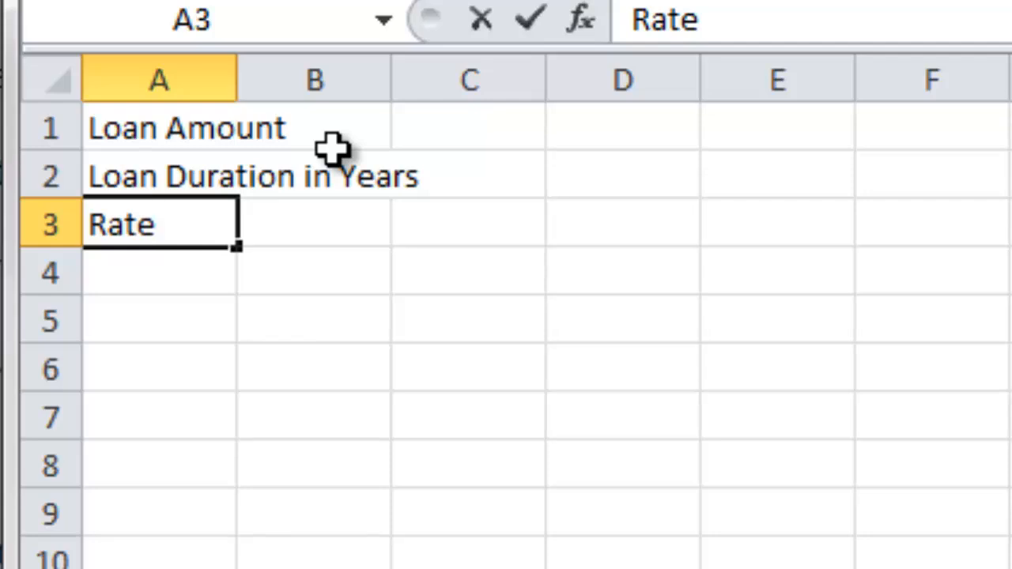
{"action": "type", "text": "Inter"}
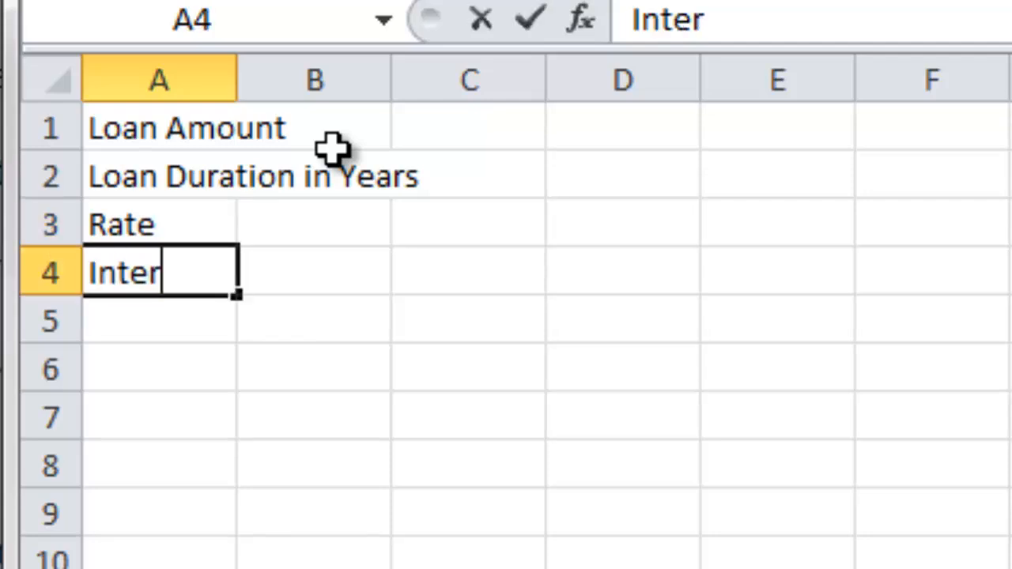
{"action": "key", "text": "Tab"}
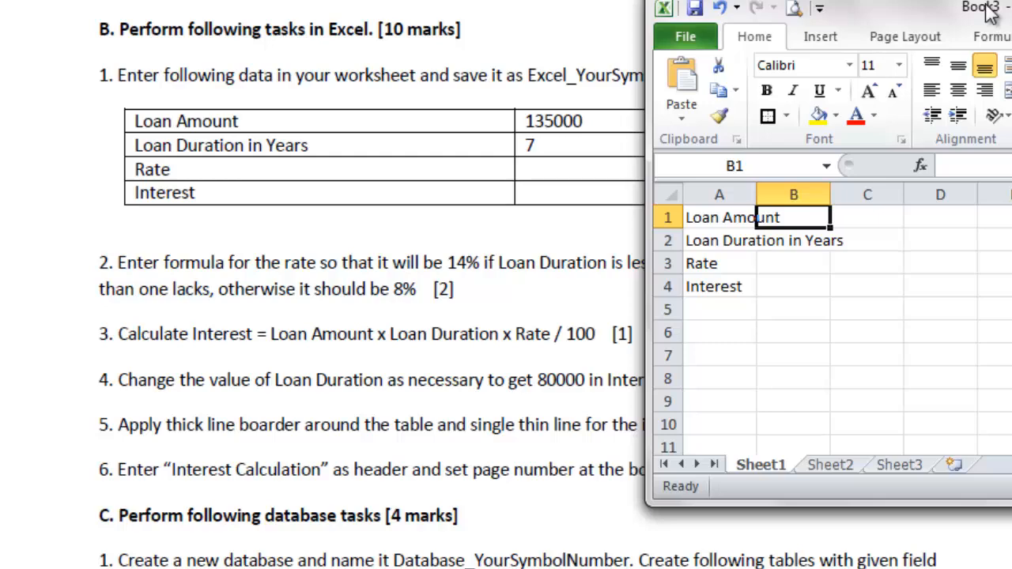
- Enter loan amount 135000 in B1 and duration 7 in B2
{"action": "type", "text": "135000"}
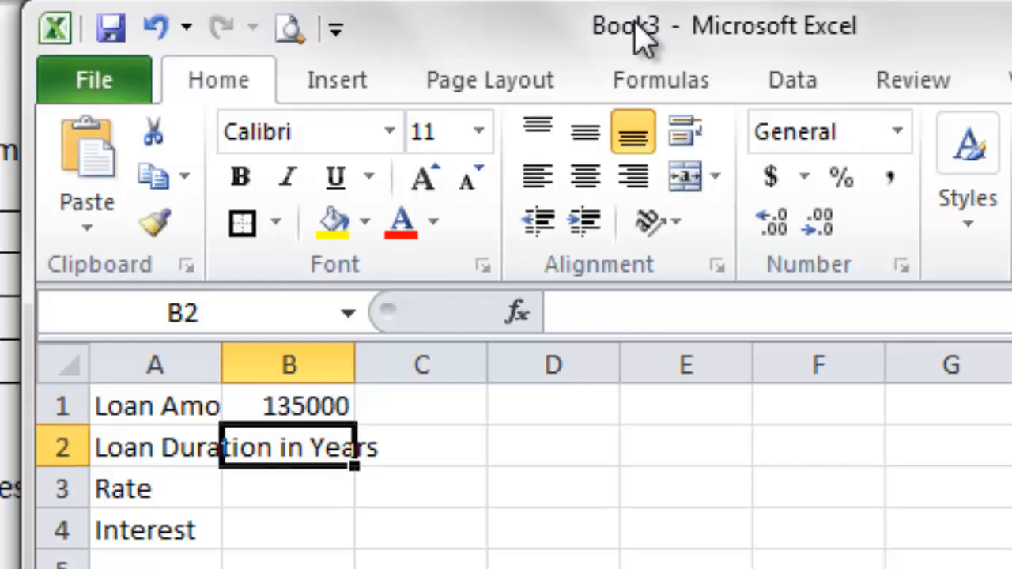
{"action": "type", "text": "7"}
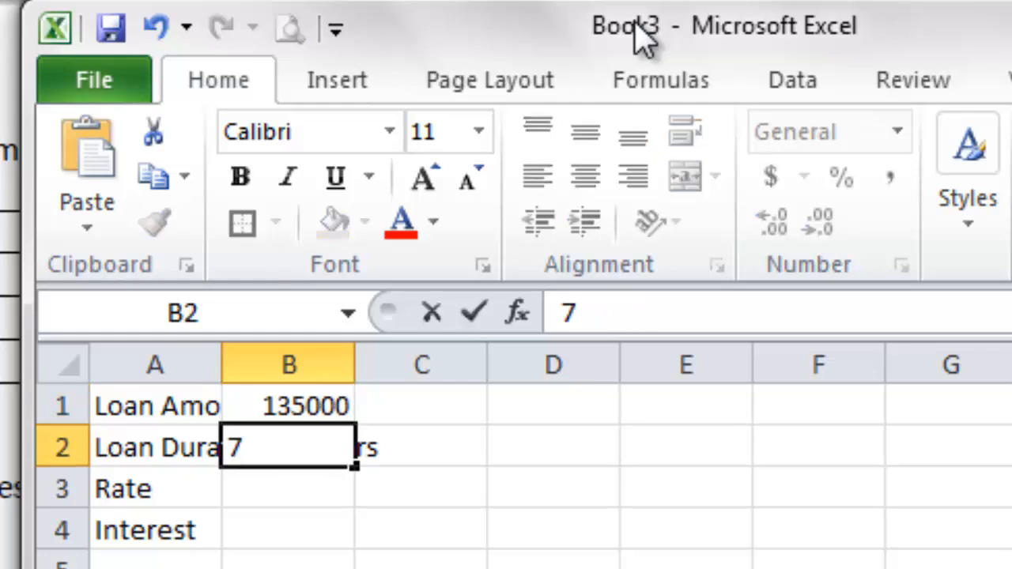
{"action": "key", "text": "Return"}
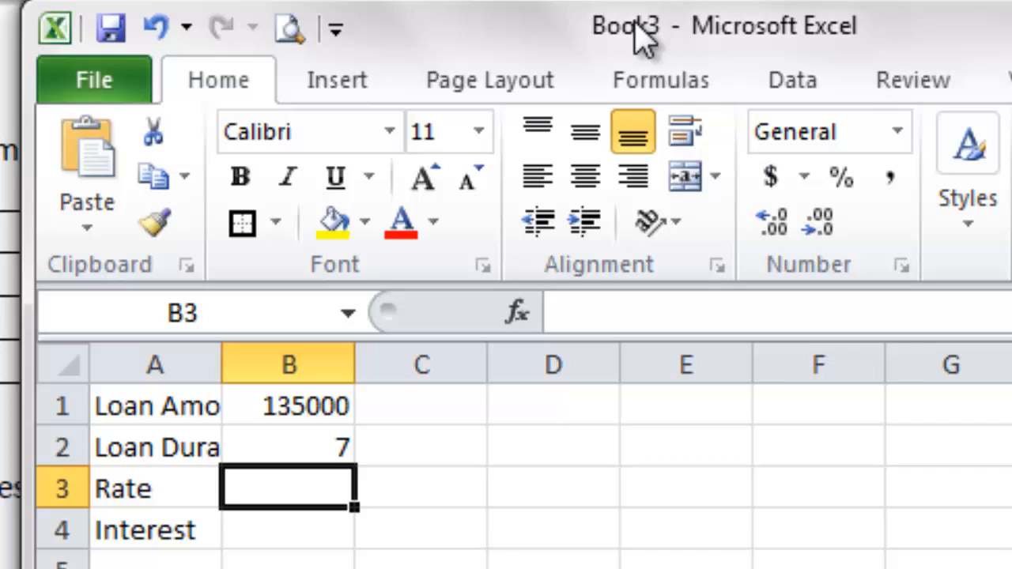
{"action": "mouse_move", "coordinate": [644, 44]}
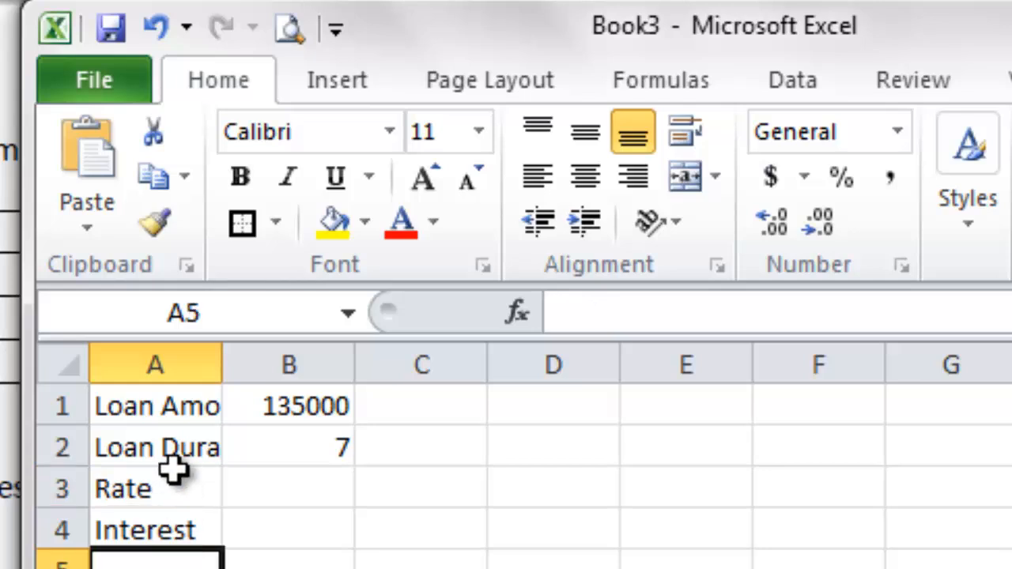
- Widen columns A and B so 'Loan Duration in Years' displays fully
{"action": "left_click", "coordinate": [155, 406]}
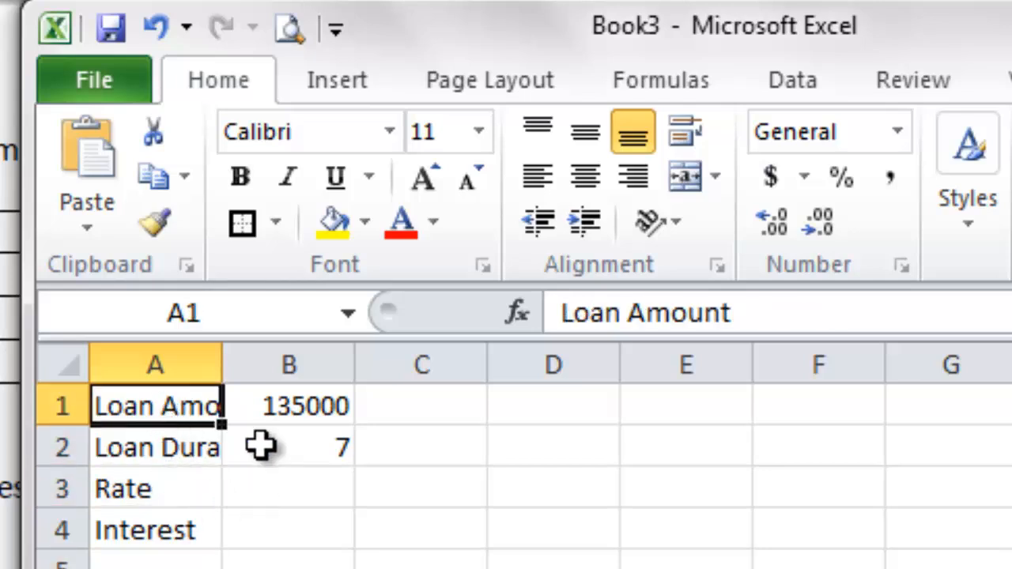
{"action": "mouse_move", "coordinate": [224, 364]}
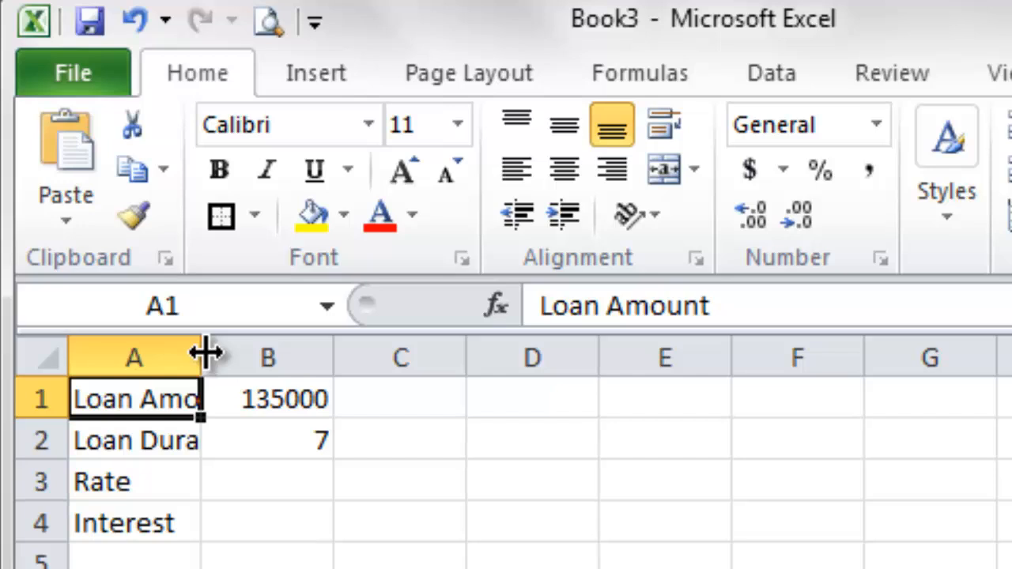
{"action": "left_click_drag", "start_coordinate": [202, 356], "coordinate": [371, 356]}
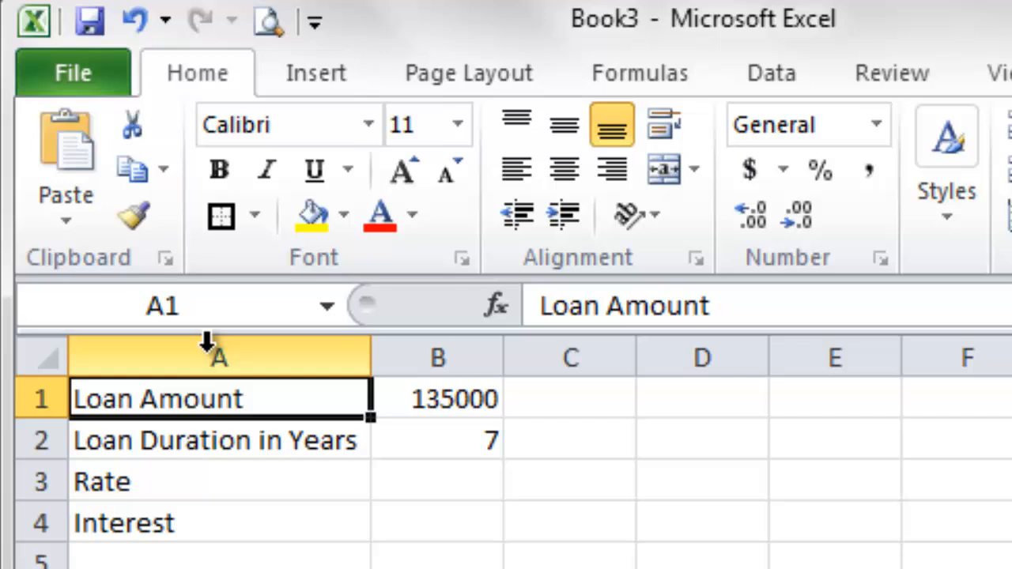
{"action": "mouse_move", "coordinate": [503, 358]}
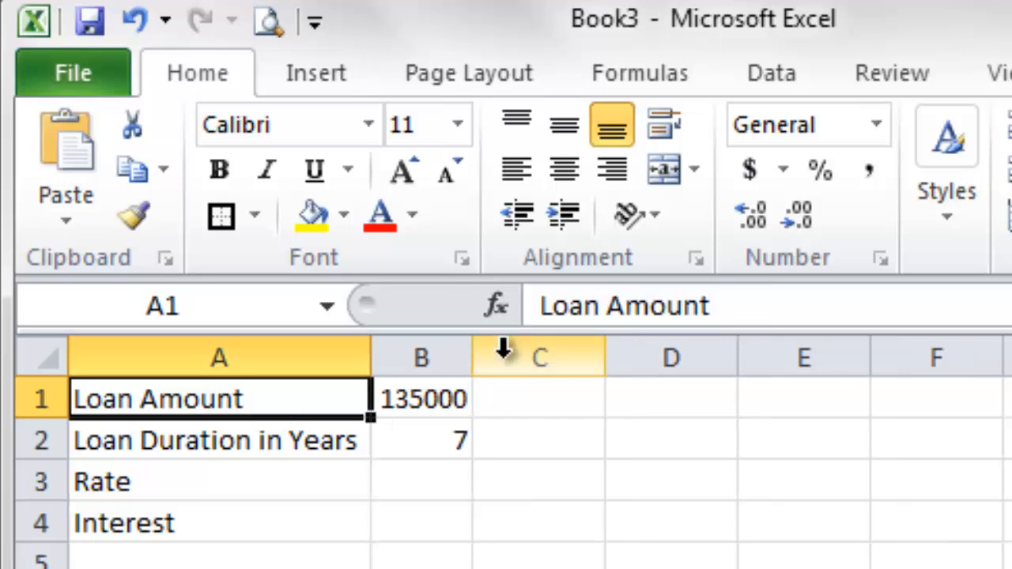
{"action": "mouse_move", "coordinate": [369, 354]}
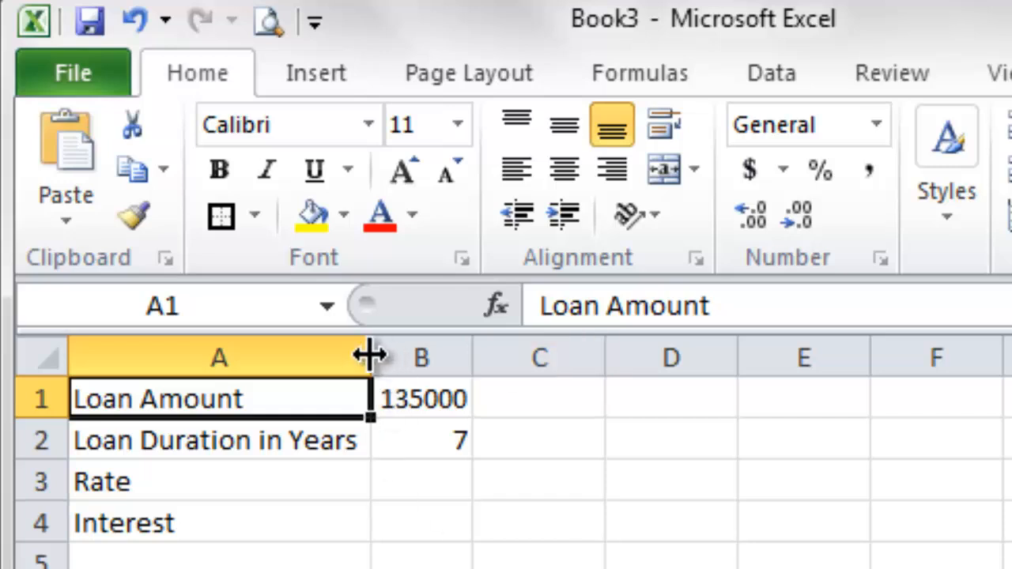
{"action": "left_click_drag", "start_coordinate": [367, 356], "coordinate": [369, 355]}
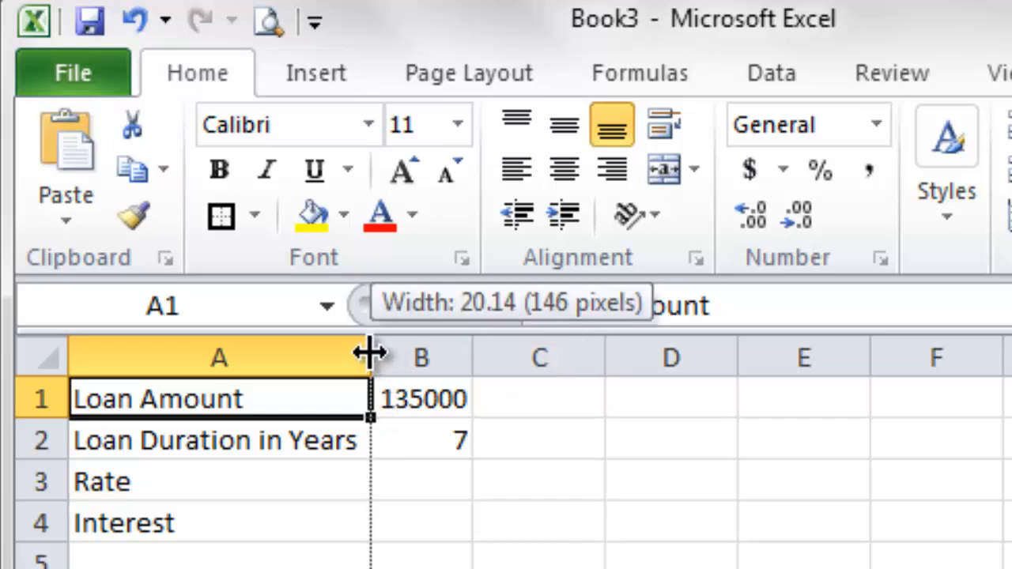
{"action": "left_click_drag", "start_coordinate": [369, 356], "coordinate": [567, 356]}
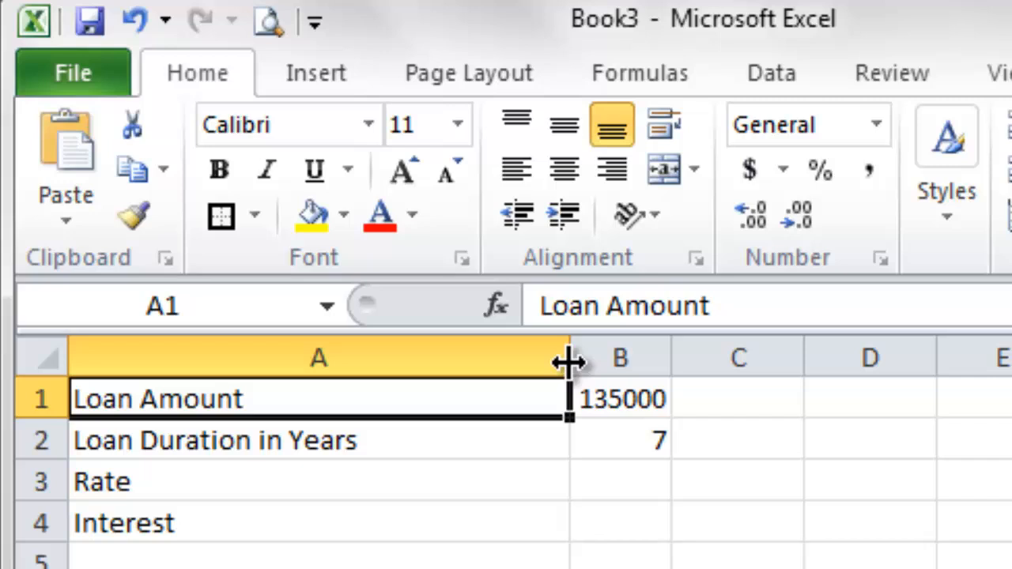
{"action": "left_click_drag", "start_coordinate": [570, 357], "coordinate": [802, 357]}
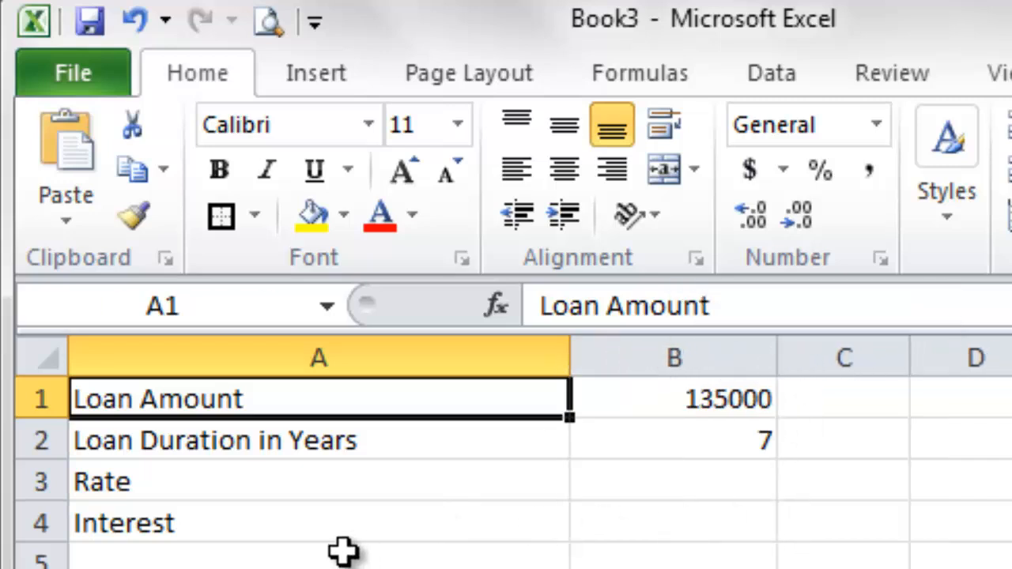
{"action": "left_click", "coordinate": [159, 522]}
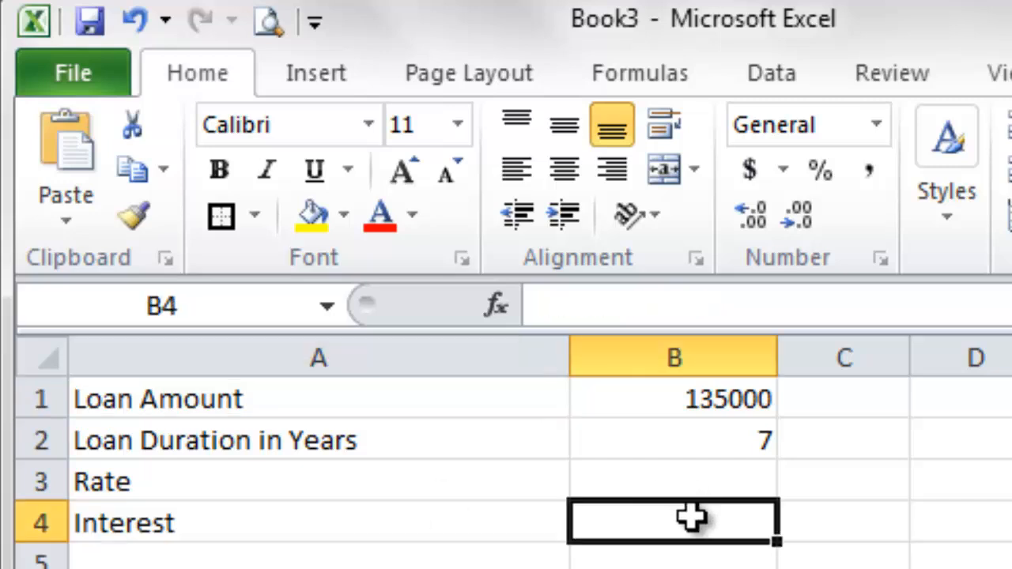
{"action": "mouse_move", "coordinate": [822, 31]}
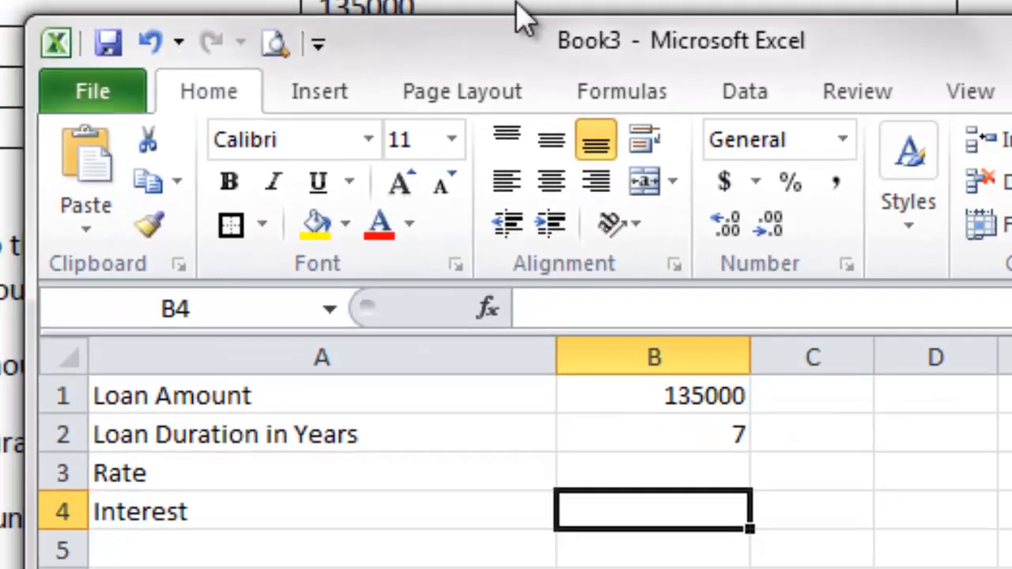
- Save the workbook as Excel_98510032 in the Desktop folder 98510032
{"action": "left_click", "coordinate": [92, 90]}
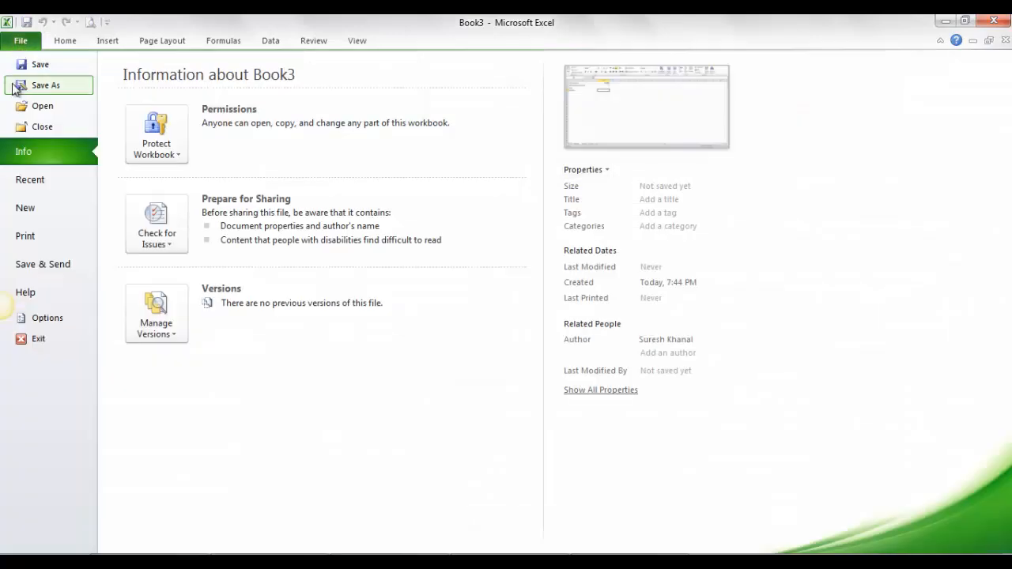
{"action": "left_click", "coordinate": [46, 85]}
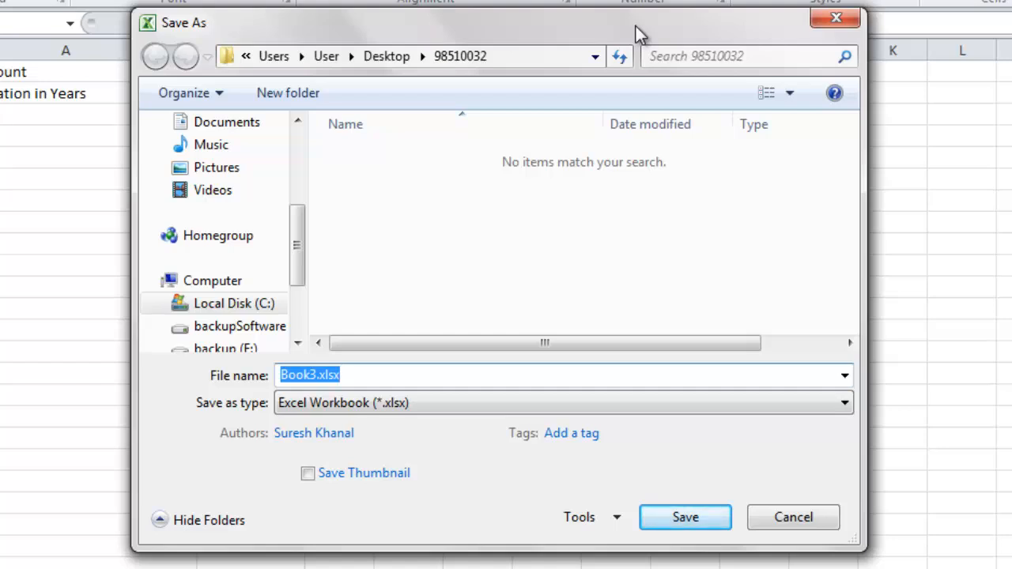
{"action": "scroll", "scroll_direction": "up", "scroll_amount": 3}
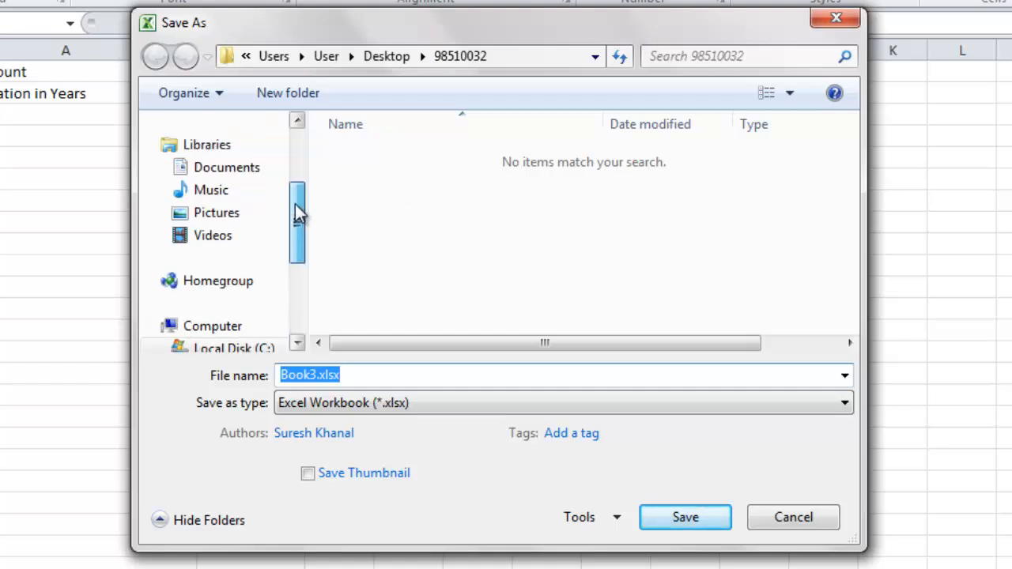
{"action": "scroll", "scroll_direction": "up", "scroll_amount": 3}
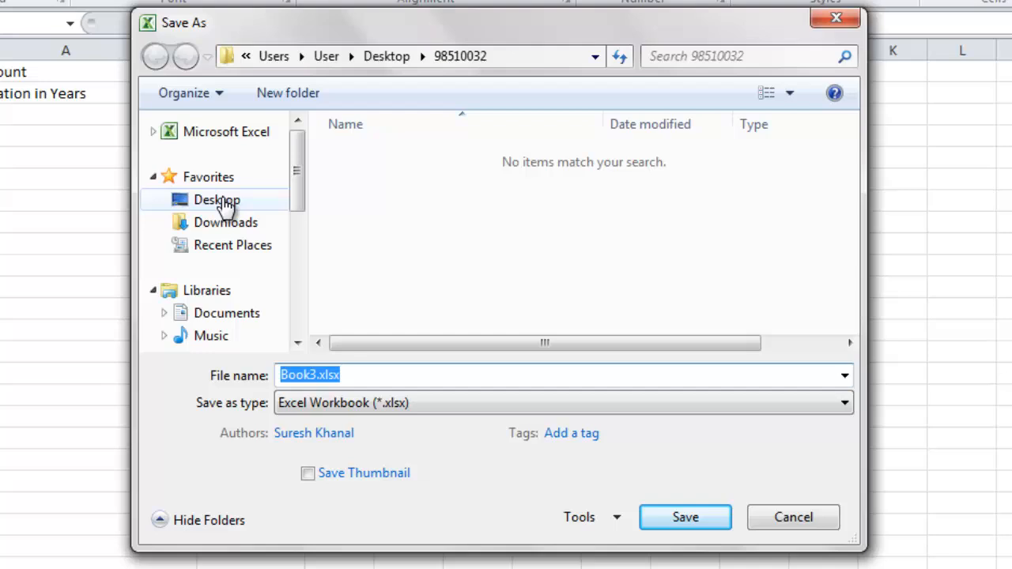
{"action": "left_click", "coordinate": [216, 199]}
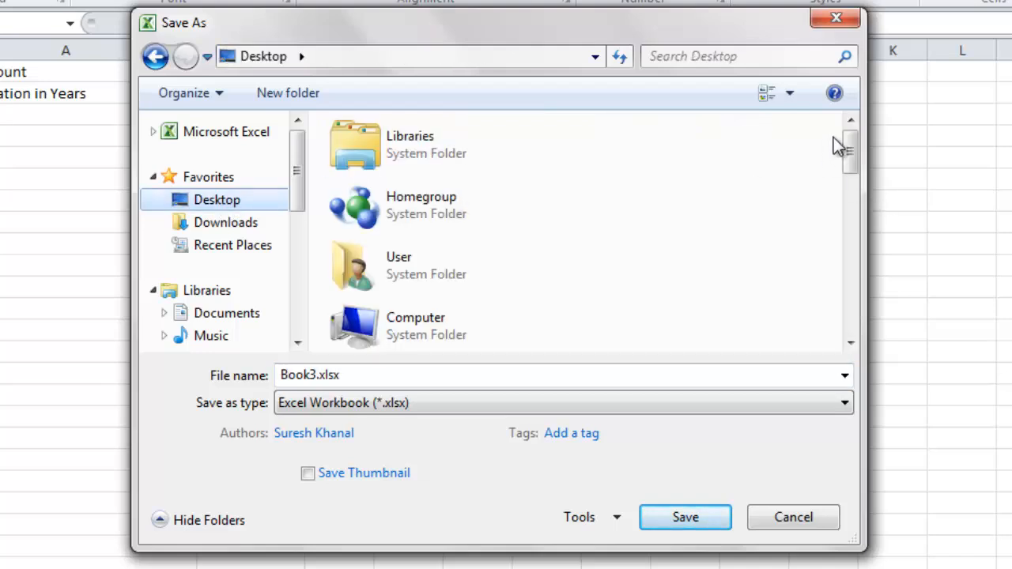
{"action": "scroll", "scroll_direction": "down", "scroll_amount": 3}
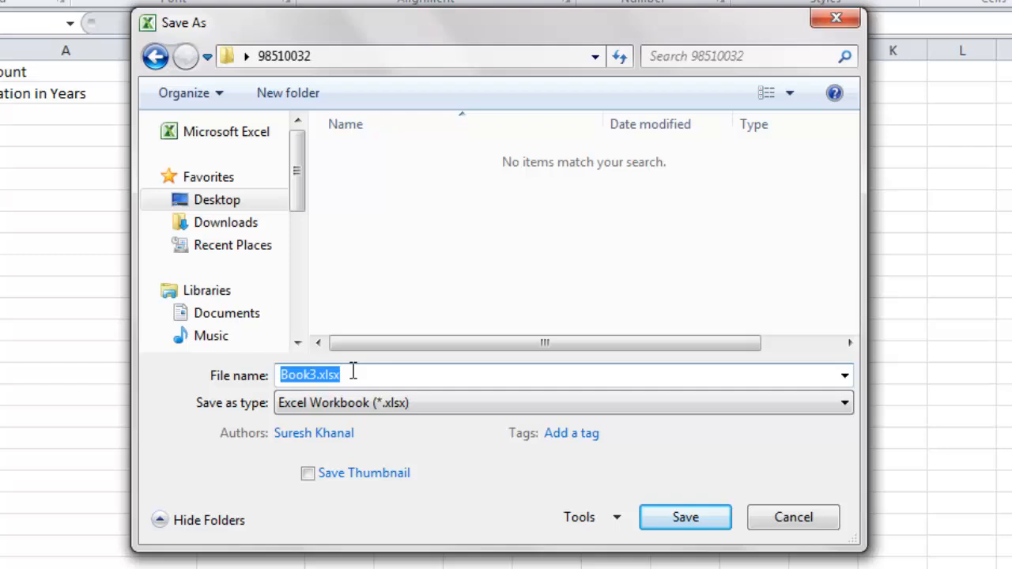
{"action": "type", "text": "Excel"}
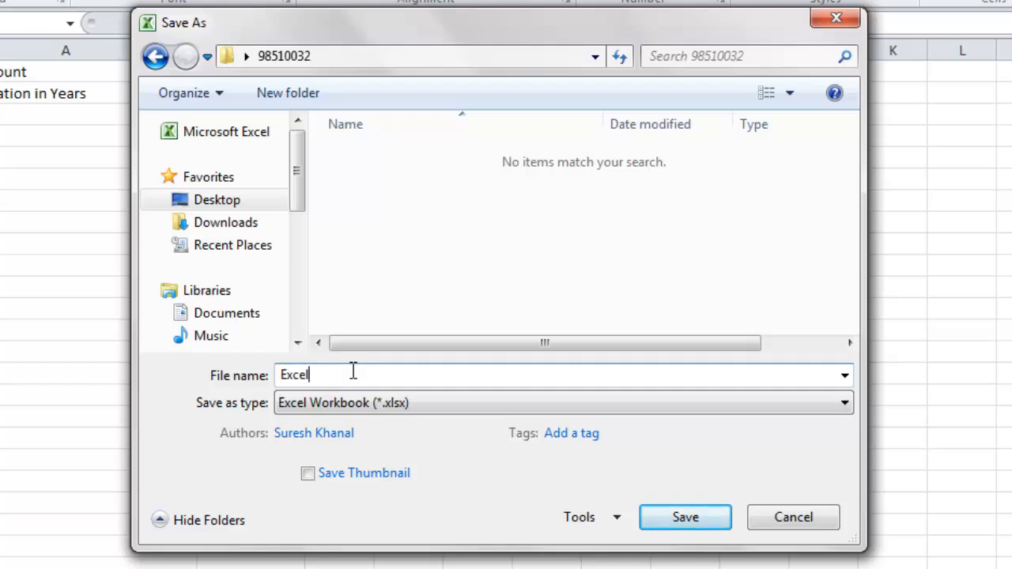
{"action": "type", "text": "_"}
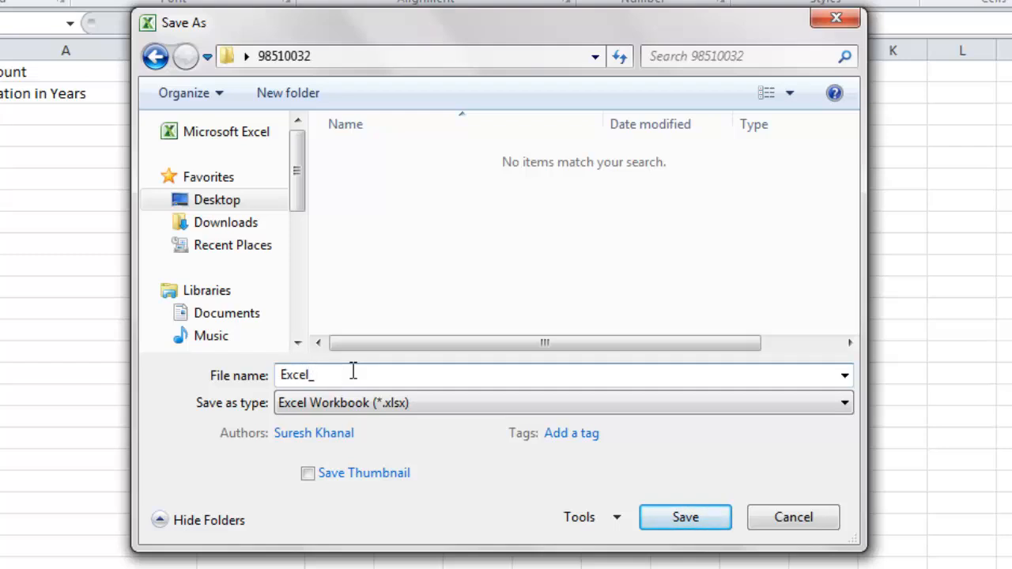
{"action": "type", "text": "985"}
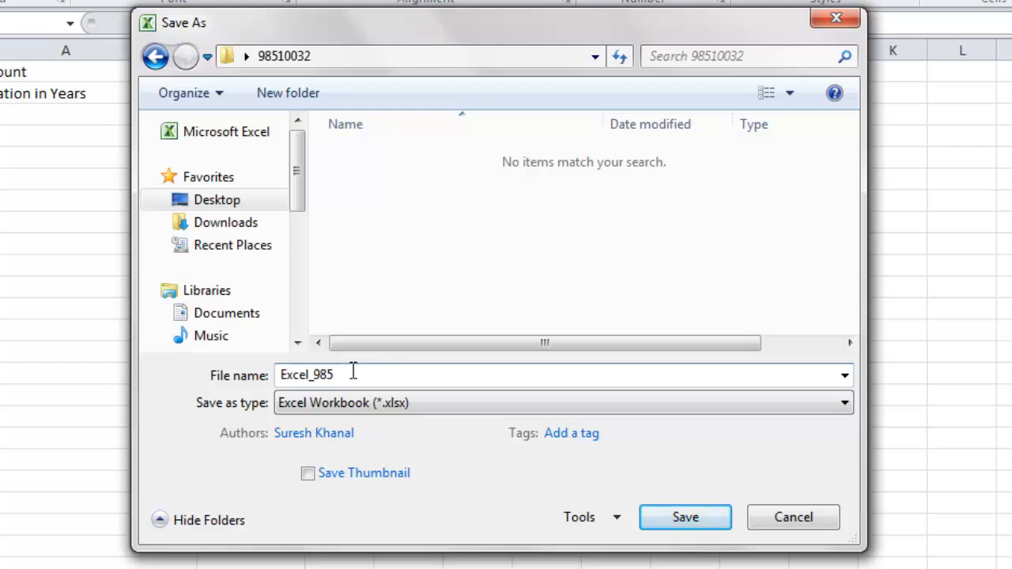
{"action": "type", "text": "100"}
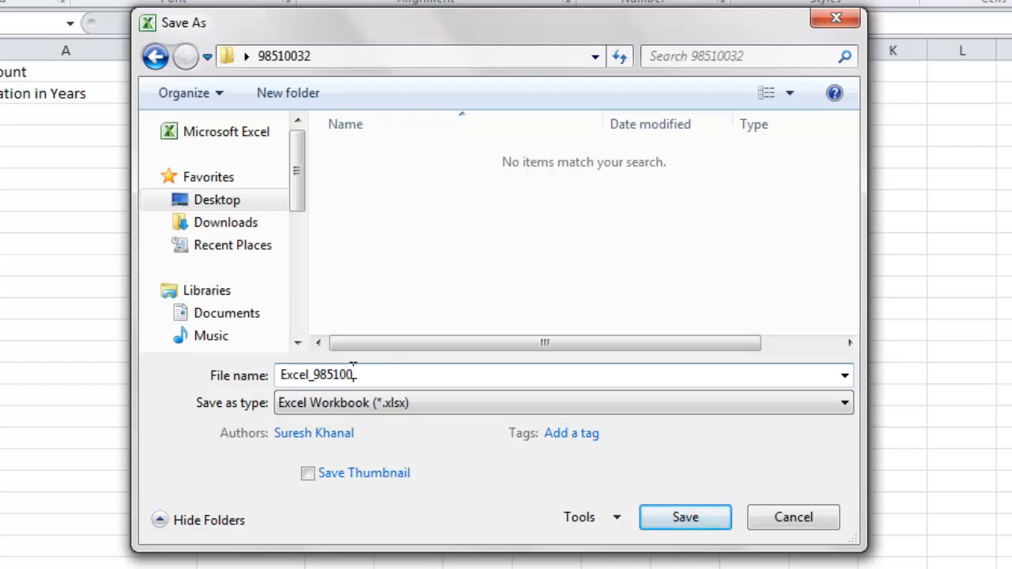
{"action": "type", "text": "32"}
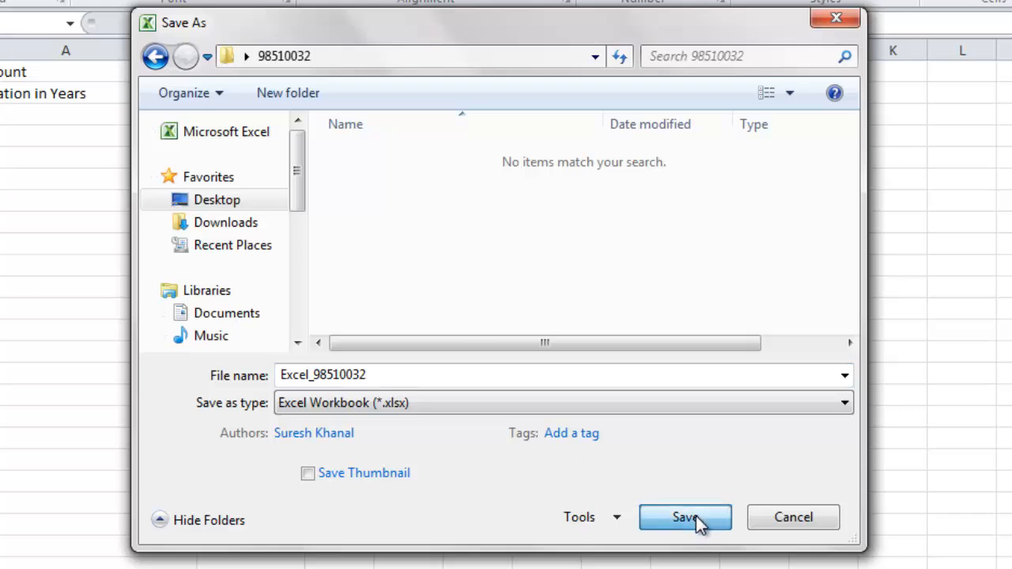
{"action": "left_click", "coordinate": [685, 517]}
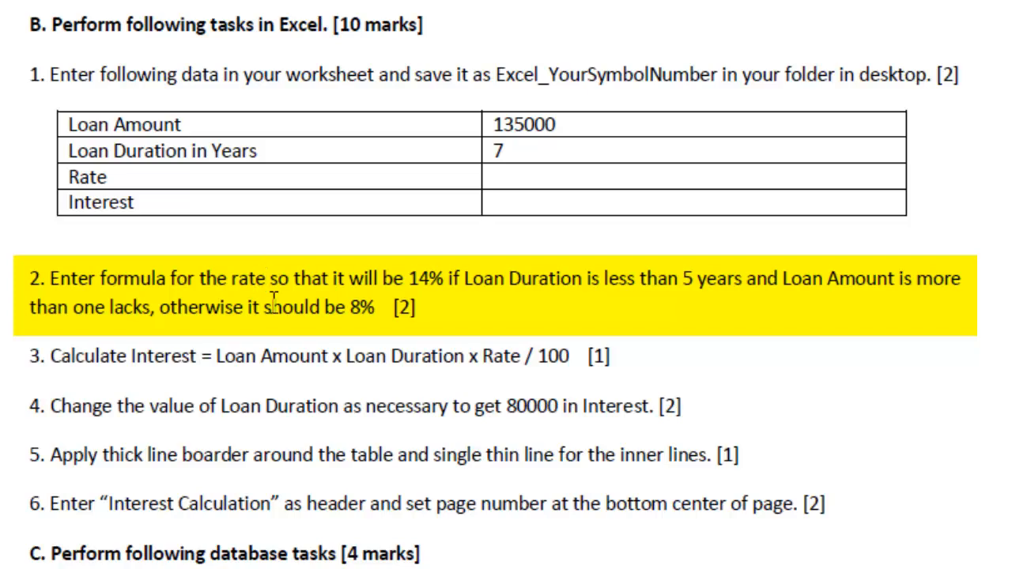
- Scroll the question paper down to the rate, interest and border tasks
{"action": "scroll", "scroll_direction": "down", "scroll_amount": 3}
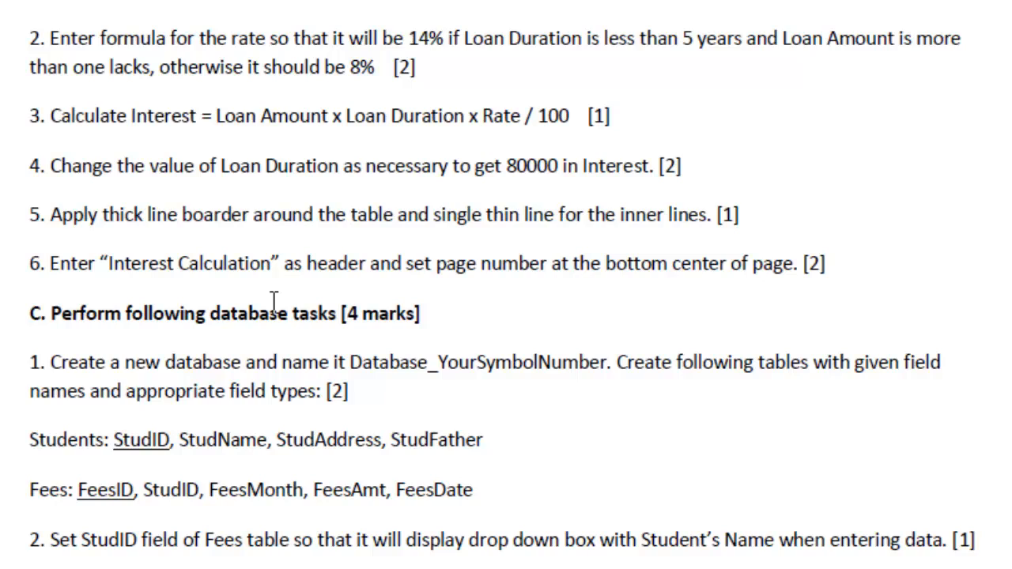
{"action": "mouse_move", "coordinate": [274, 302]}
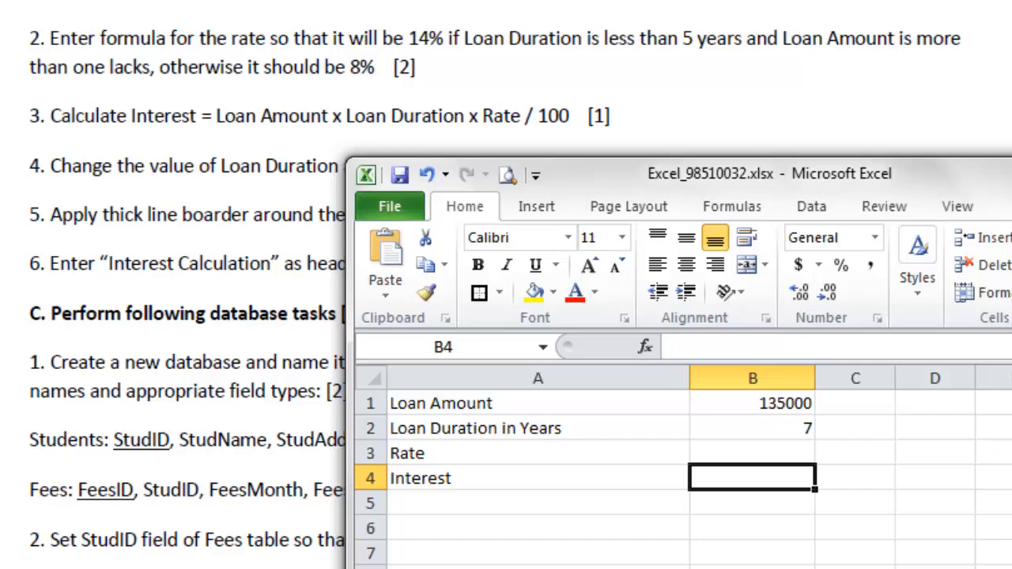
{"action": "mouse_move", "coordinate": [729, 544]}
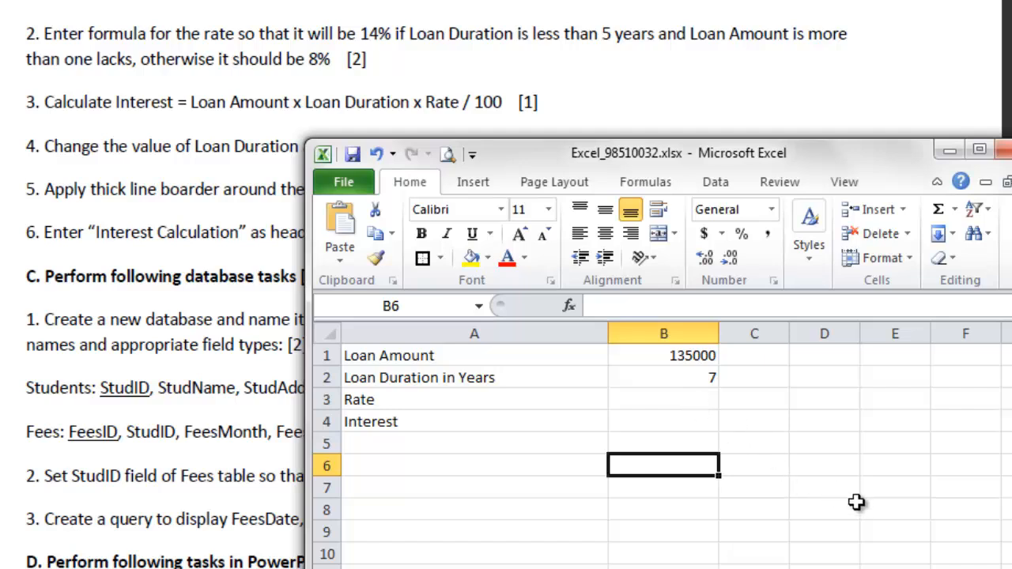
- Note the helper conditions b2<5 in D7 and b1>100000 in E7
{"action": "left_click", "coordinate": [824, 487]}
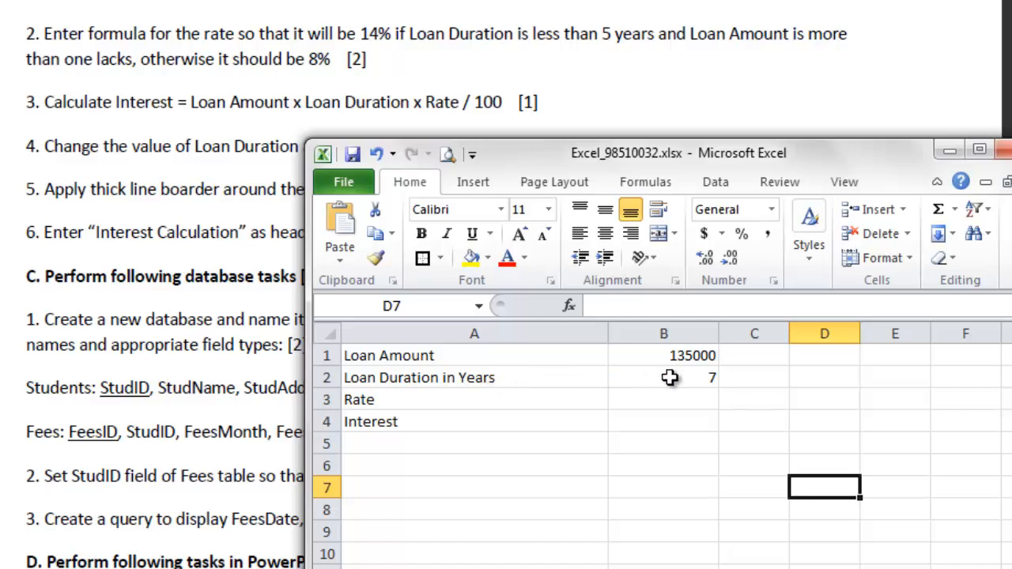
{"action": "type", "text": "b"}
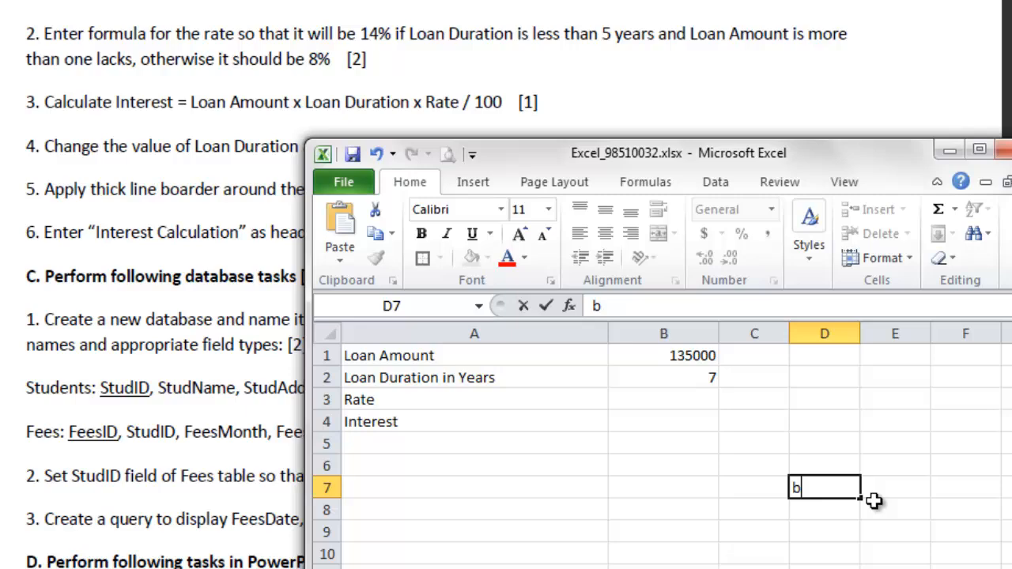
{"action": "type", "text": "2>"}
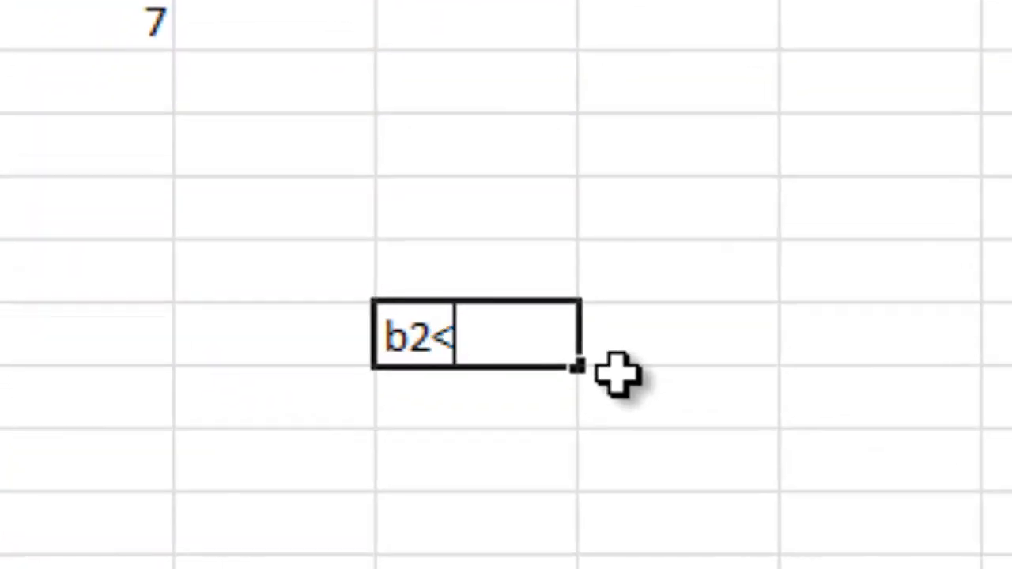
{"action": "type", "text": "5"}
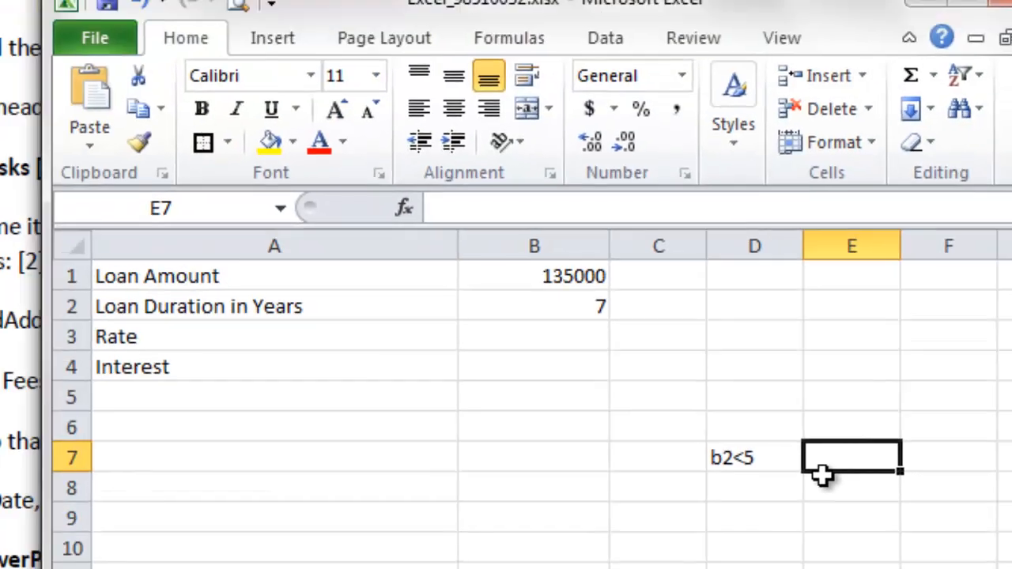
{"action": "type", "text": "b"}
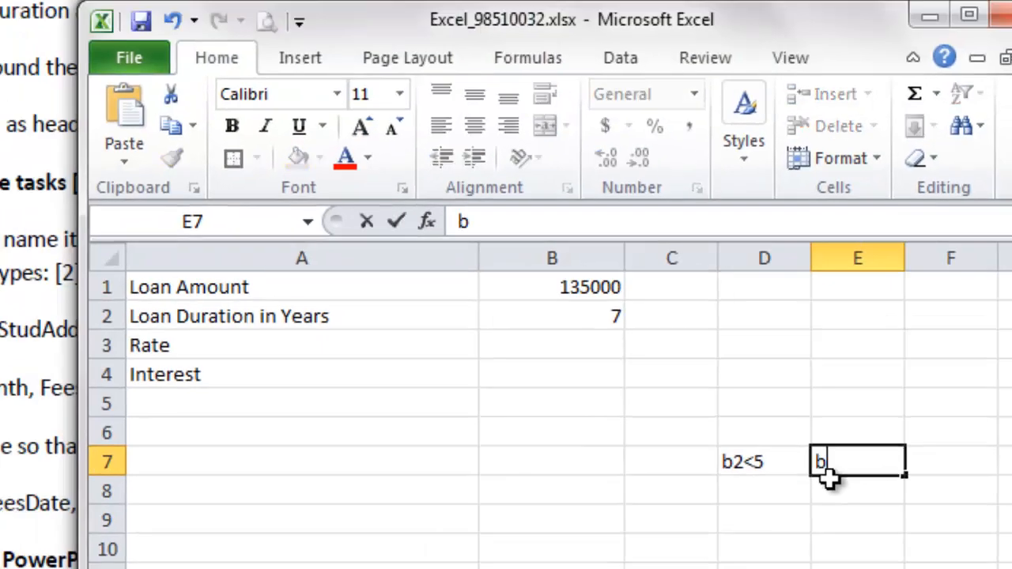
{"action": "type", "text": "1>"}
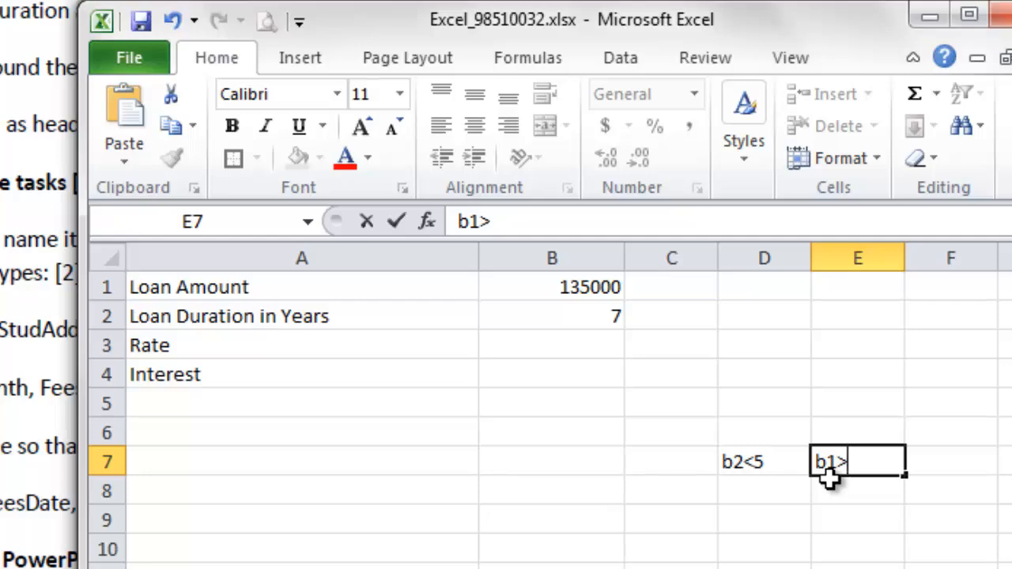
{"action": "type", "text": "100000"}
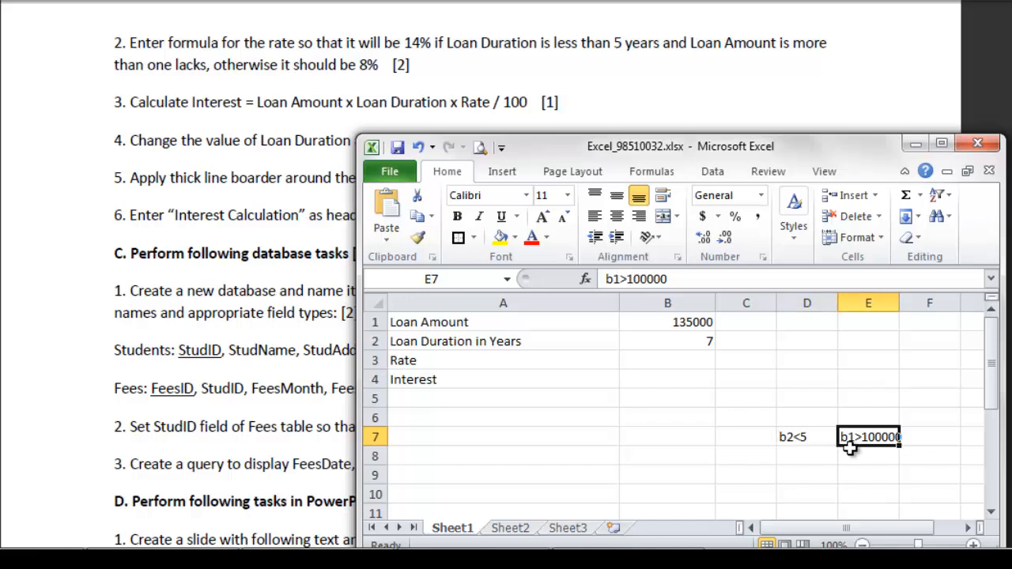
{"action": "left_click", "coordinate": [806, 437]}
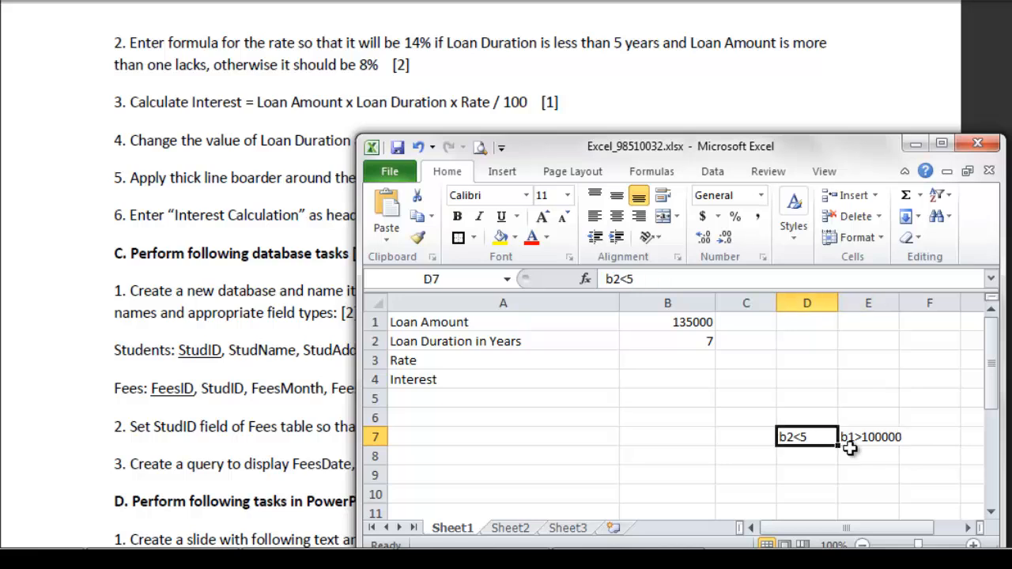
{"action": "left_click", "coordinate": [667, 378]}
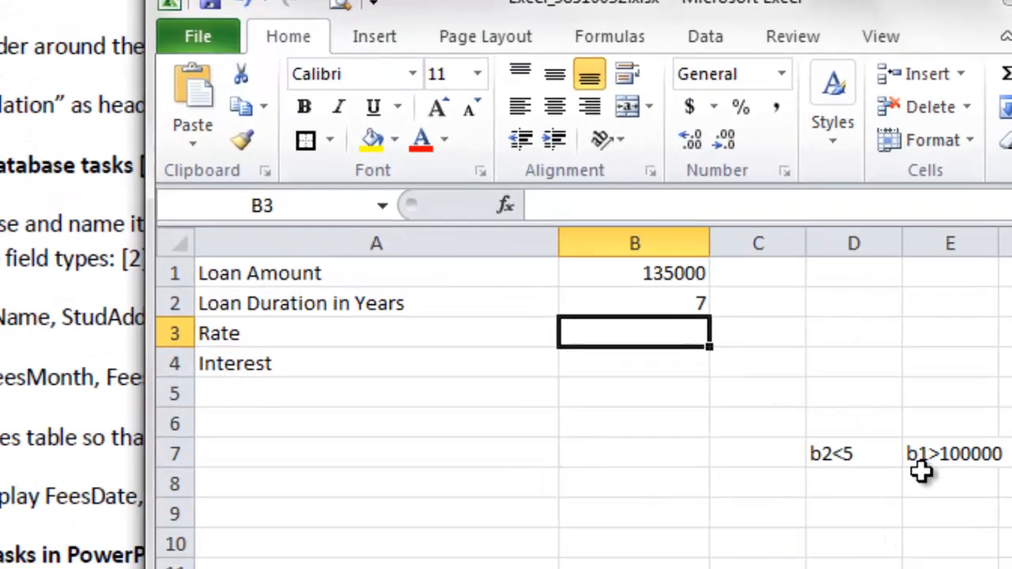
- Enter =IF(AND(B2<5,B1>100000),14,8) in B3, which shows 8
{"action": "type", "text": "=if("}
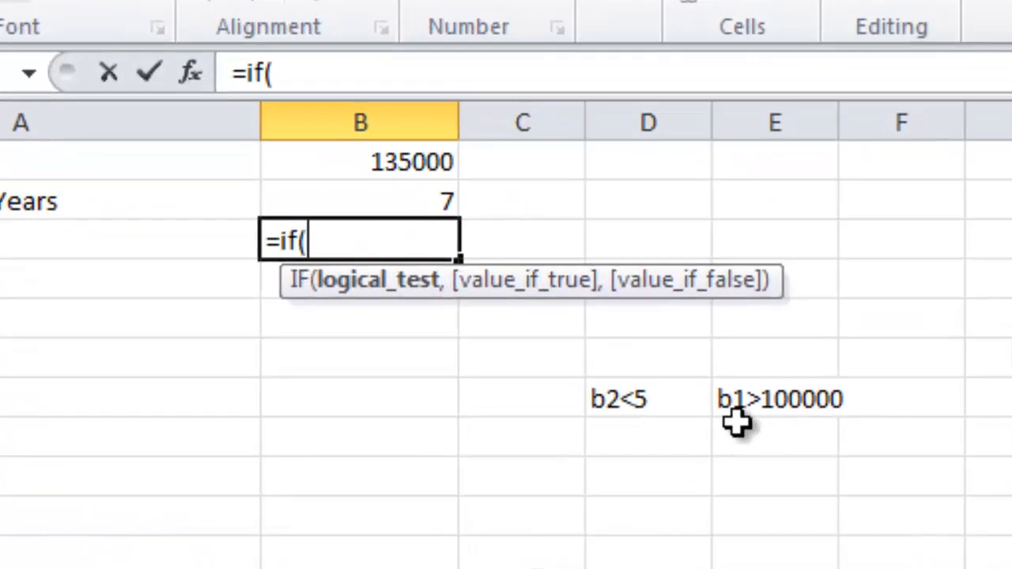
{"action": "type", "text": "and"}
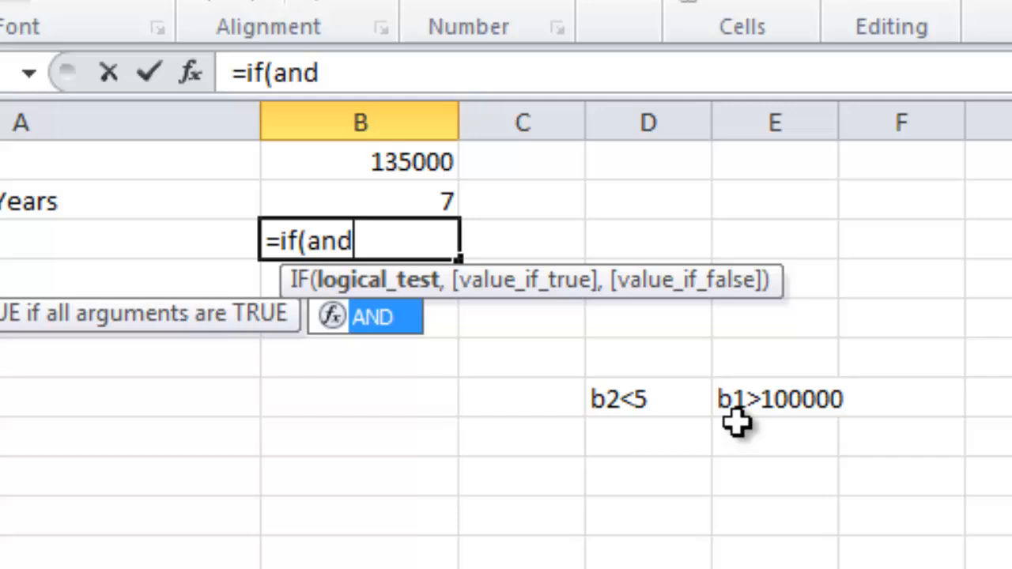
{"action": "type", "text": "(b2"}
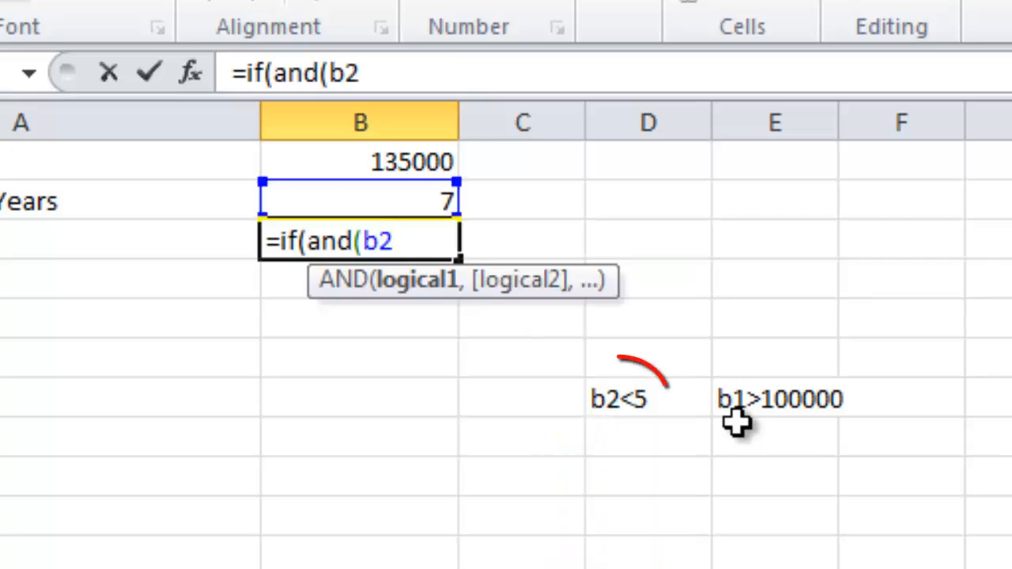
{"action": "type", "text": "<5"}
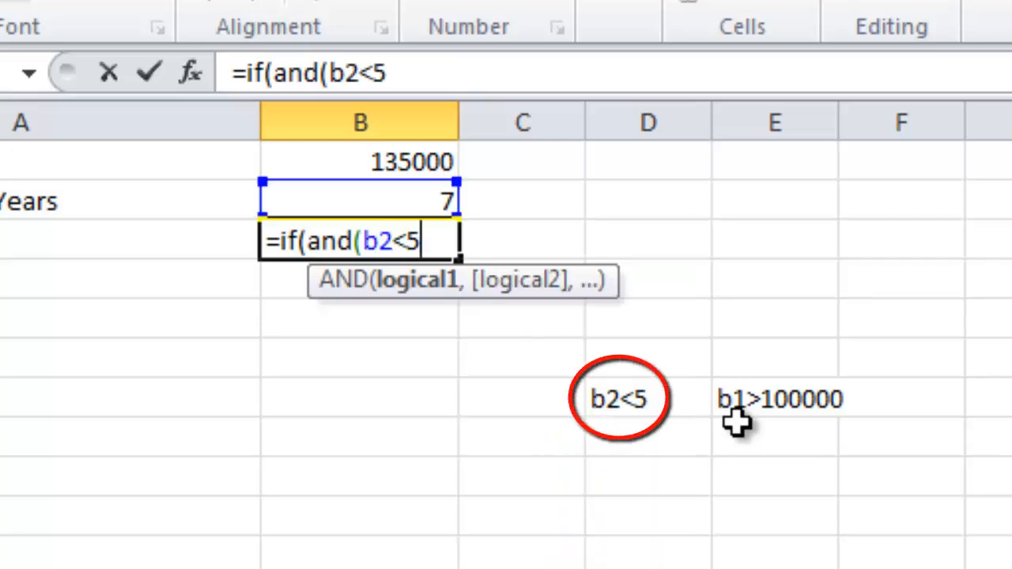
{"action": "type", "text": ","}
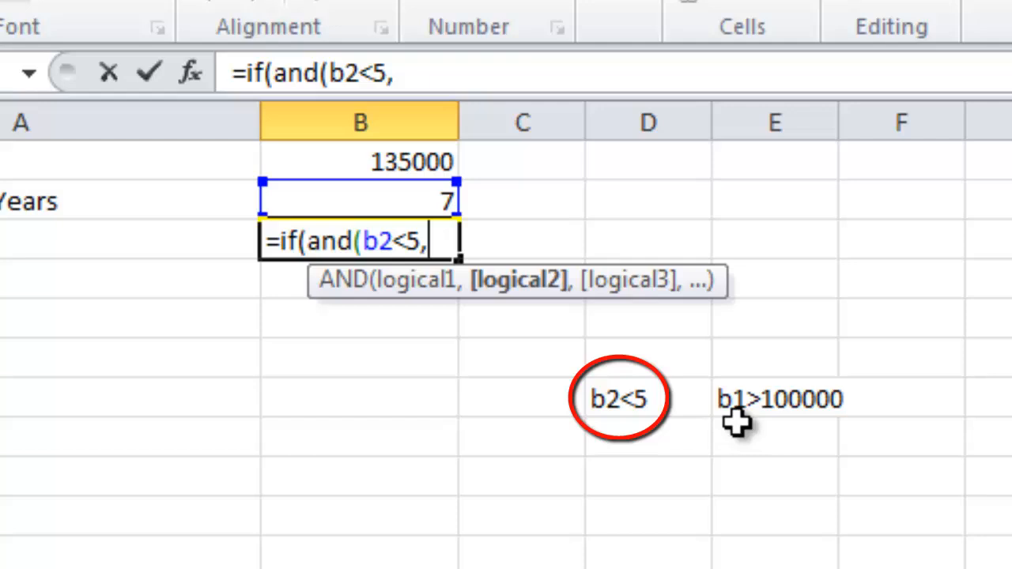
{"action": "type", "text": "b"}
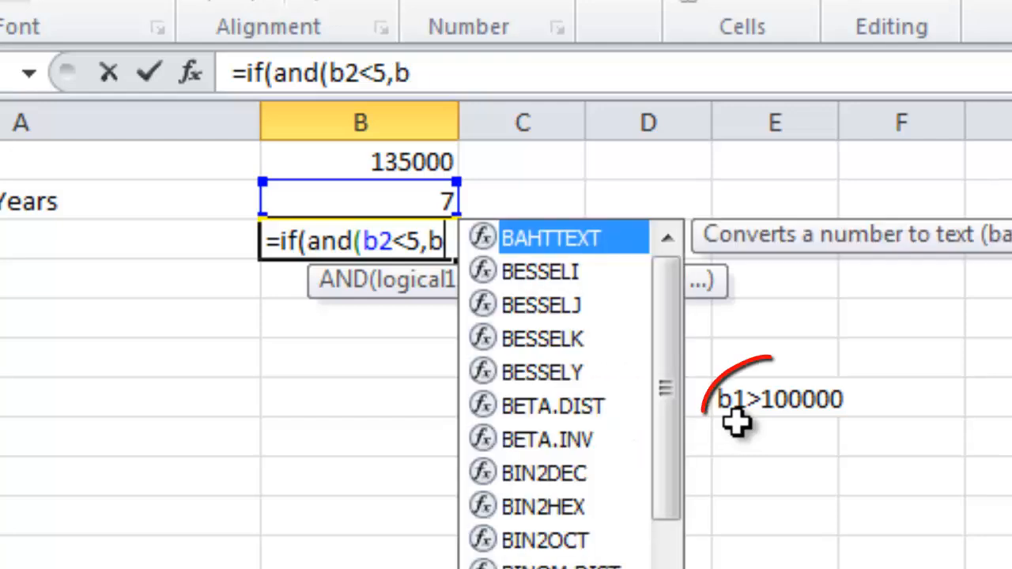
{"action": "type", "text": "1>10"}
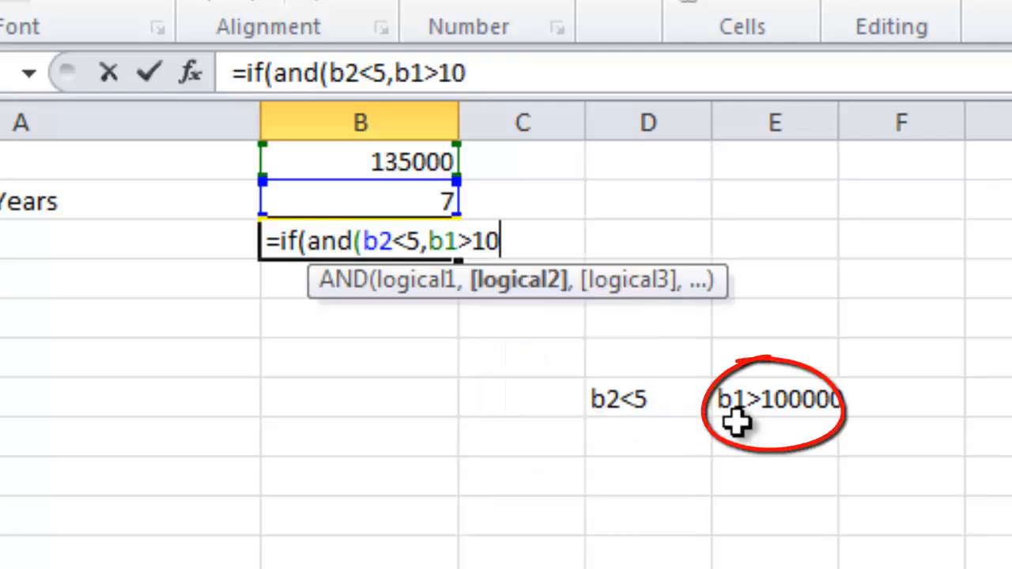
{"action": "type", "text": "00"}
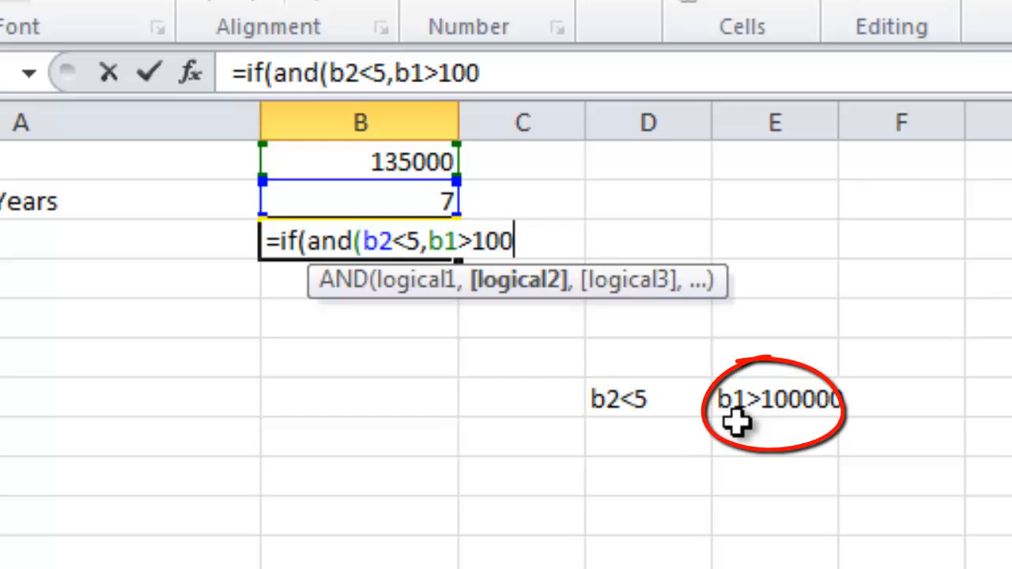
{"action": "type", "text": "000"}
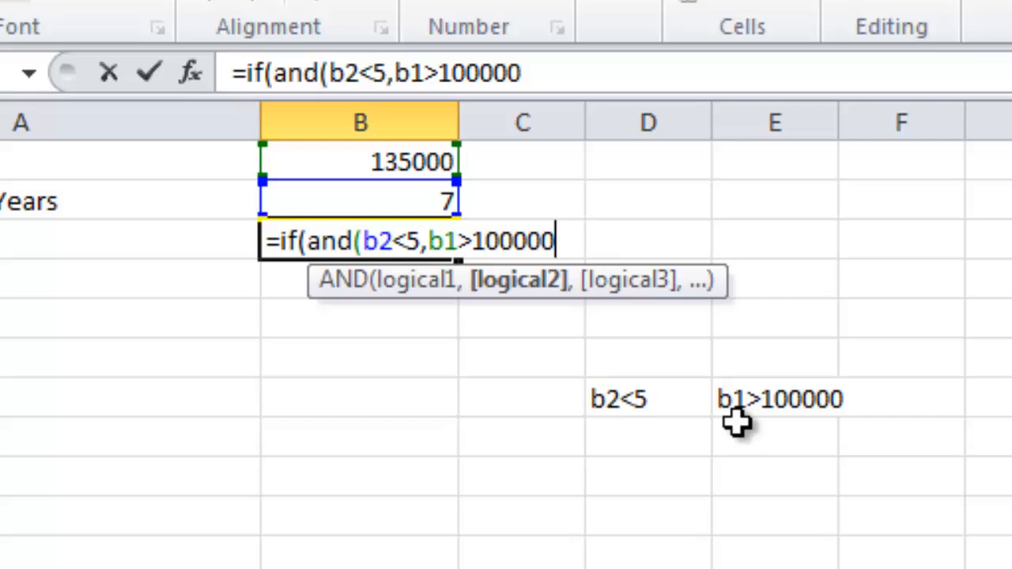
{"action": "type", "text": ")"}
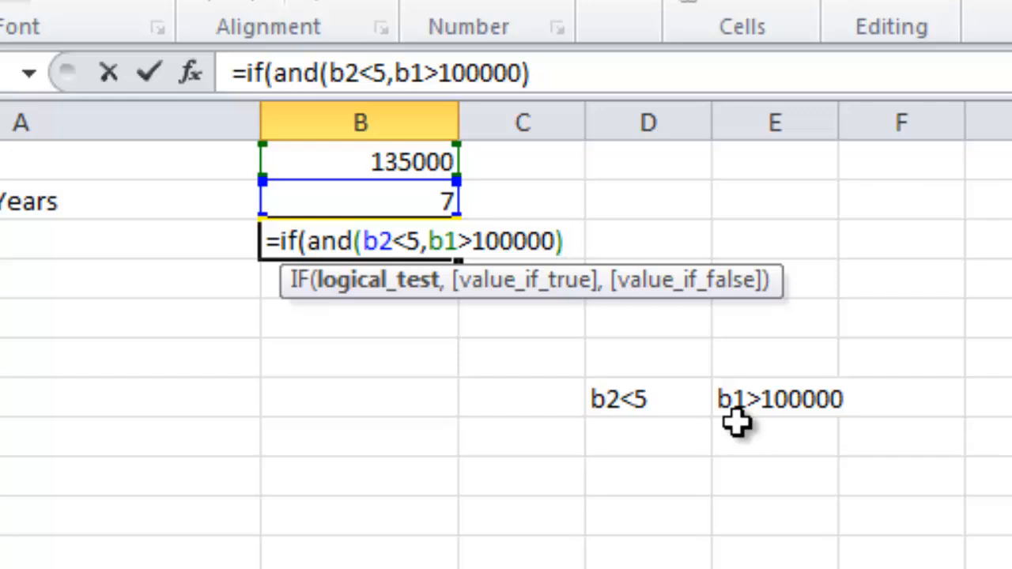
{"action": "type", "text": ","}
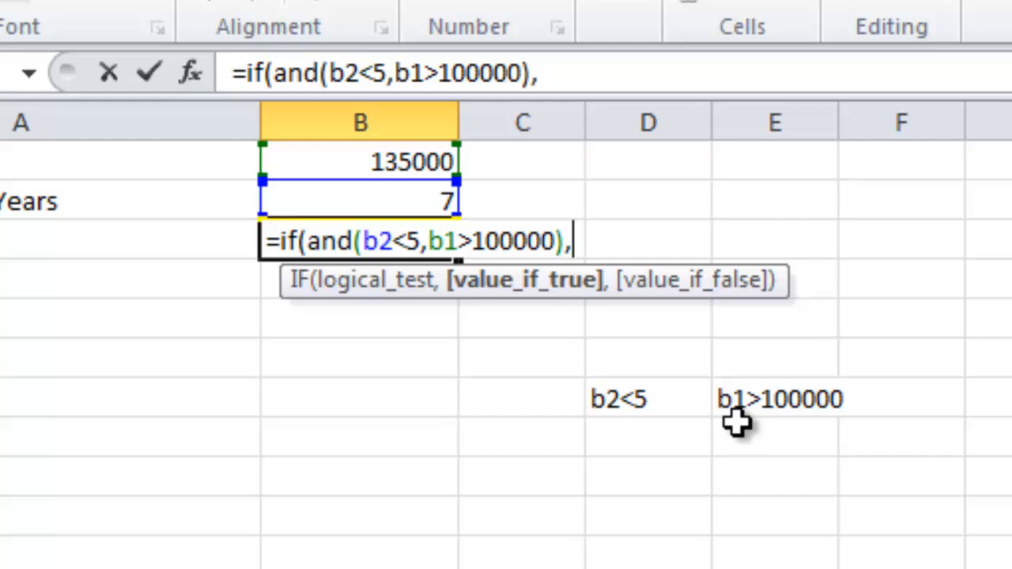
{"action": "type", "text": "1"}
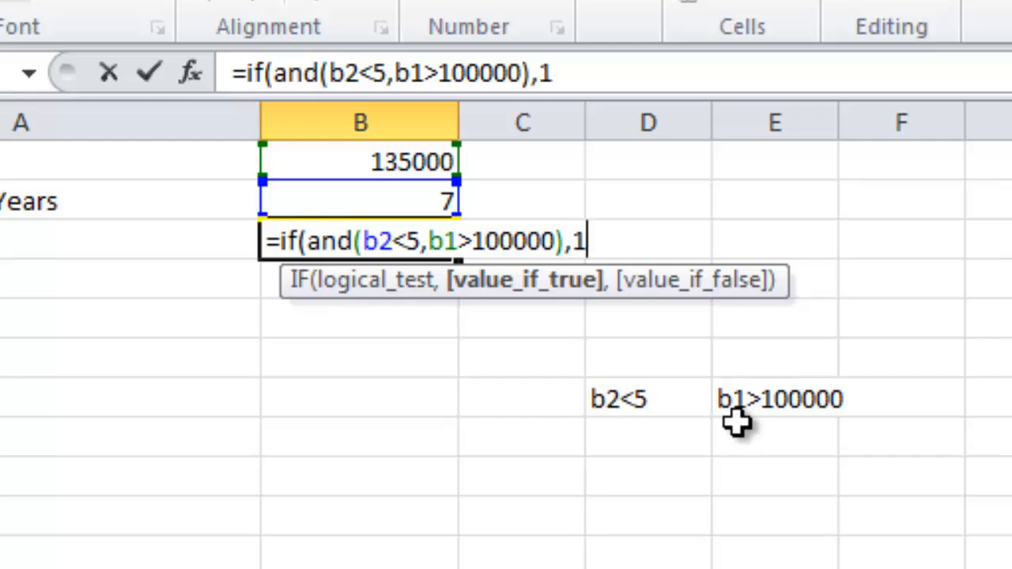
{"action": "type", "text": "4,"}
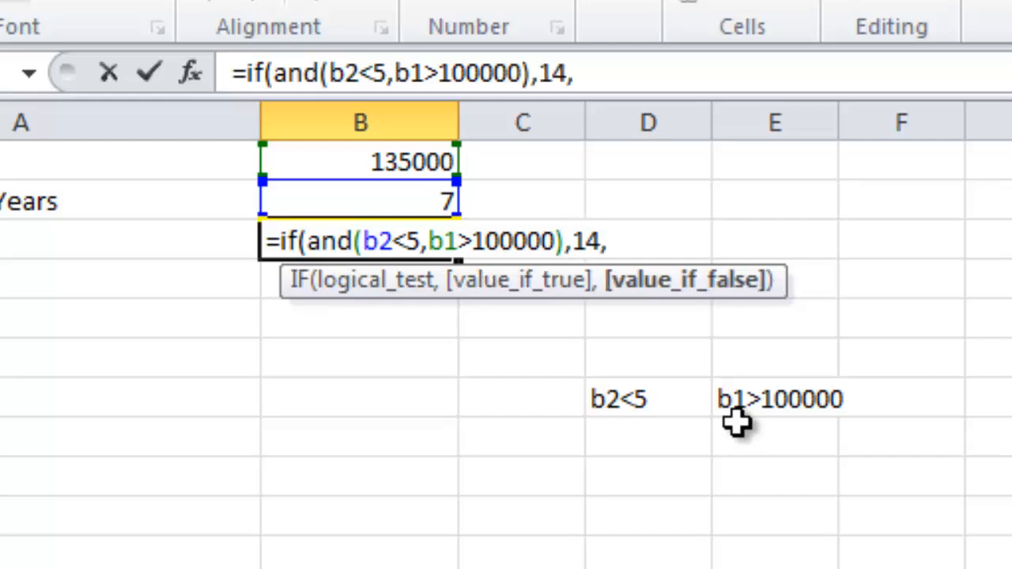
{"action": "type", "text": "8"}
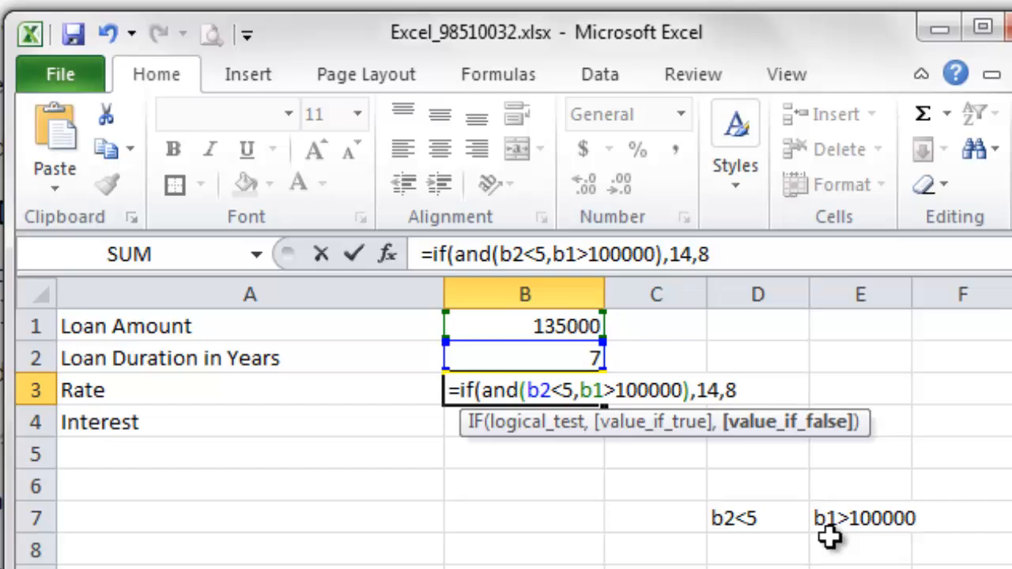
{"action": "type", "text": ")"}
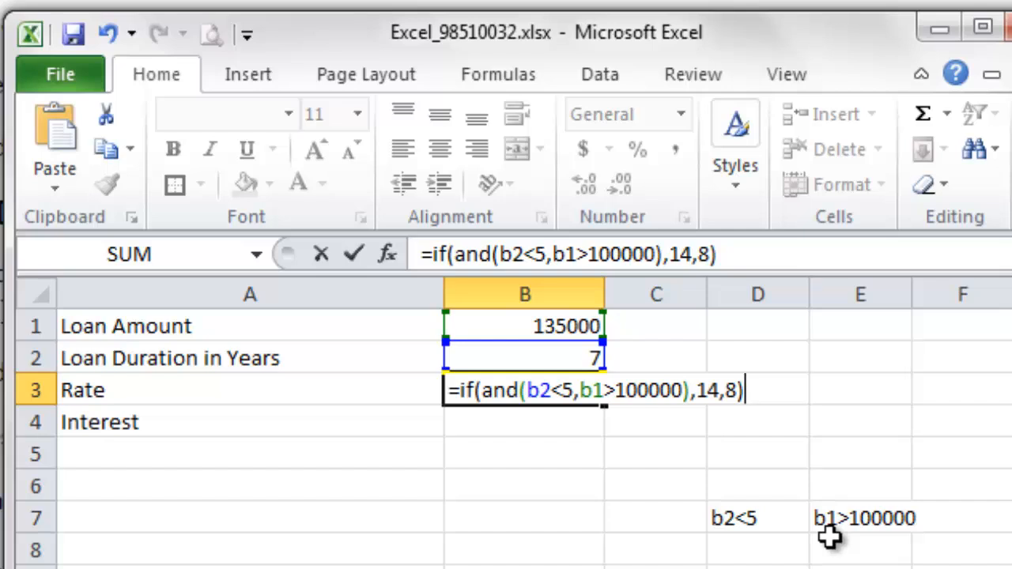
{"action": "key", "text": "Return"}
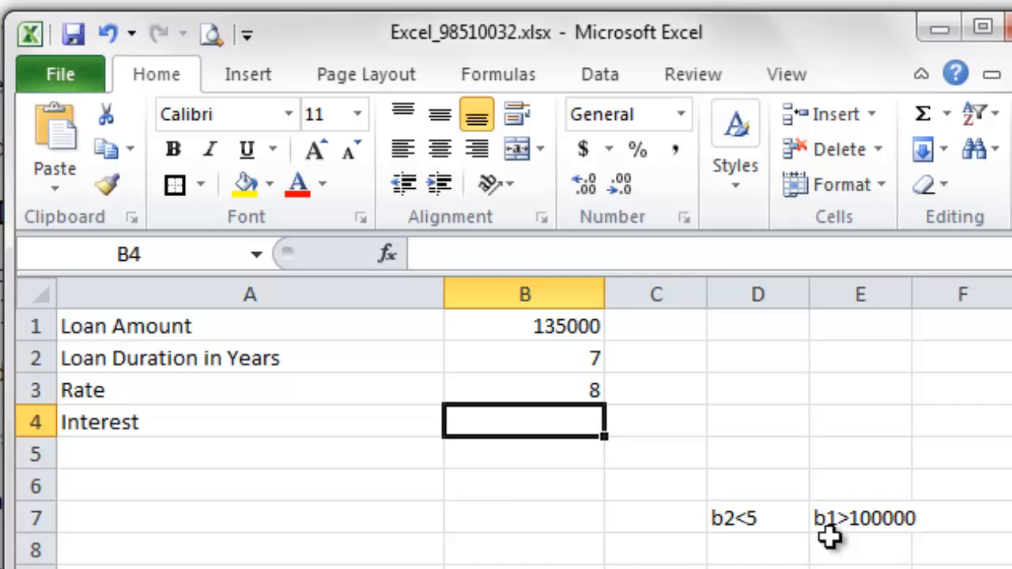
- Enter =B1*B2*B3/100 in B4, giving interest of 75600
{"action": "type", "text": "="}
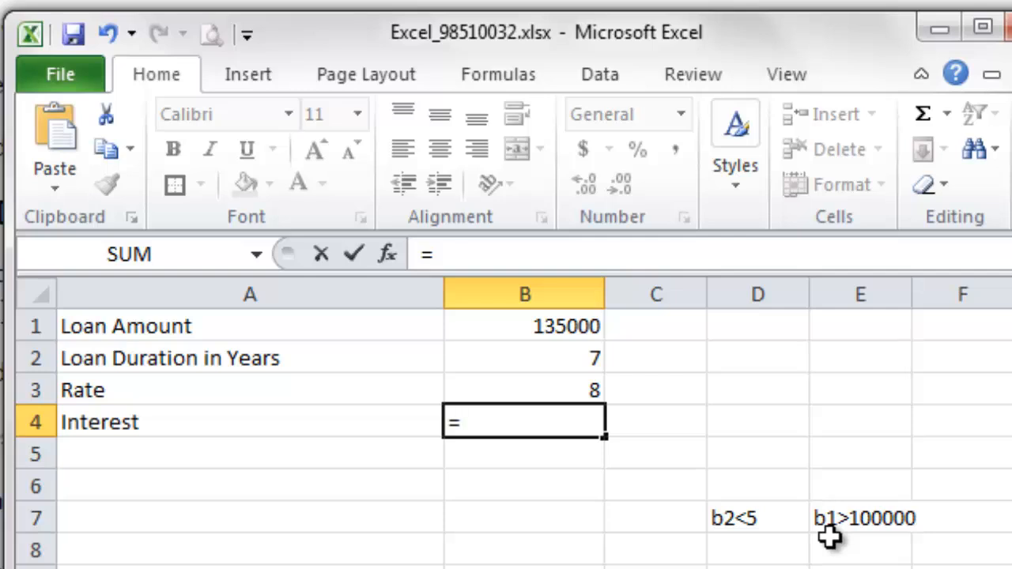
{"action": "mouse_move", "coordinate": [557, 339]}
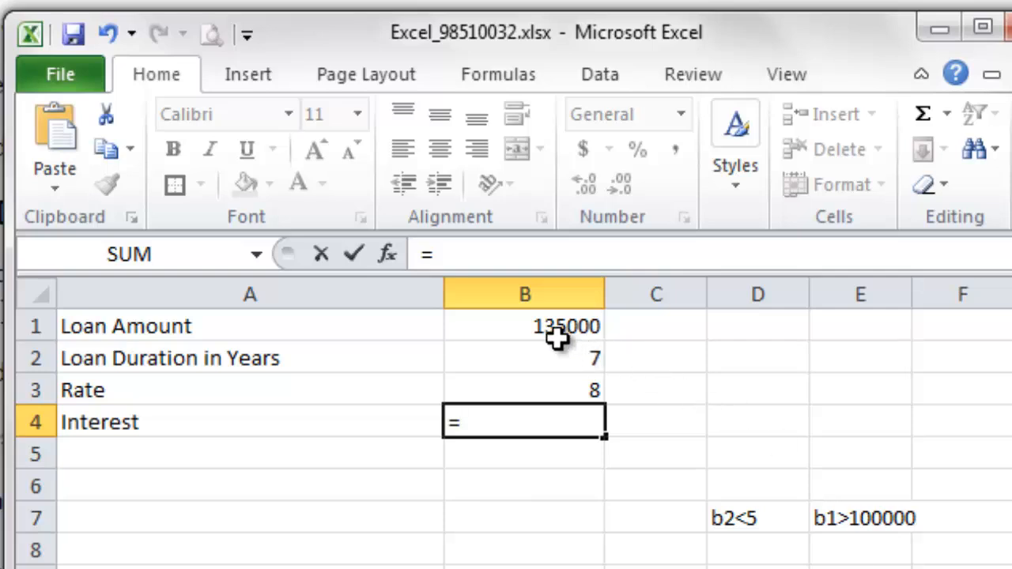
{"action": "mouse_move", "coordinate": [503, 327]}
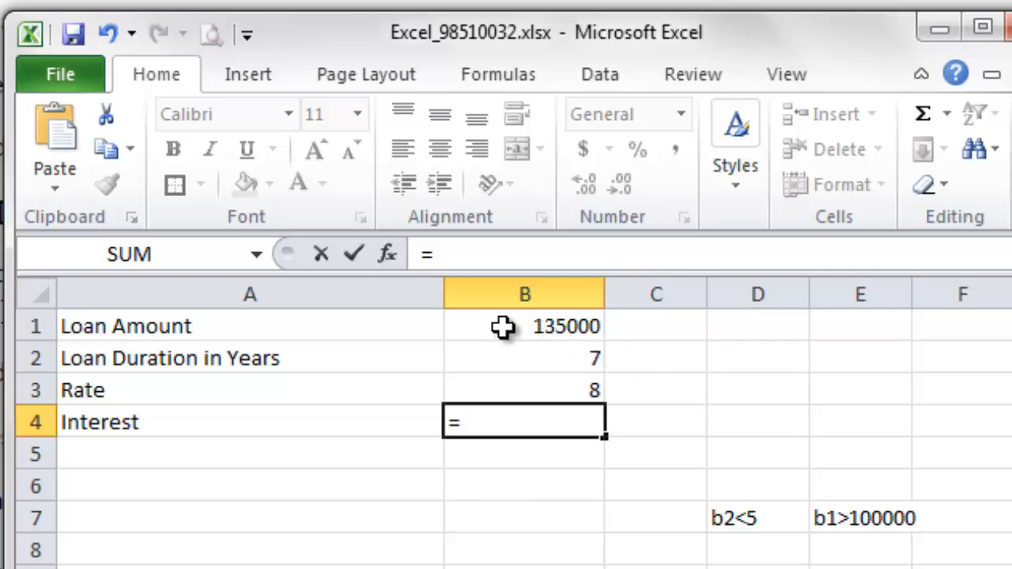
{"action": "left_click", "coordinate": [524, 325]}
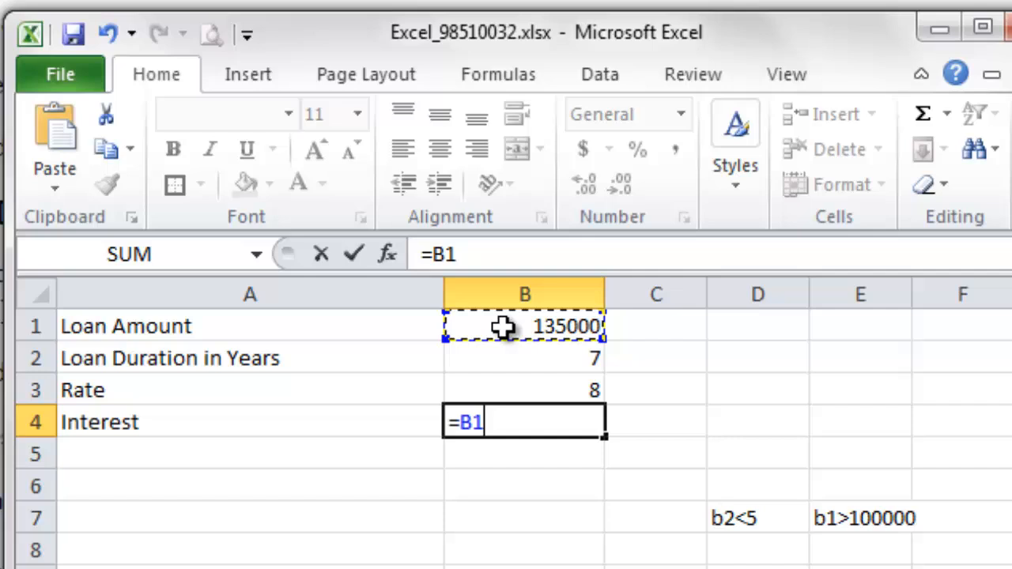
{"action": "type", "text": "*"}
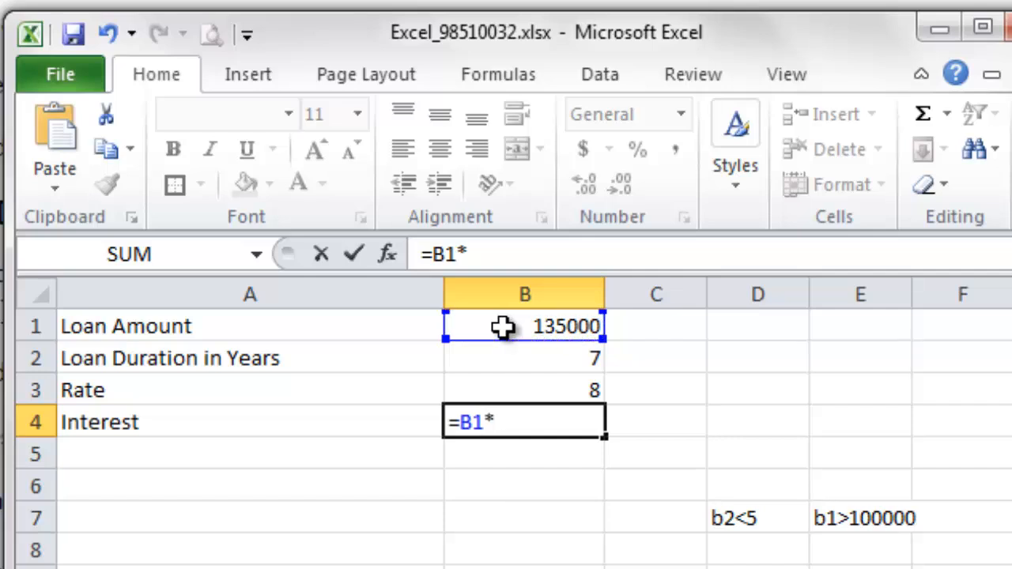
{"action": "mouse_move", "coordinate": [548, 349]}
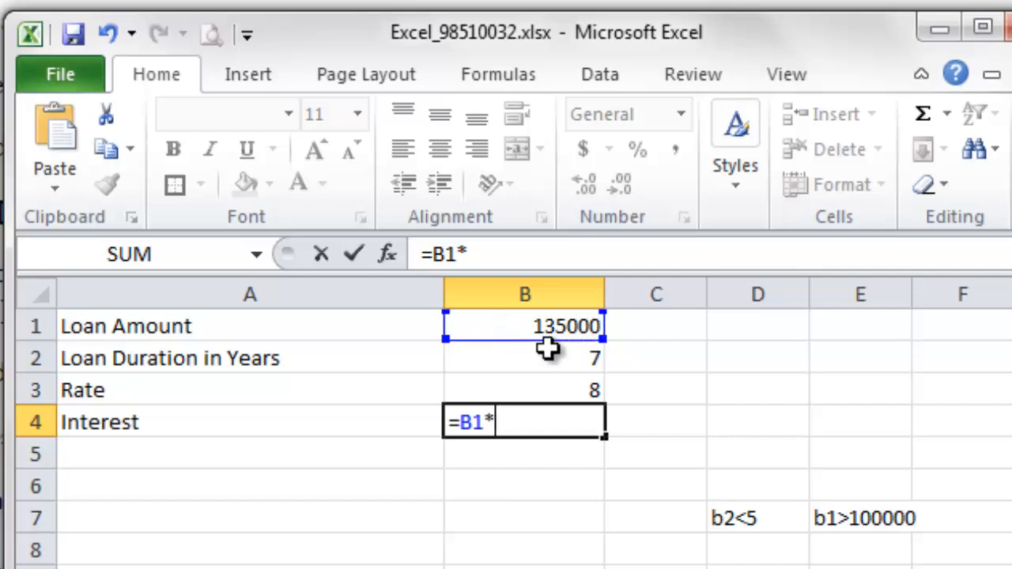
{"action": "left_click", "coordinate": [524, 358]}
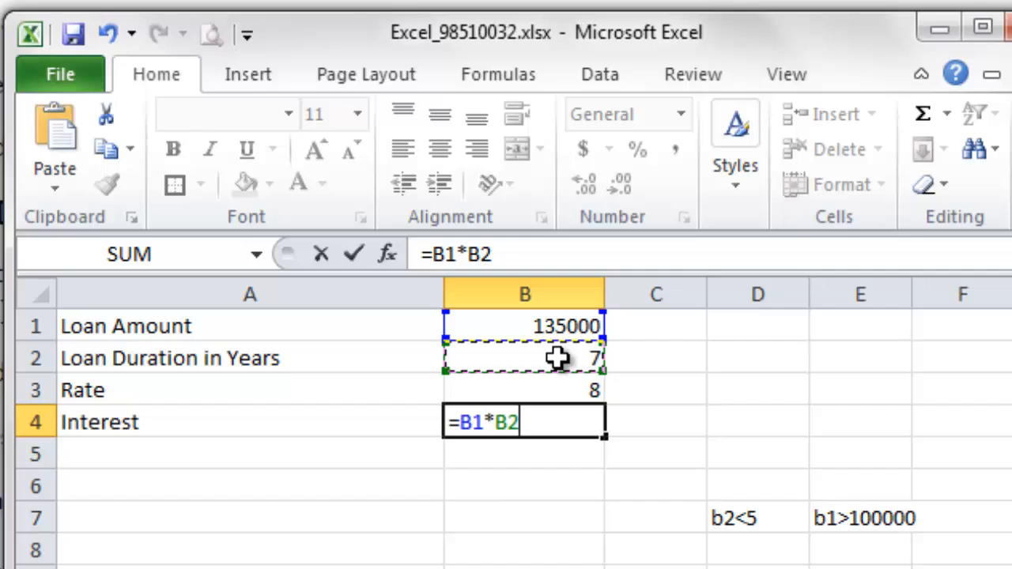
{"action": "type", "text": "*"}
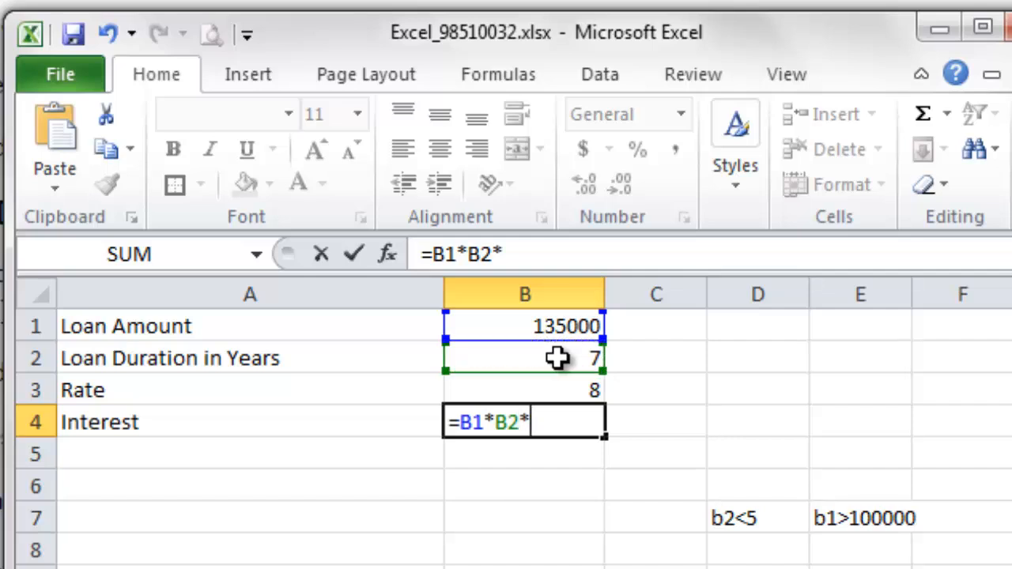
{"action": "mouse_move", "coordinate": [568, 391]}
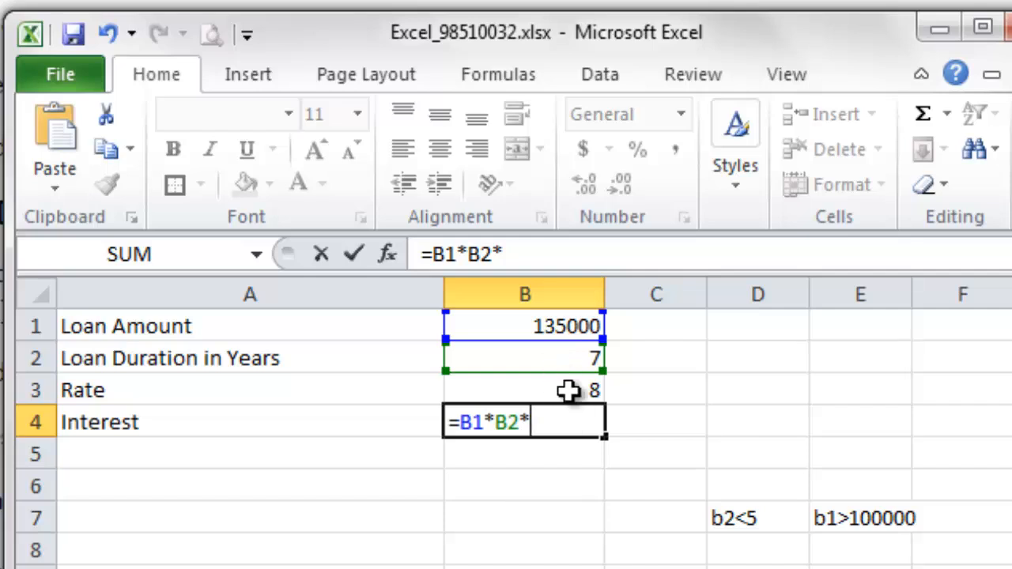
{"action": "left_click", "coordinate": [524, 390]}
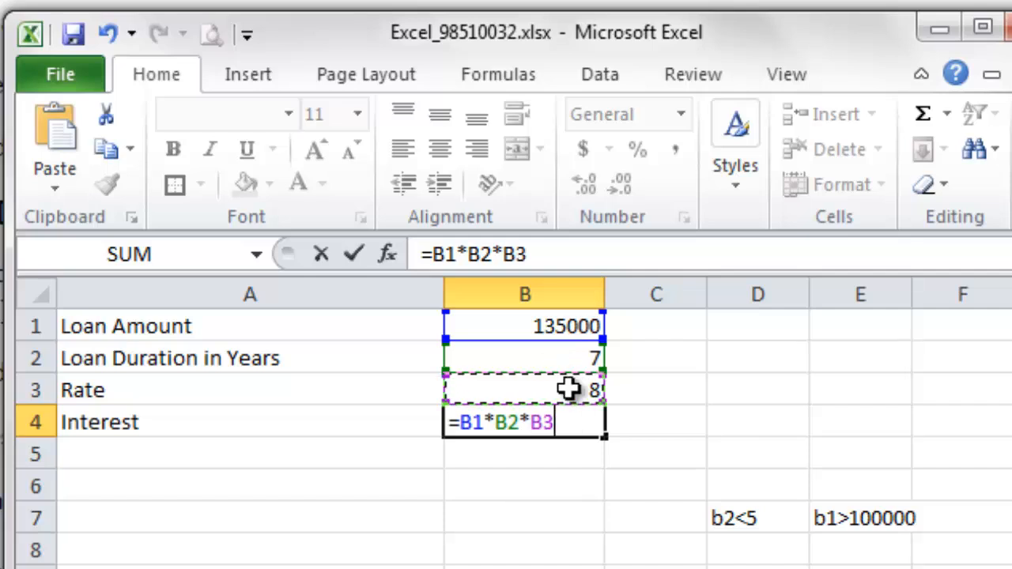
{"action": "type", "text": "/1"}
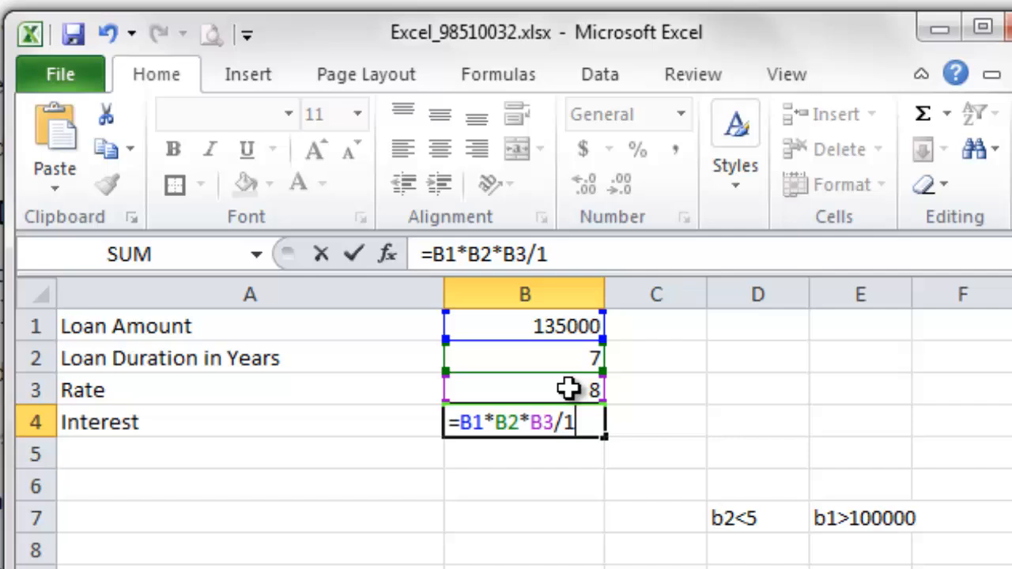
{"action": "type", "text": "00"}
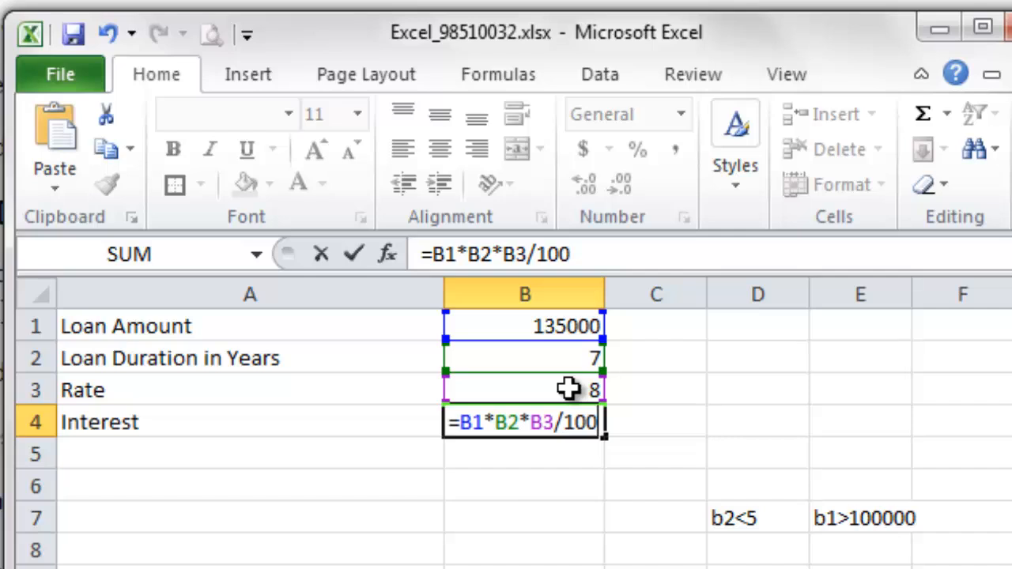
{"action": "key", "text": "Return"}
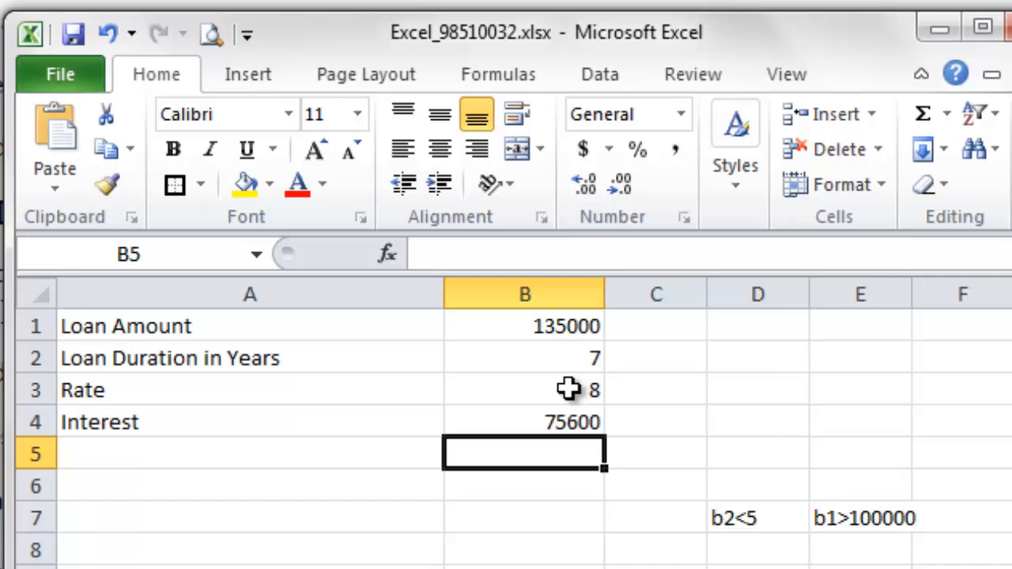
{"action": "mouse_move", "coordinate": [540, 321]}
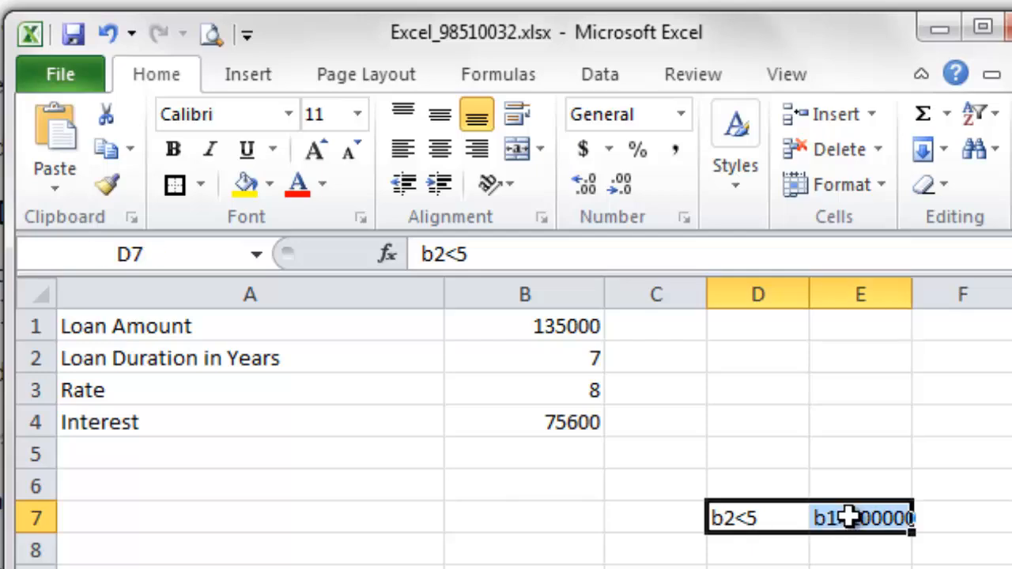
- Clear the b2<5 and b1>100000 notes from D7 and E7
{"action": "right_click", "coordinate": [862, 518]}
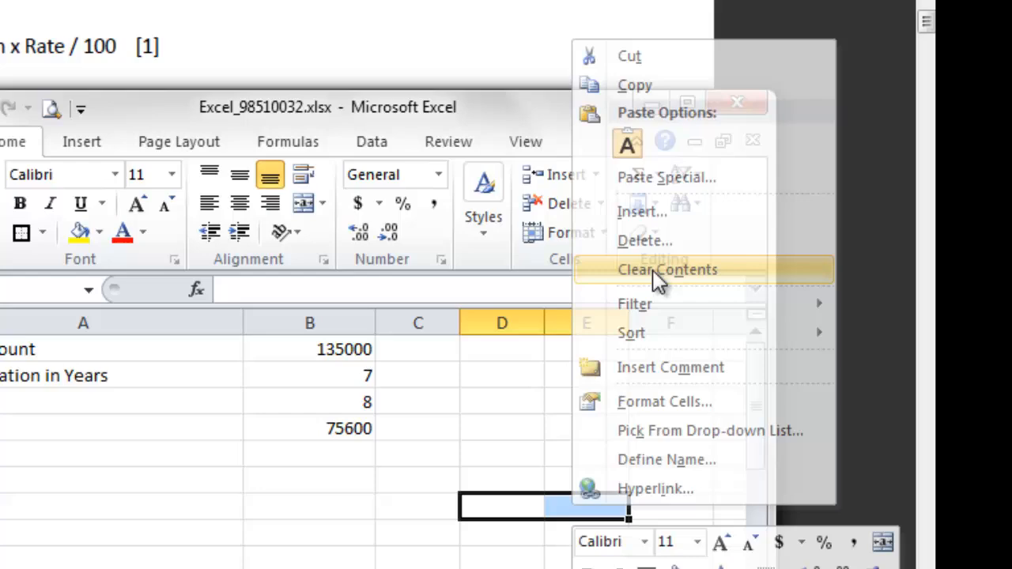
{"action": "left_click", "coordinate": [667, 270]}
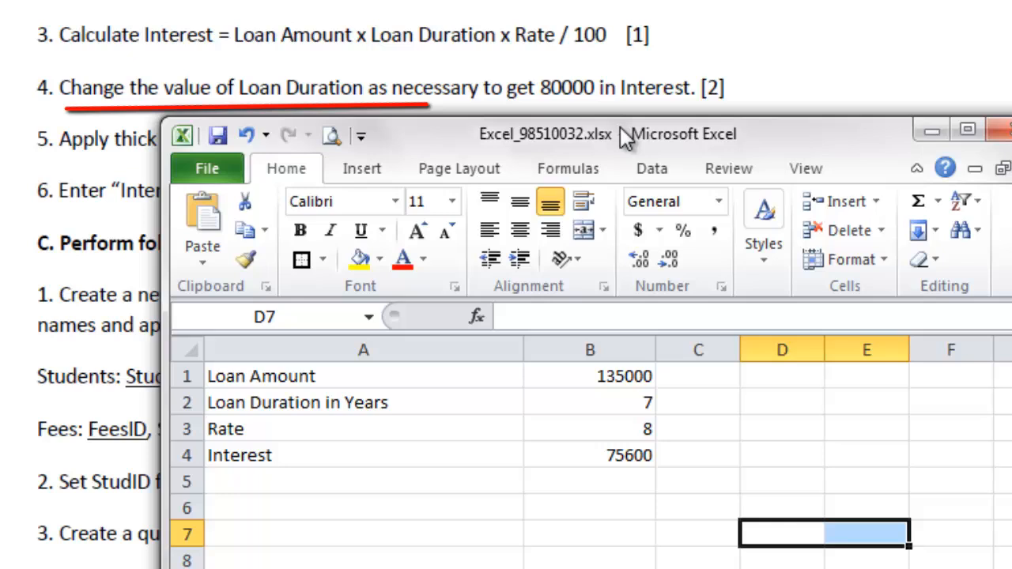
{"action": "left_click_drag", "start_coordinate": [546, 133], "coordinate": [554, 155]}
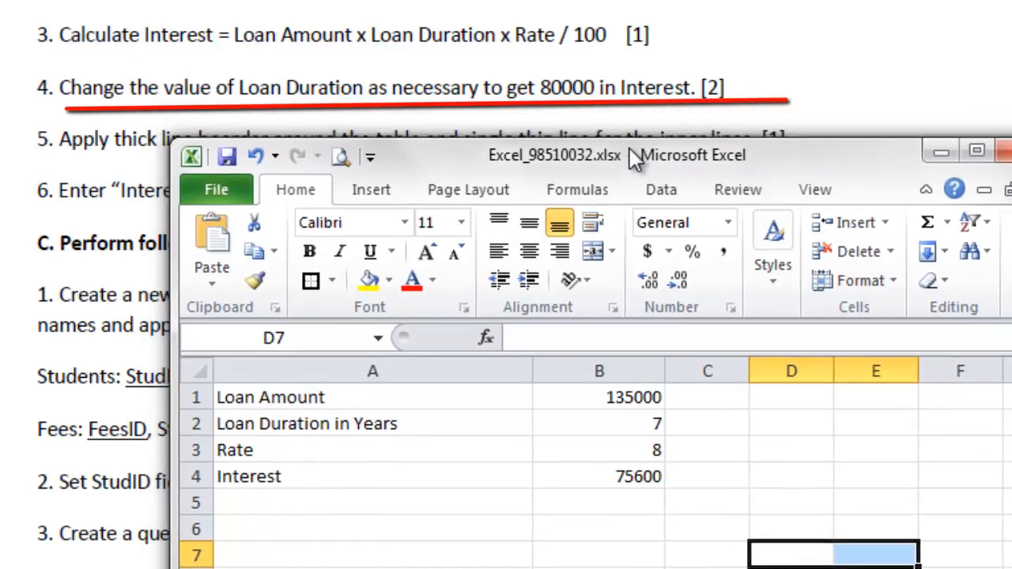
{"action": "left_click", "coordinate": [976, 151]}
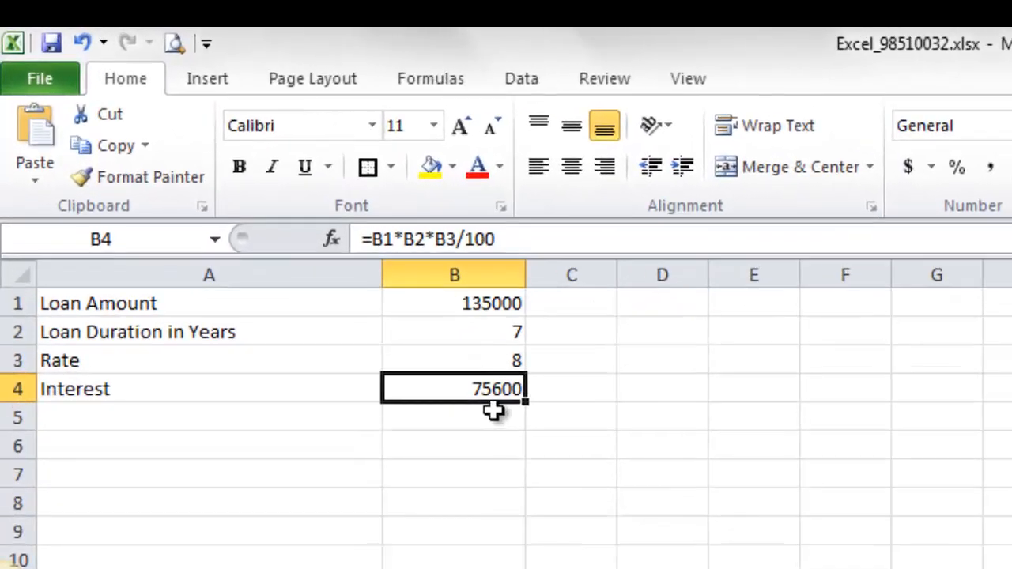
{"action": "left_click", "coordinate": [454, 332]}
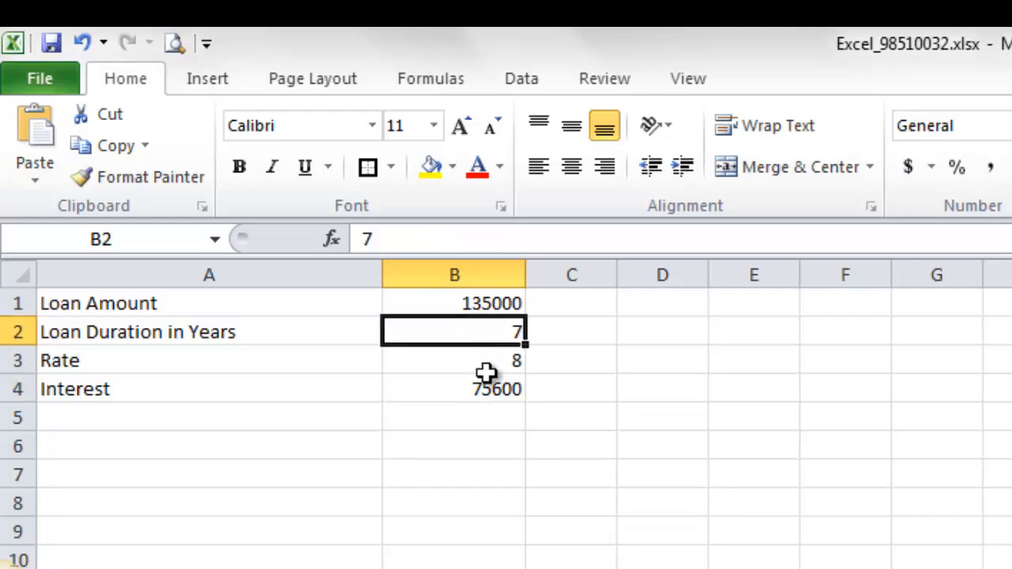
{"action": "mouse_move", "coordinate": [880, 522]}
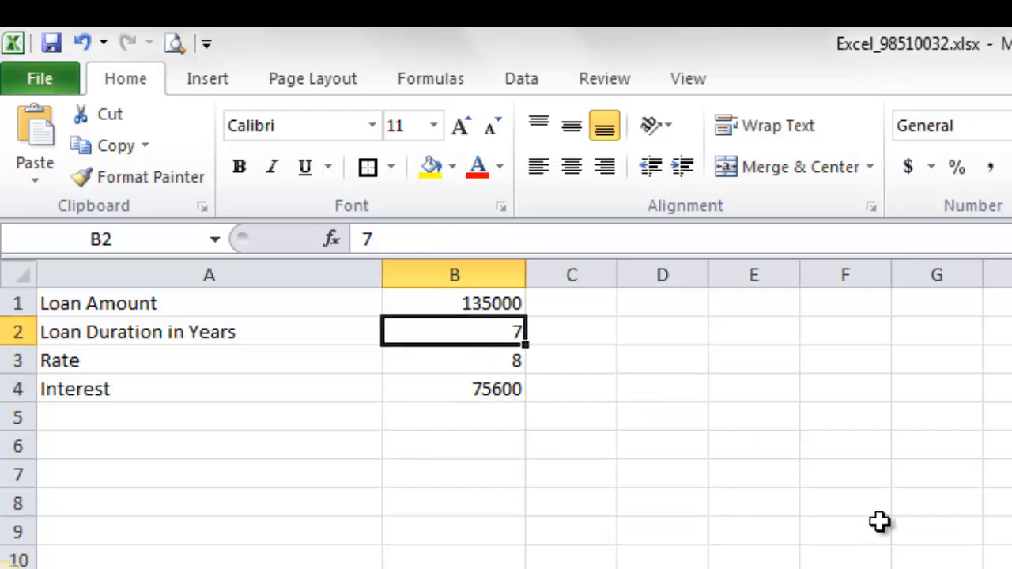
{"action": "mouse_move", "coordinate": [639, 394]}
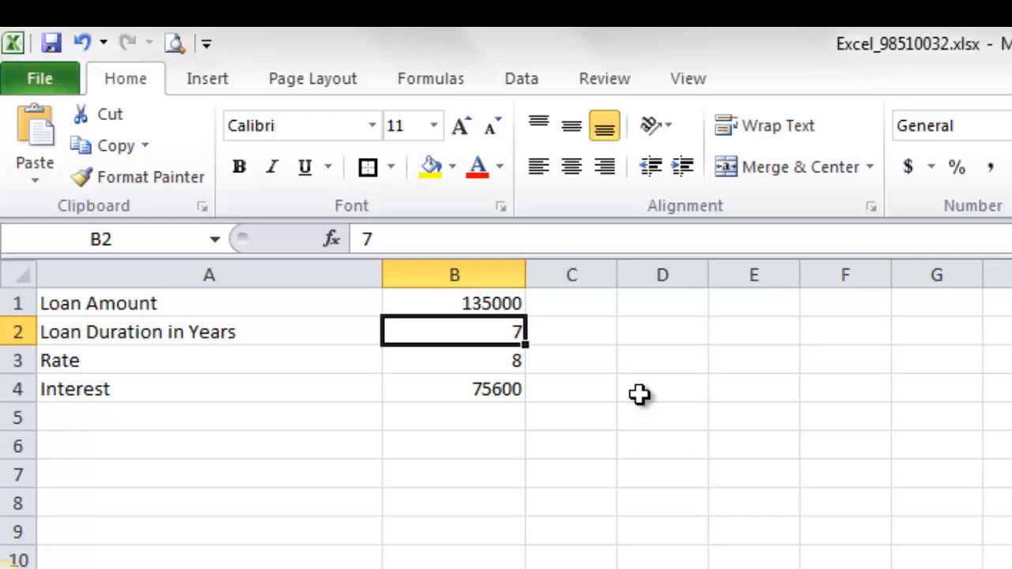
{"action": "mouse_move", "coordinate": [458, 392]}
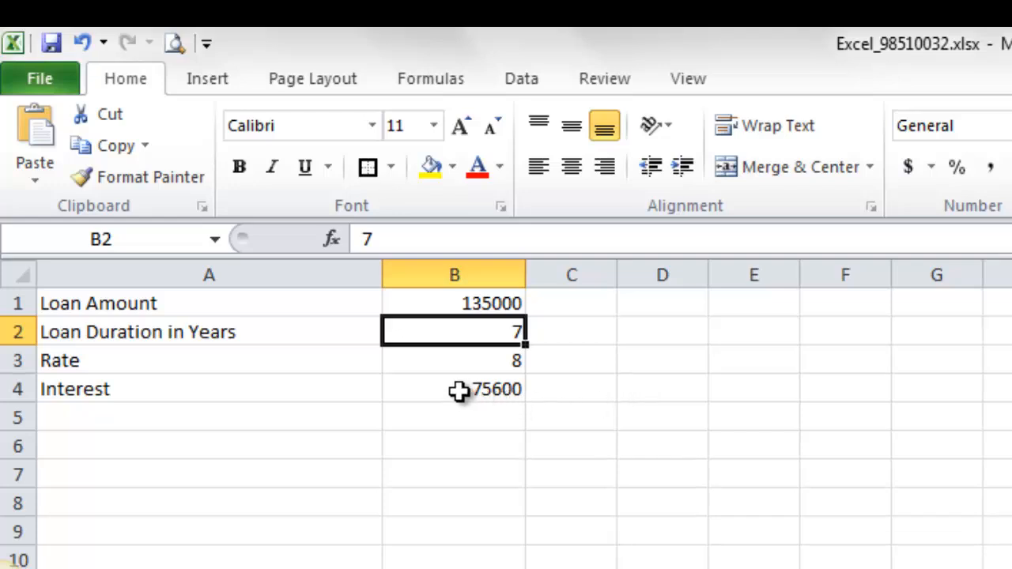
{"action": "left_click", "coordinate": [454, 388]}
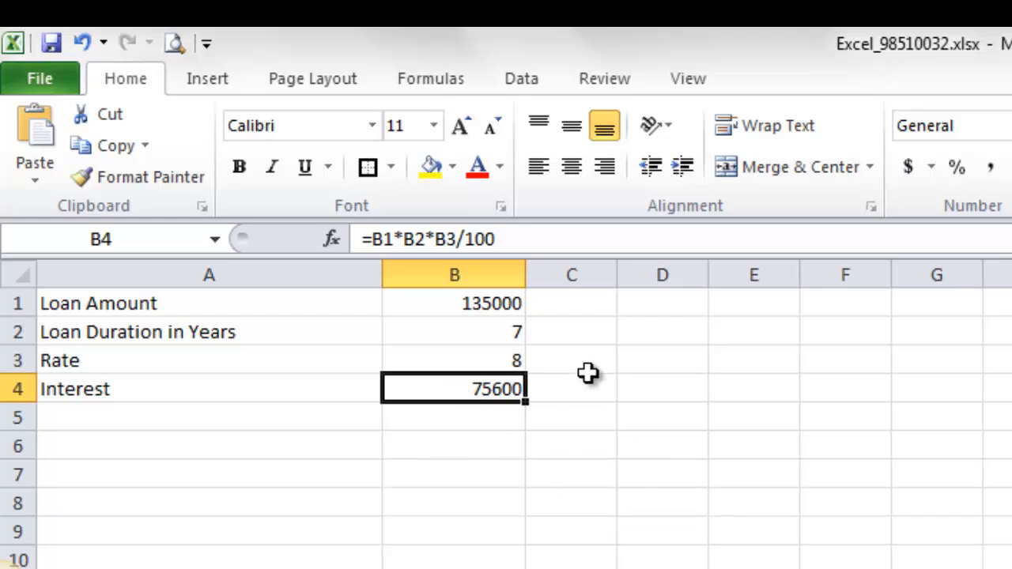
{"action": "left_click", "coordinate": [521, 78]}
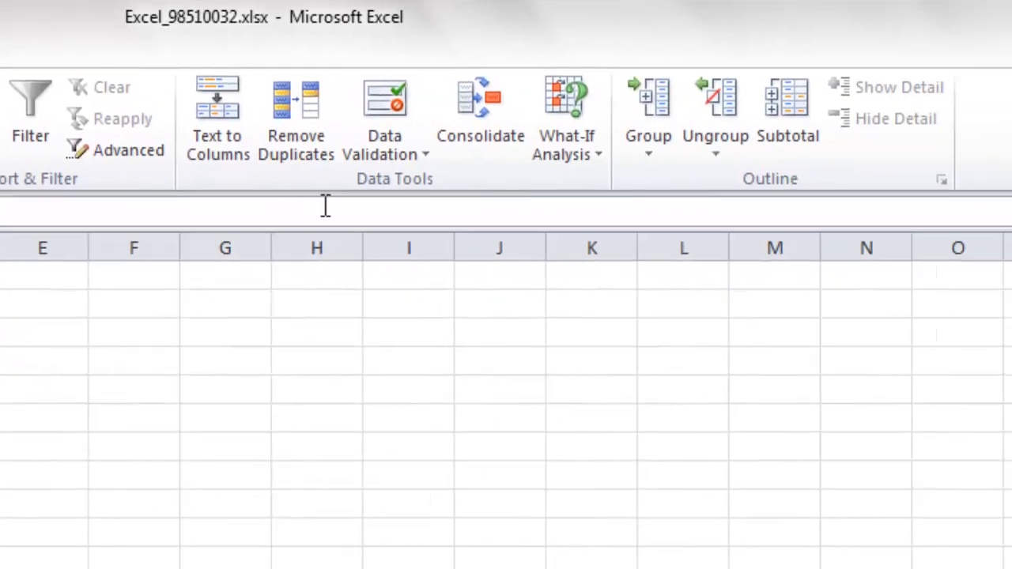
{"action": "mouse_move", "coordinate": [566, 119]}
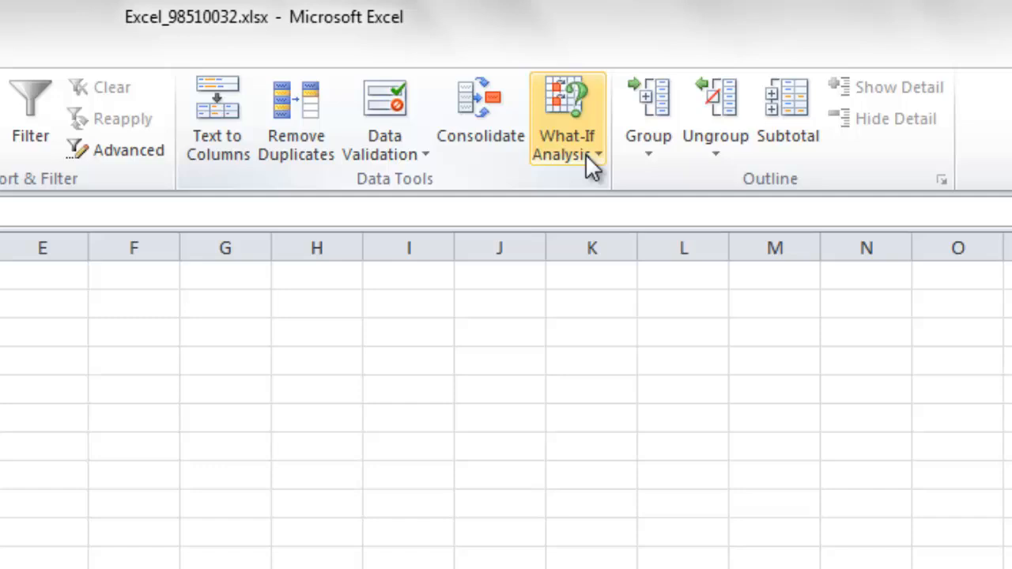
- Open Goal Seek from the What-If Analysis menu on the Data tab
{"action": "left_click", "coordinate": [566, 126]}
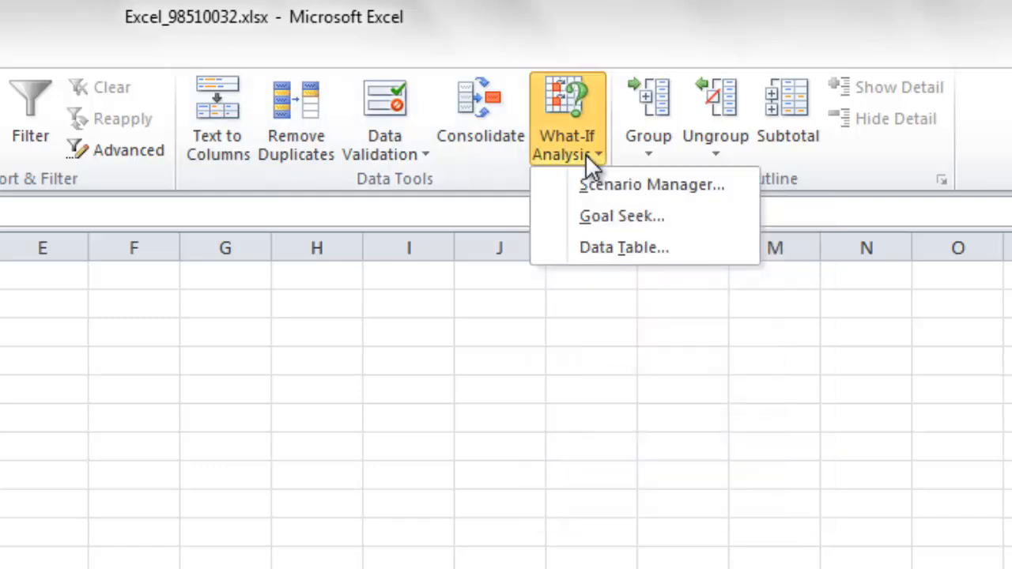
{"action": "mouse_move", "coordinate": [372, 201]}
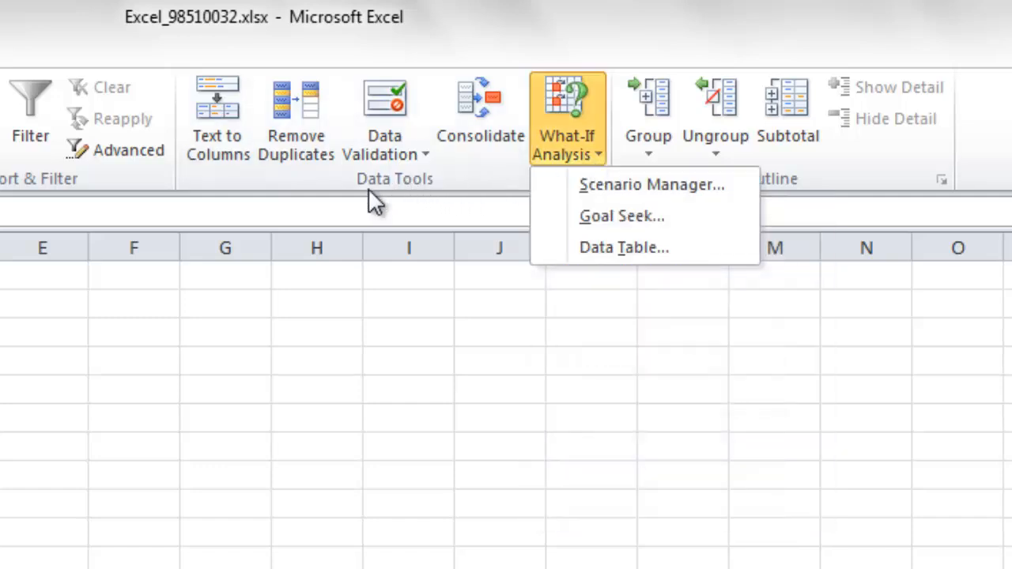
{"action": "mouse_move", "coordinate": [597, 150]}
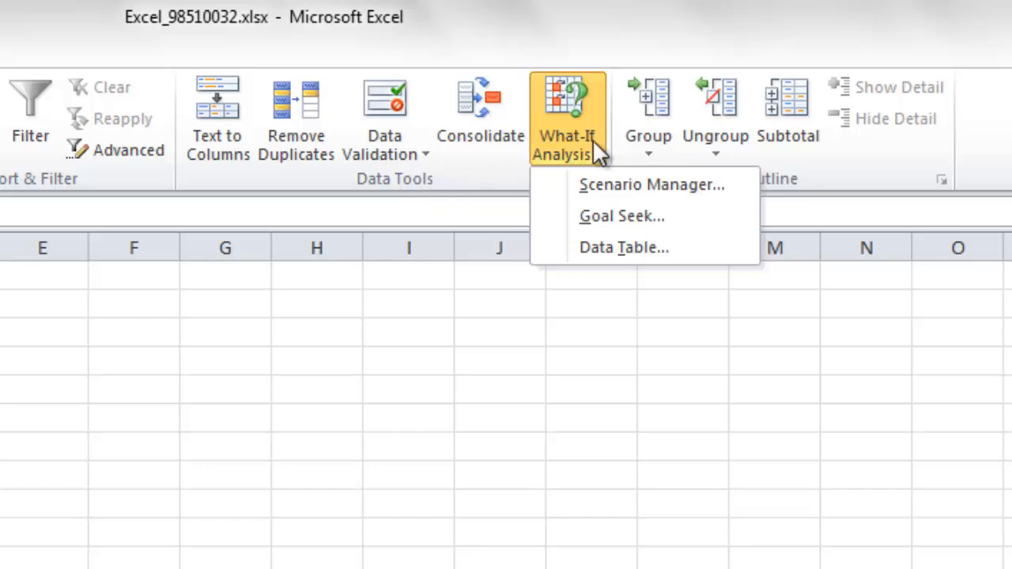
{"action": "mouse_move", "coordinate": [622, 215]}
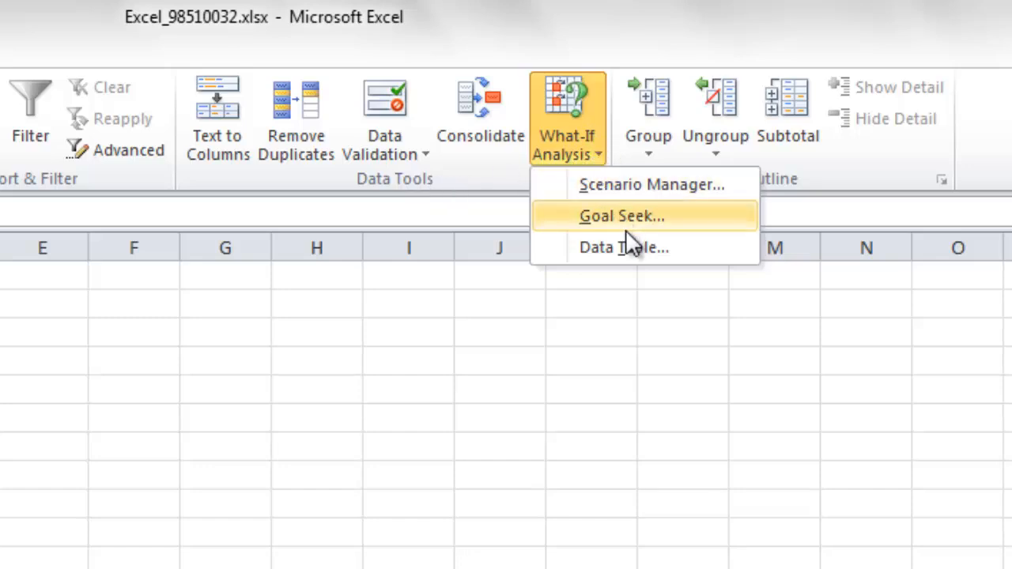
{"action": "mouse_move", "coordinate": [636, 248]}
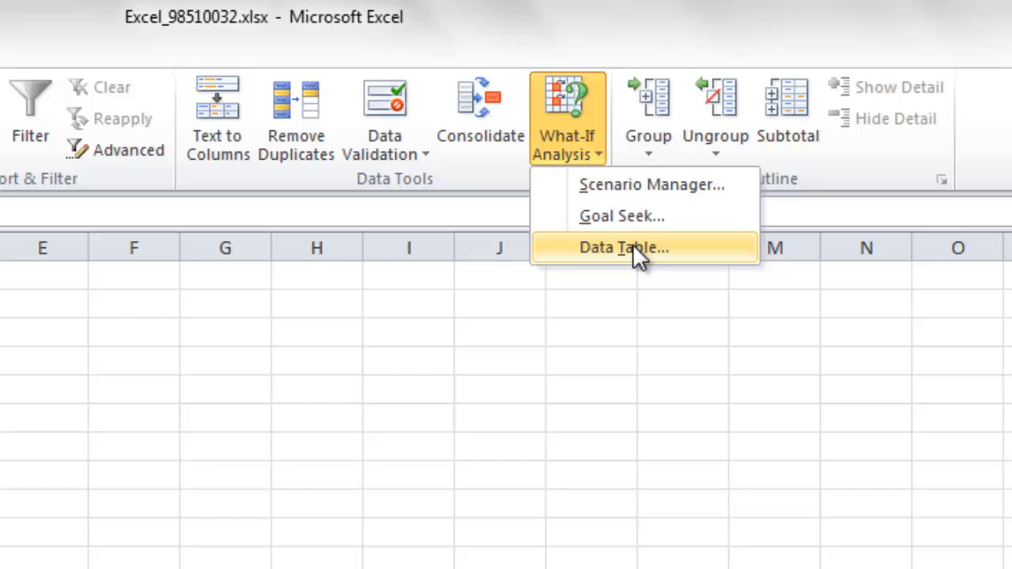
{"action": "mouse_move", "coordinate": [652, 184]}
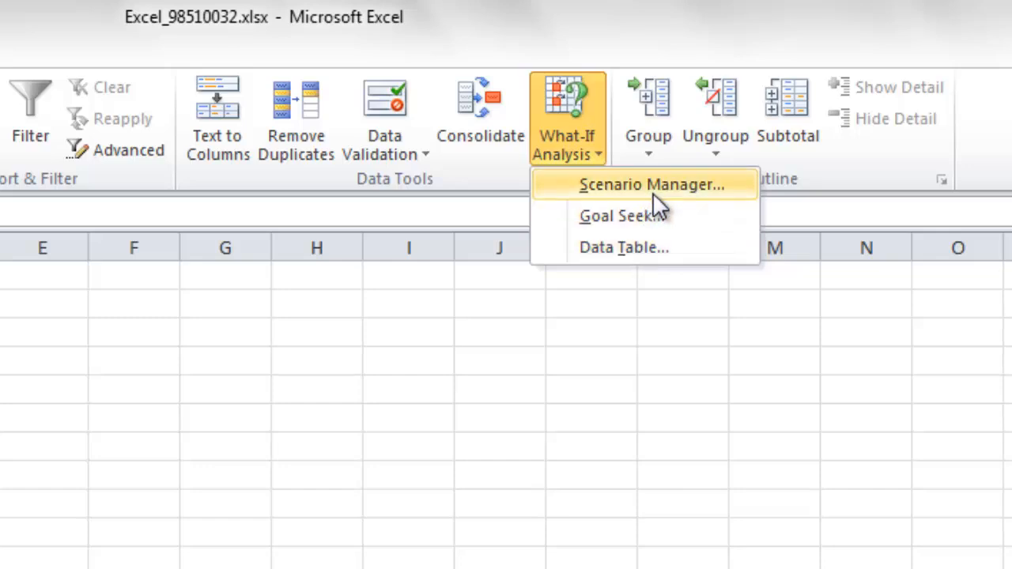
{"action": "mouse_move", "coordinate": [671, 248]}
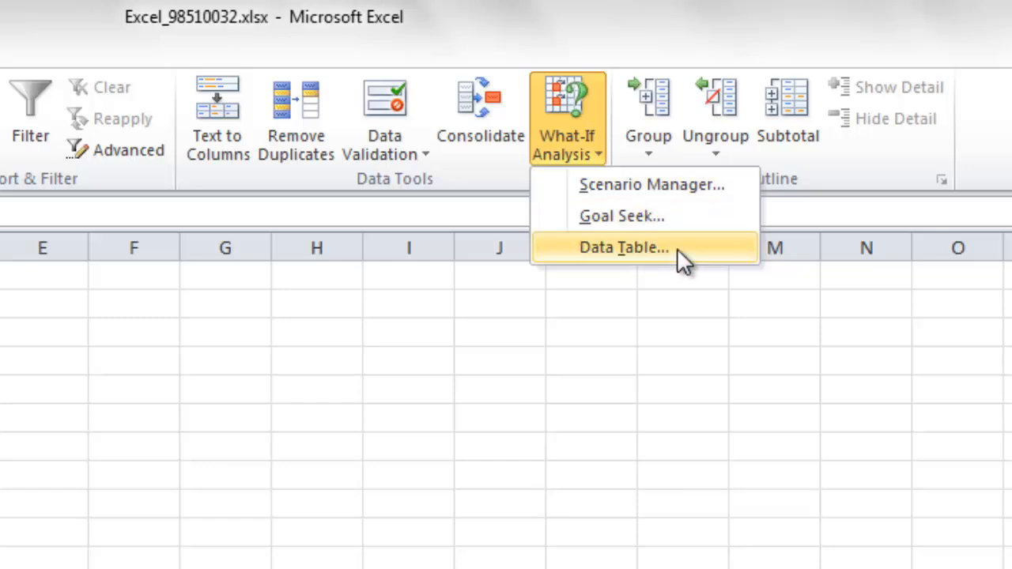
{"action": "mouse_move", "coordinate": [622, 216]}
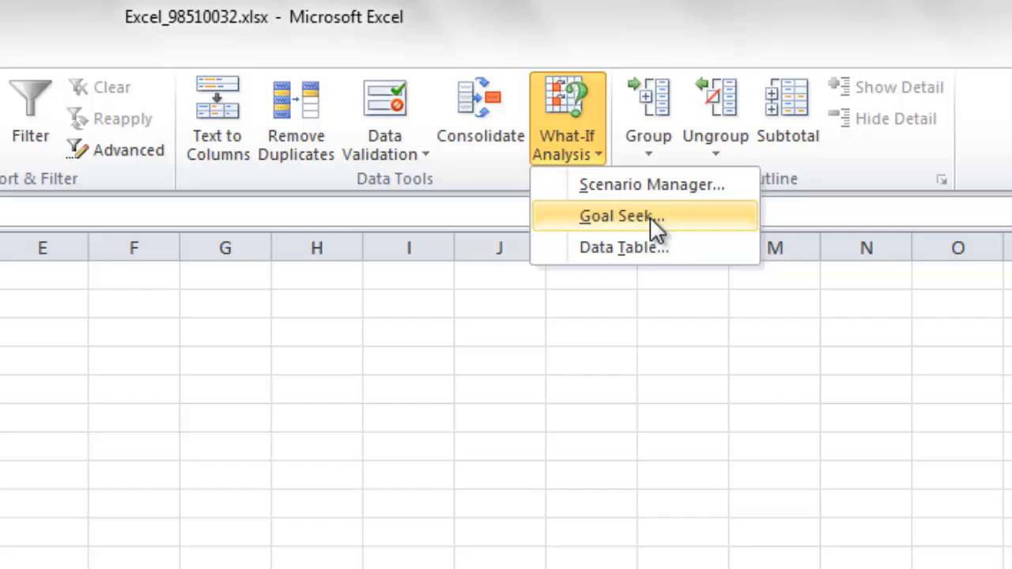
{"action": "left_click", "coordinate": [621, 216]}
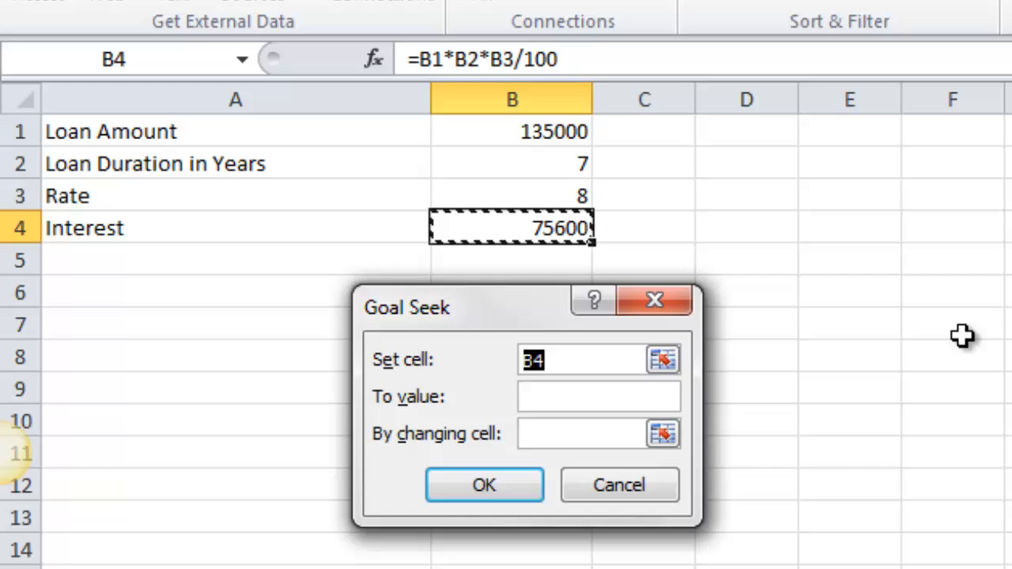
{"action": "mouse_move", "coordinate": [578, 234]}
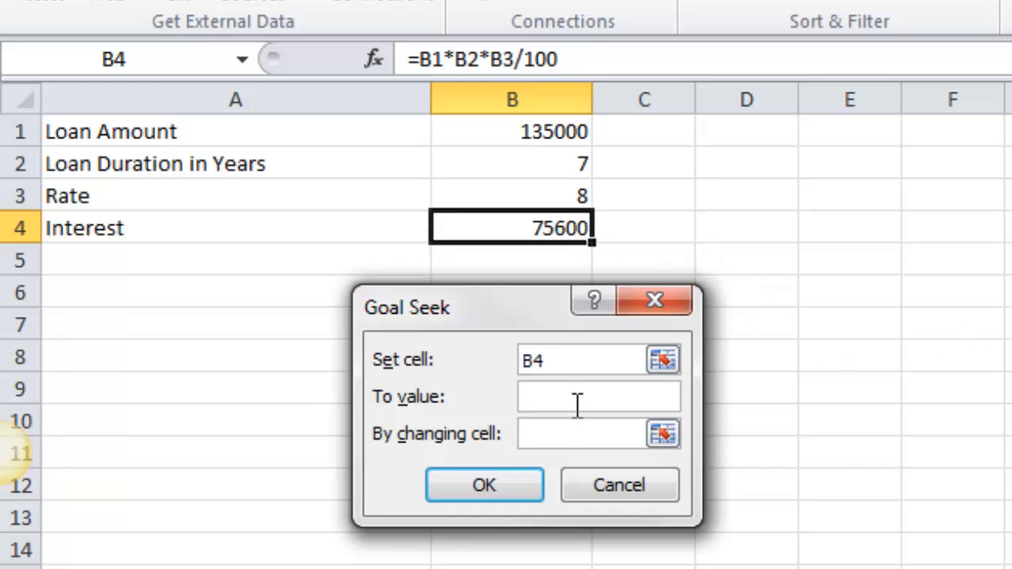
- Run Goal Seek setting B4 to 80000 by changing loan duration B2
{"action": "type", "text": "8"}
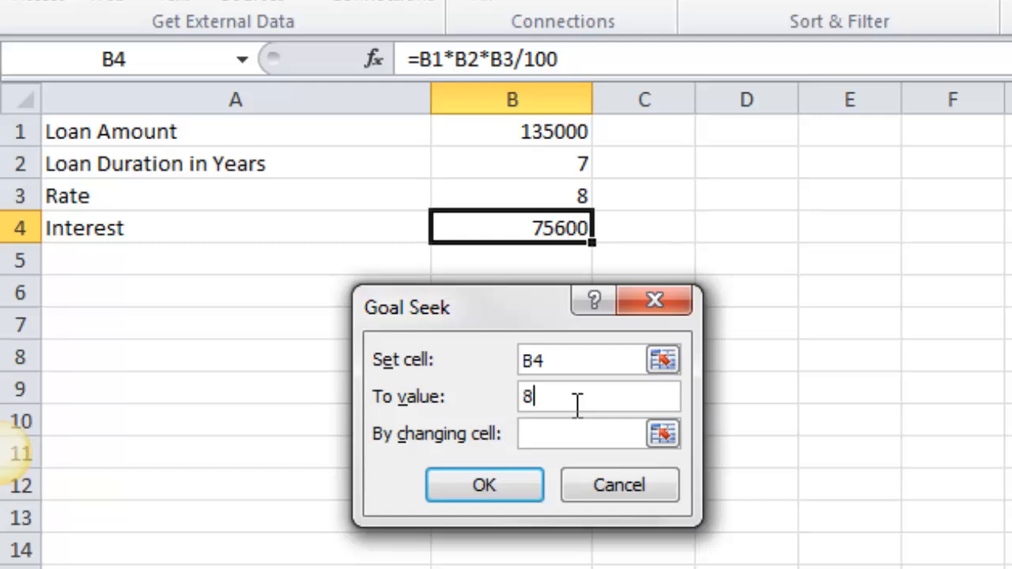
{"action": "type", "text": "0000"}
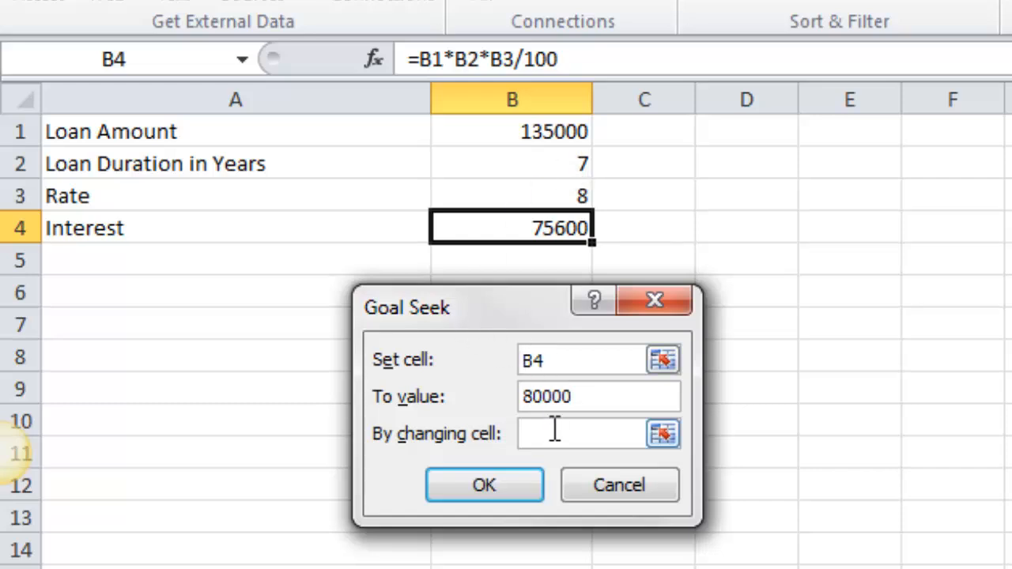
{"action": "left_click", "coordinate": [569, 433]}
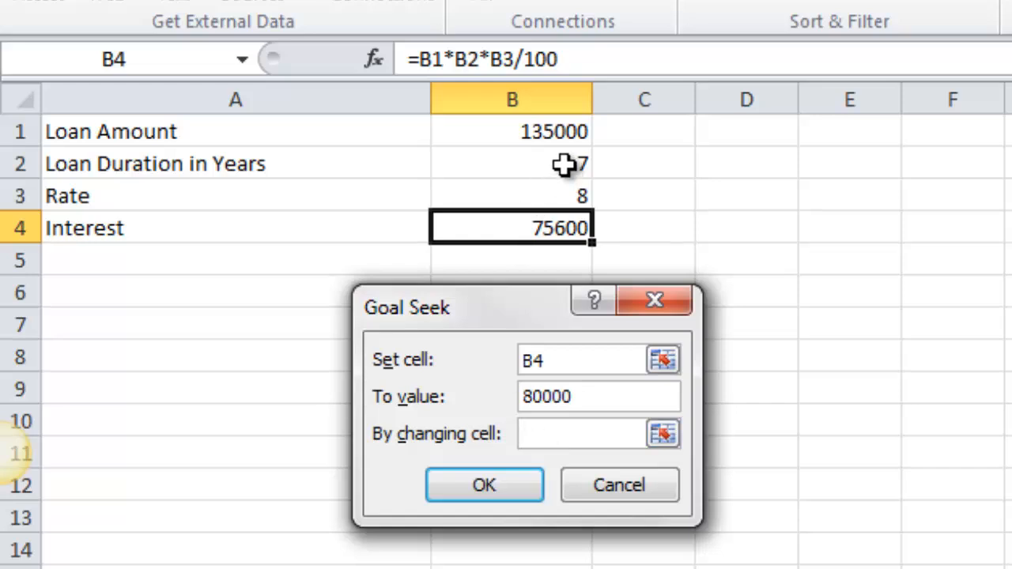
{"action": "left_click", "coordinate": [511, 163]}
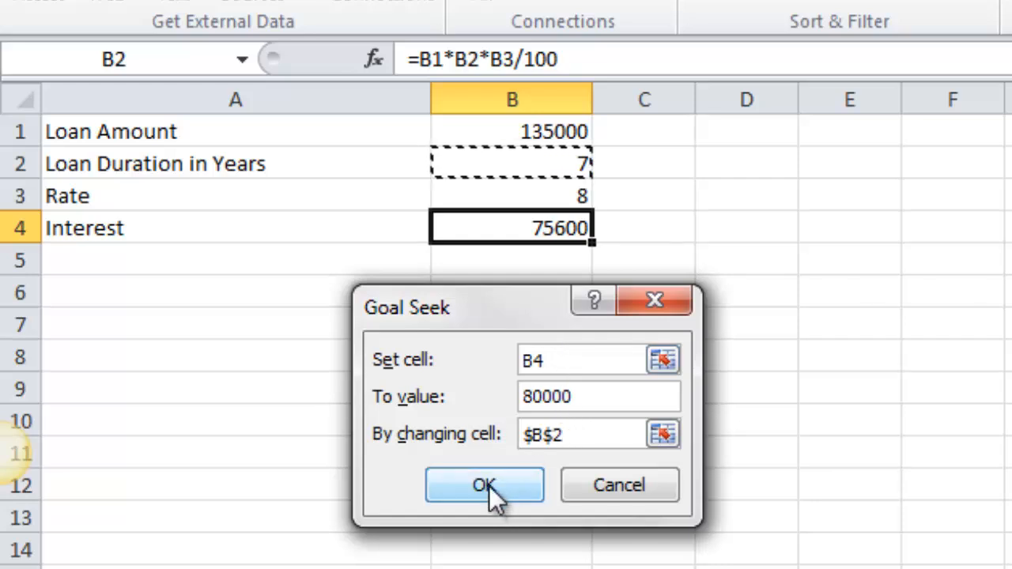
{"action": "left_click", "coordinate": [485, 484]}
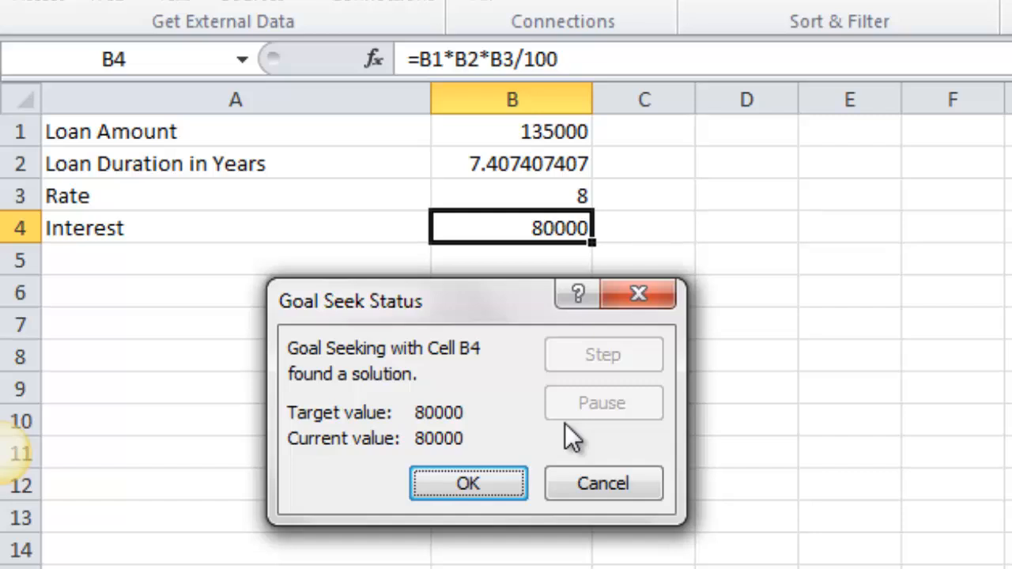
{"action": "mouse_move", "coordinate": [483, 194]}
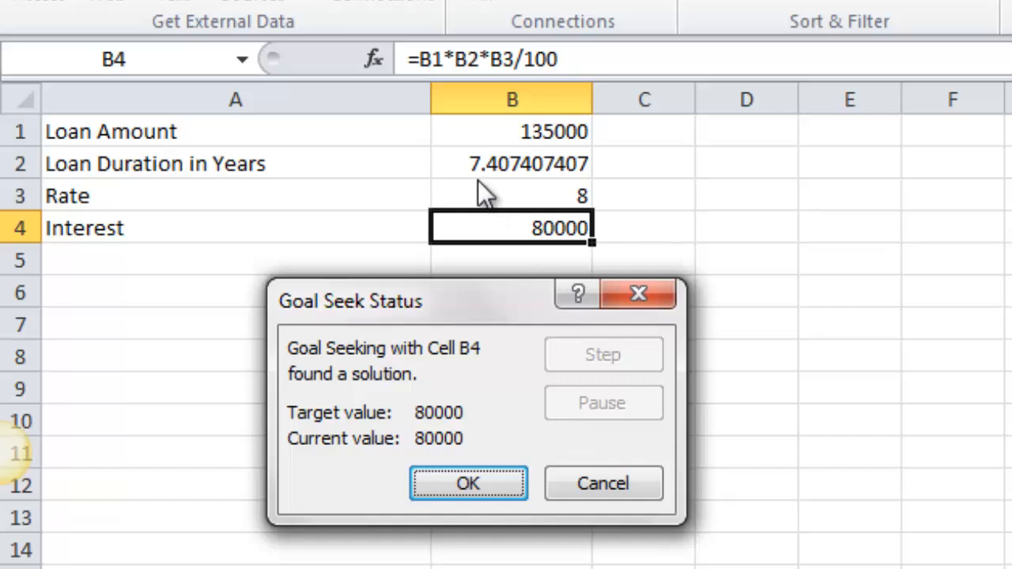
{"action": "mouse_move", "coordinate": [514, 189]}
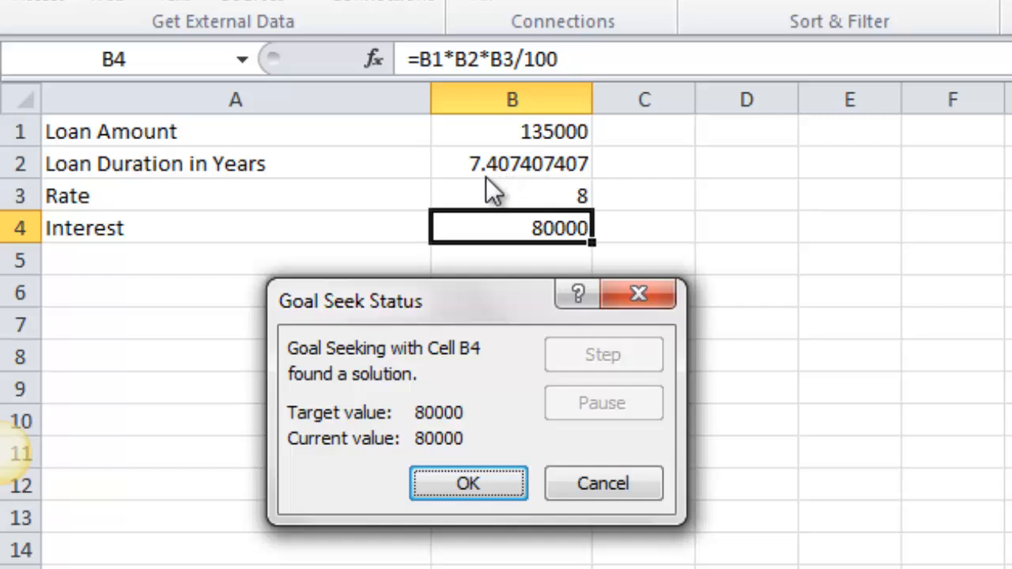
{"action": "mouse_move", "coordinate": [592, 210]}
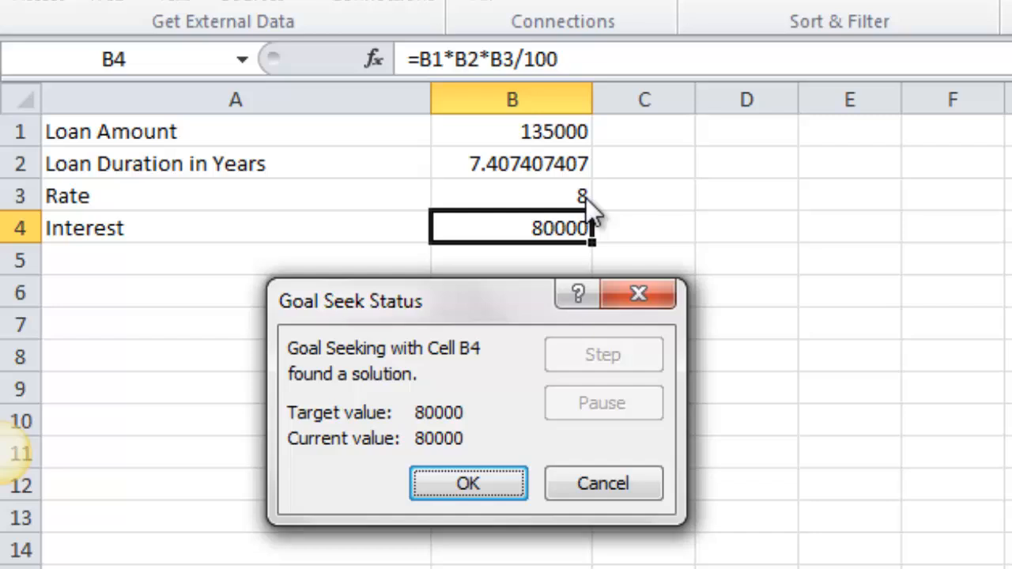
{"action": "mouse_move", "coordinate": [553, 241]}
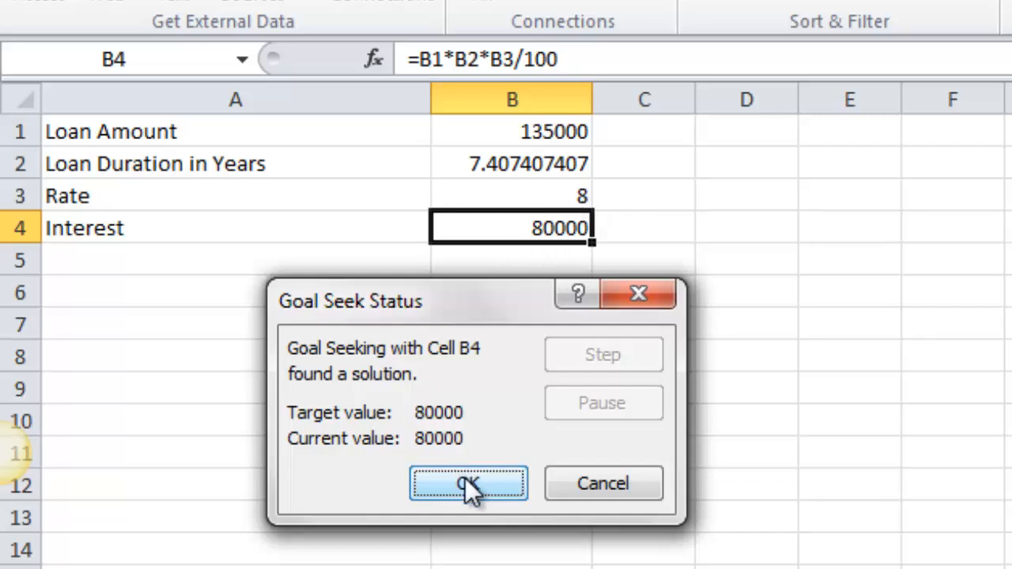
- Accept the Goal Seek result of 7.407407407 years for 80000 interest
{"action": "left_click", "coordinate": [468, 483]}
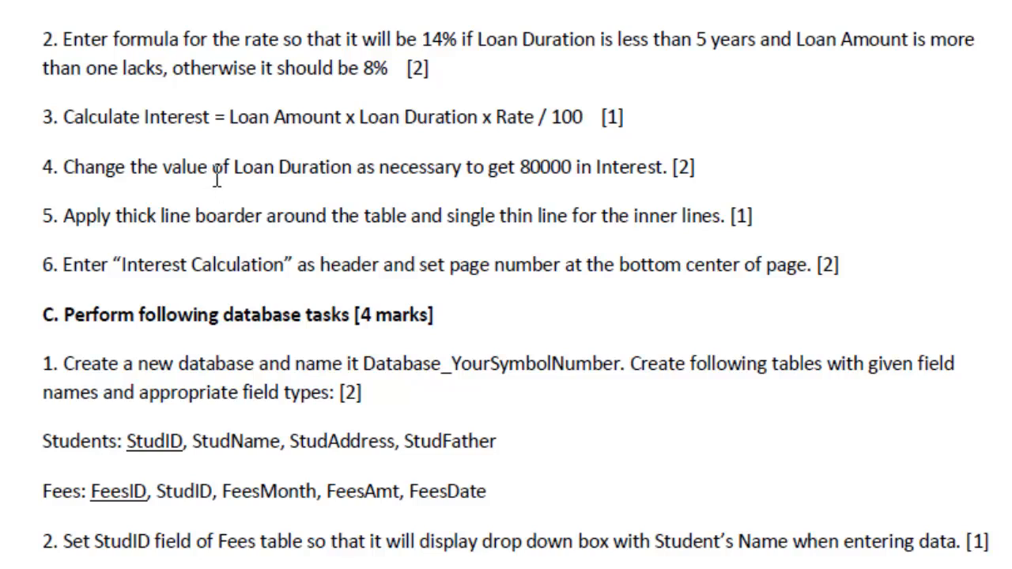
{"action": "mouse_move", "coordinate": [112, 166]}
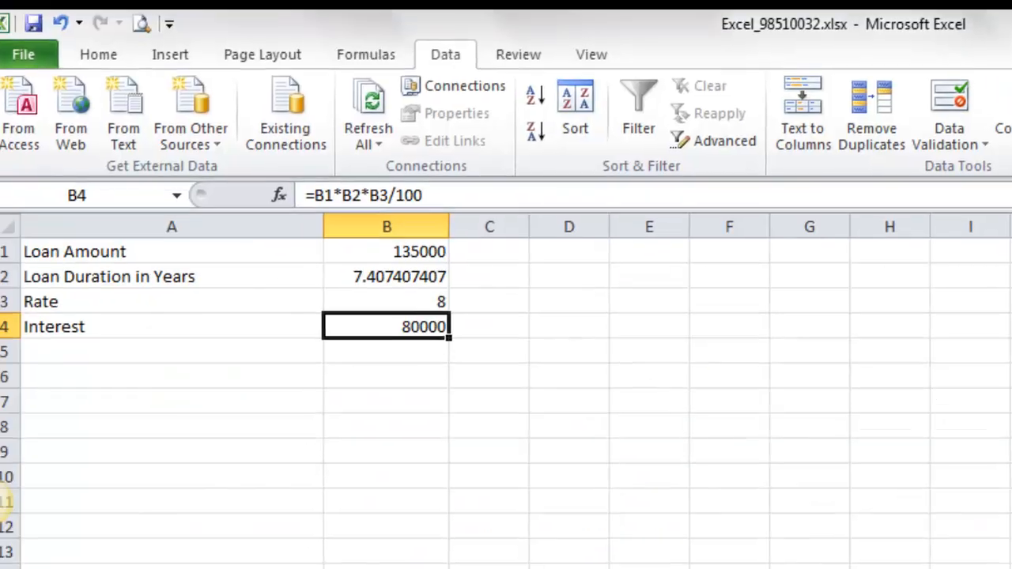
- Select the loan table A1:B4 and switch to the Home tab
{"action": "left_click", "coordinate": [86, 259]}
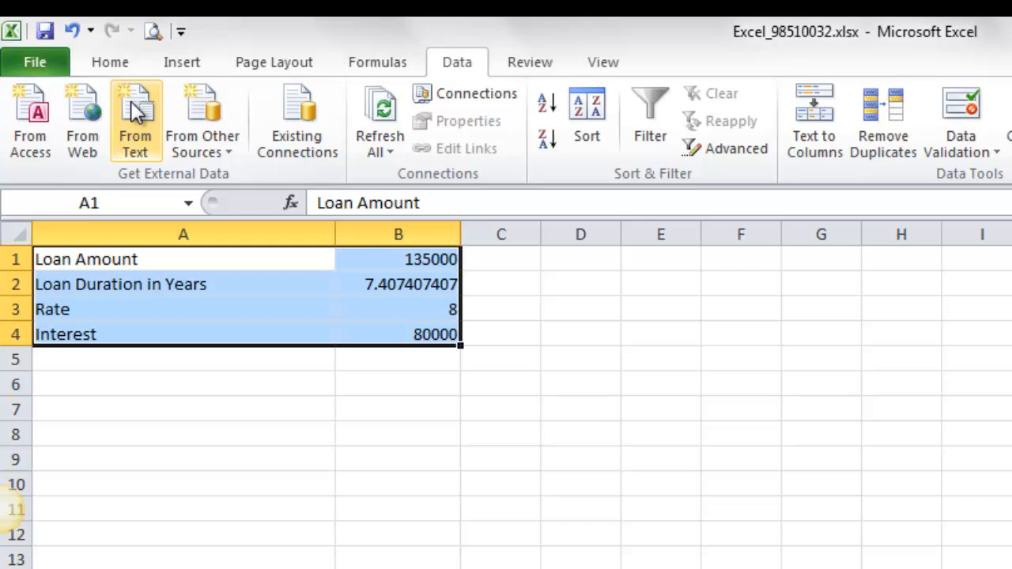
{"action": "left_click", "coordinate": [109, 61]}
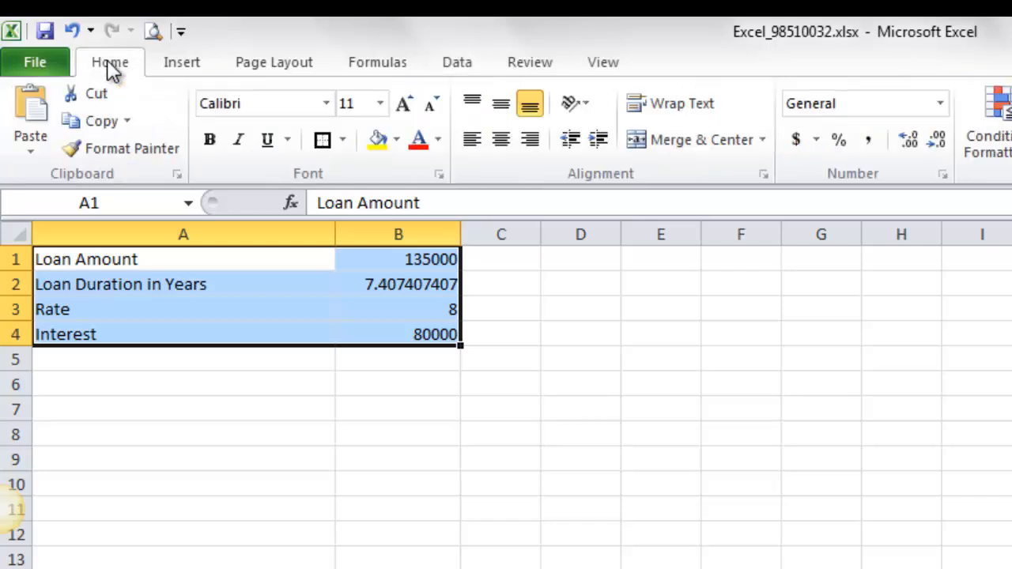
{"action": "mouse_move", "coordinate": [425, 364]}
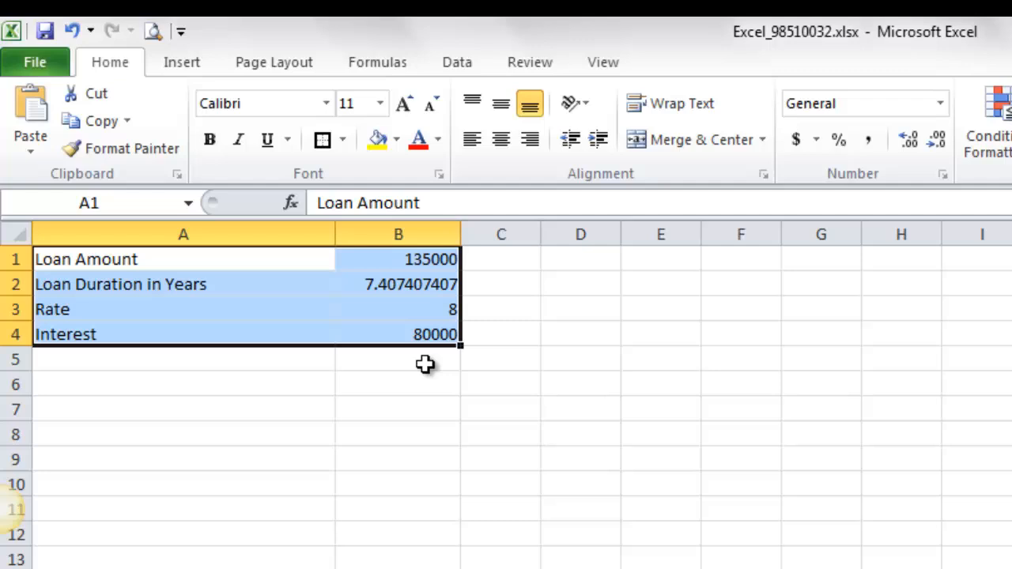
{"action": "mouse_move", "coordinate": [323, 182]}
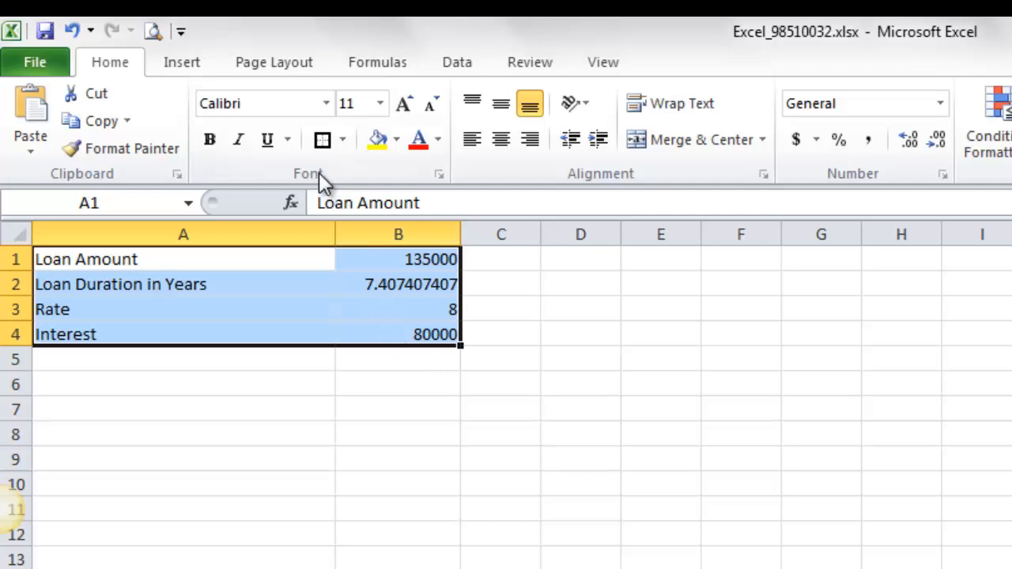
{"action": "mouse_move", "coordinate": [324, 140]}
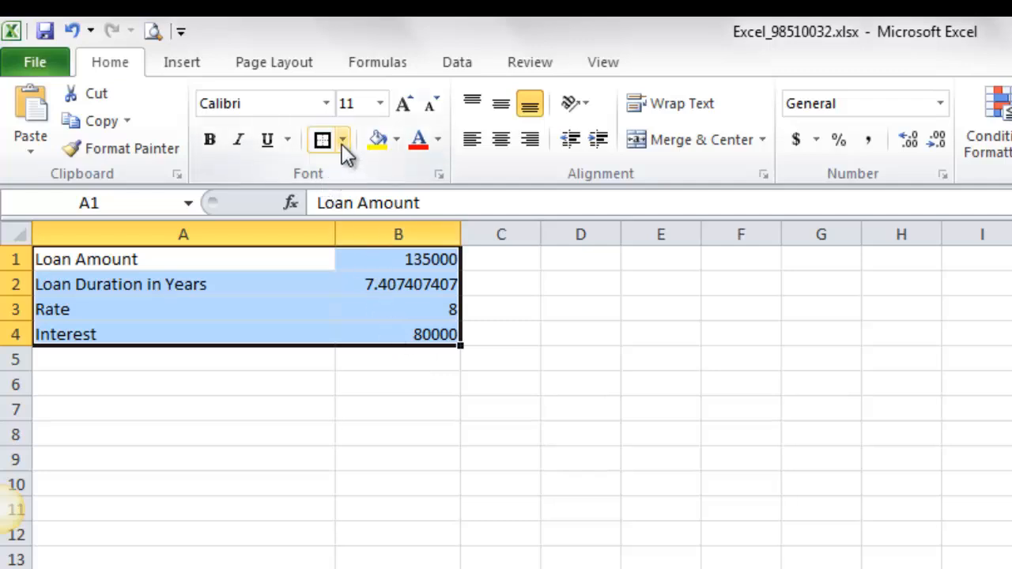
{"action": "mouse_move", "coordinate": [322, 140]}
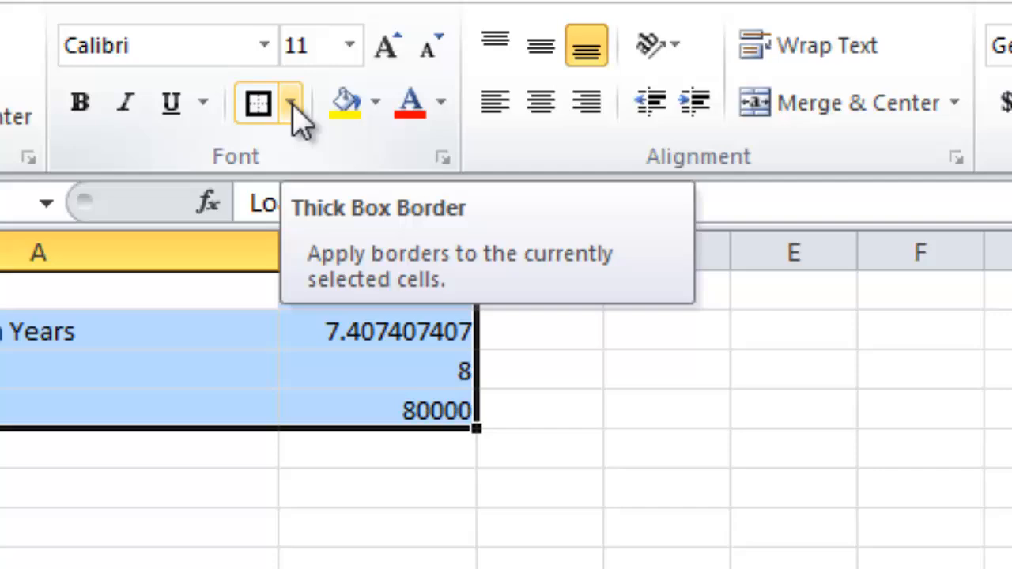
- Add borders around and between all cells of A1:B4, then reselect the table
{"action": "left_click", "coordinate": [294, 103]}
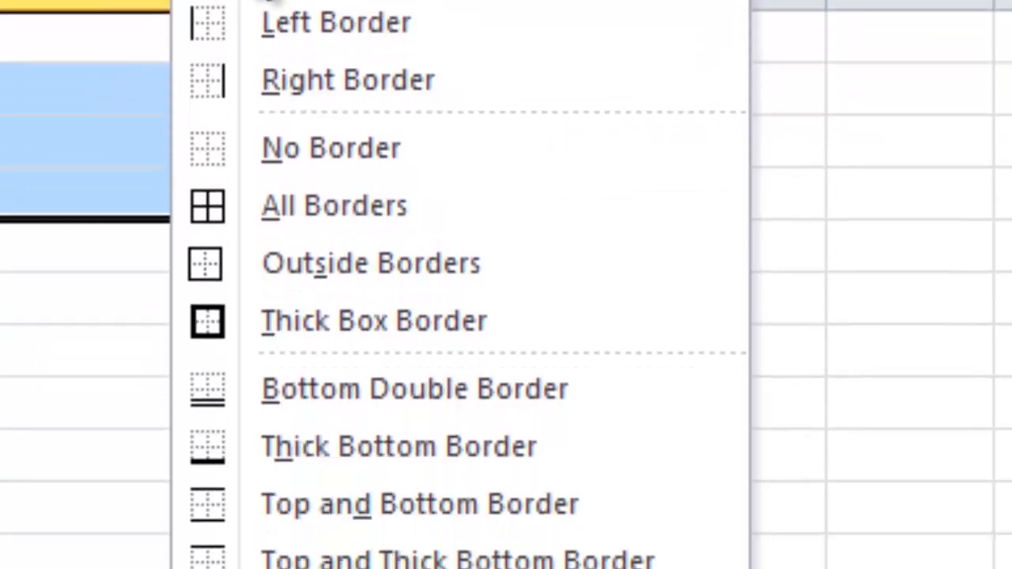
{"action": "scroll", "scroll_direction": "down", "scroll_amount": 3}
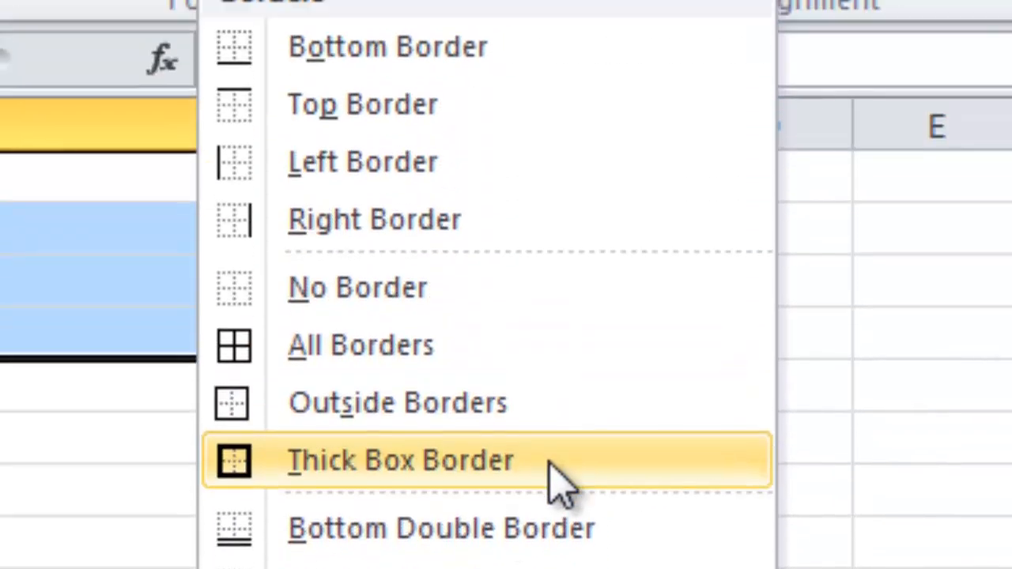
{"action": "mouse_move", "coordinate": [546, 474]}
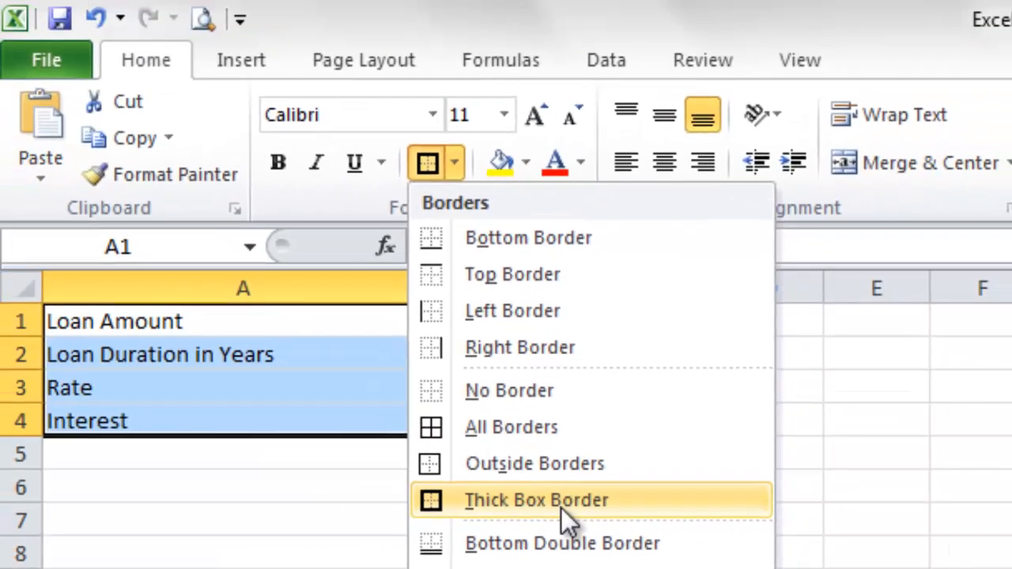
{"action": "mouse_move", "coordinate": [511, 427]}
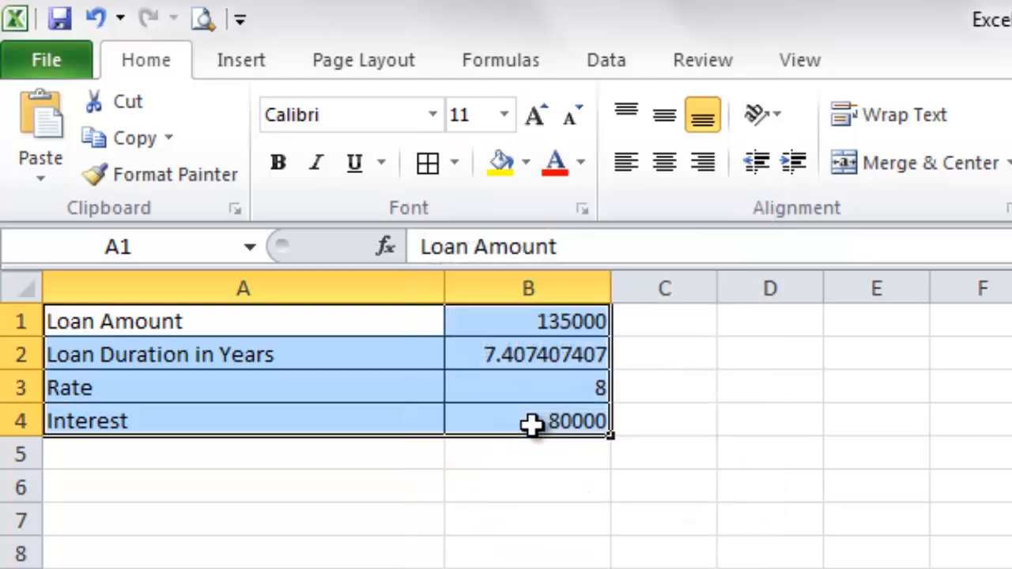
{"action": "left_click", "coordinate": [664, 453]}
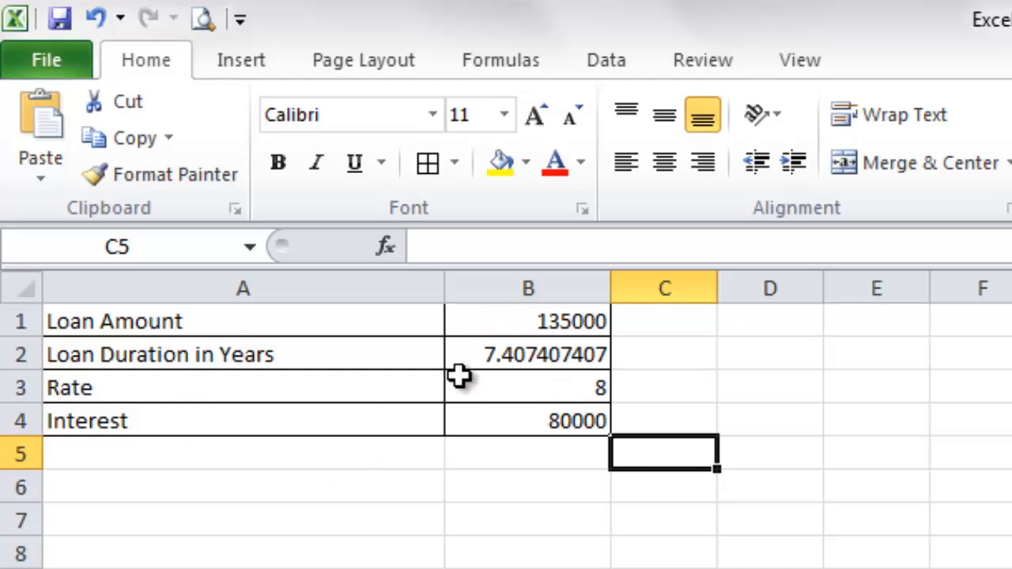
{"action": "left_click_drag", "start_coordinate": [243, 321], "coordinate": [243, 388]}
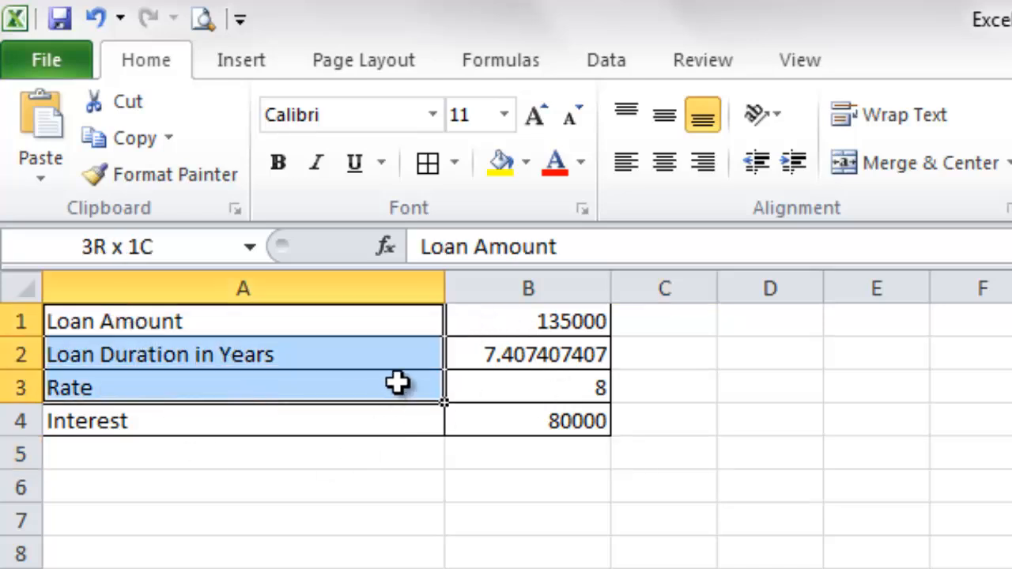
{"action": "left_click_drag", "start_coordinate": [395, 387], "coordinate": [506, 420]}
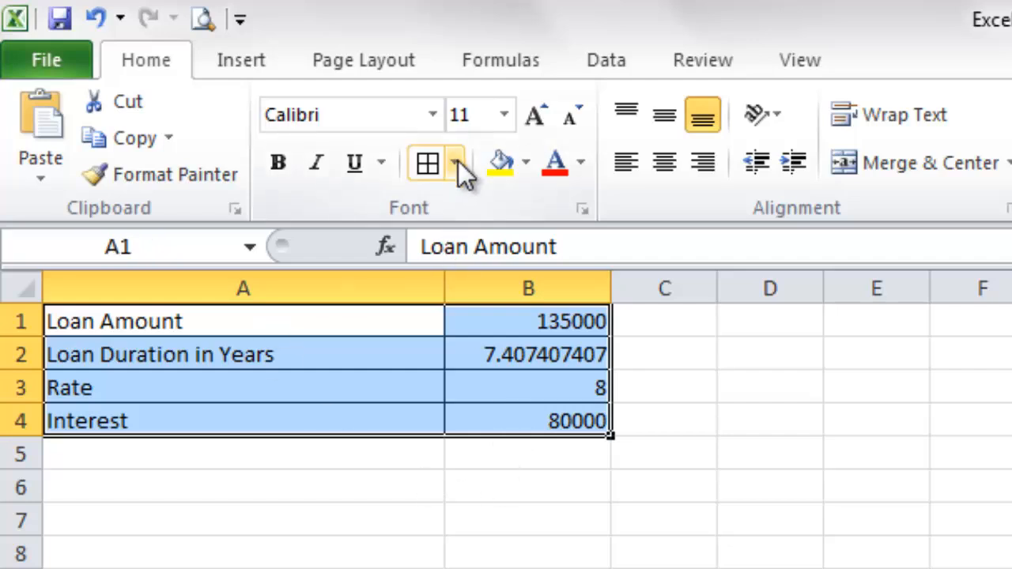
- Apply Thick Box Border to the selected loan table A1:B4
{"action": "left_click", "coordinate": [454, 163]}
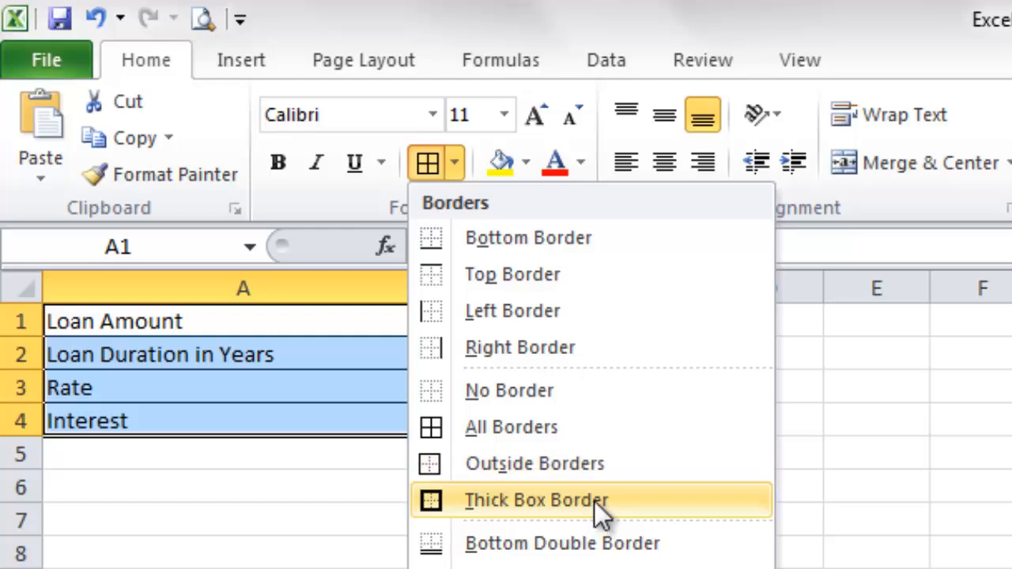
{"action": "mouse_move", "coordinate": [542, 514]}
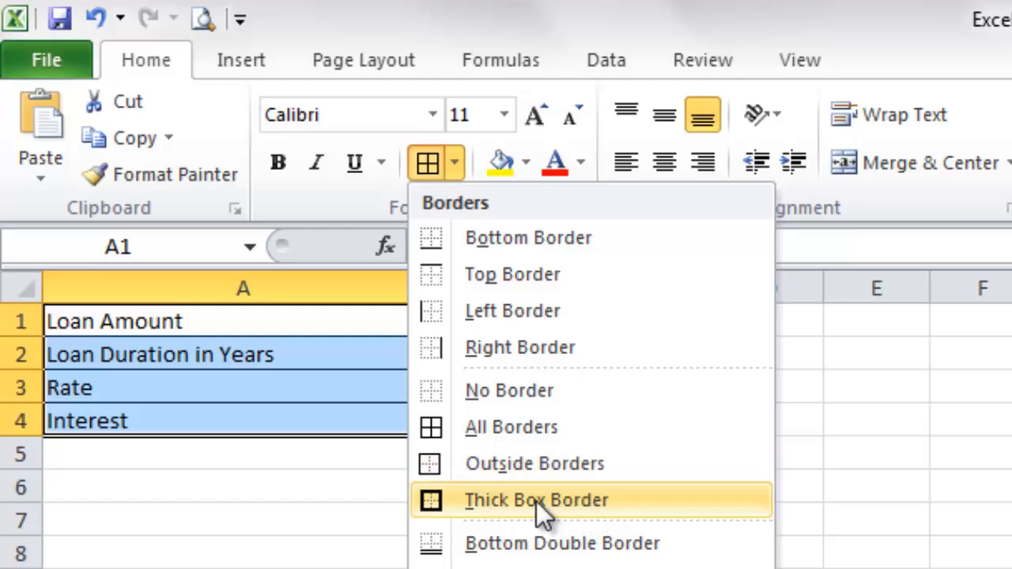
{"action": "left_click", "coordinate": [536, 500]}
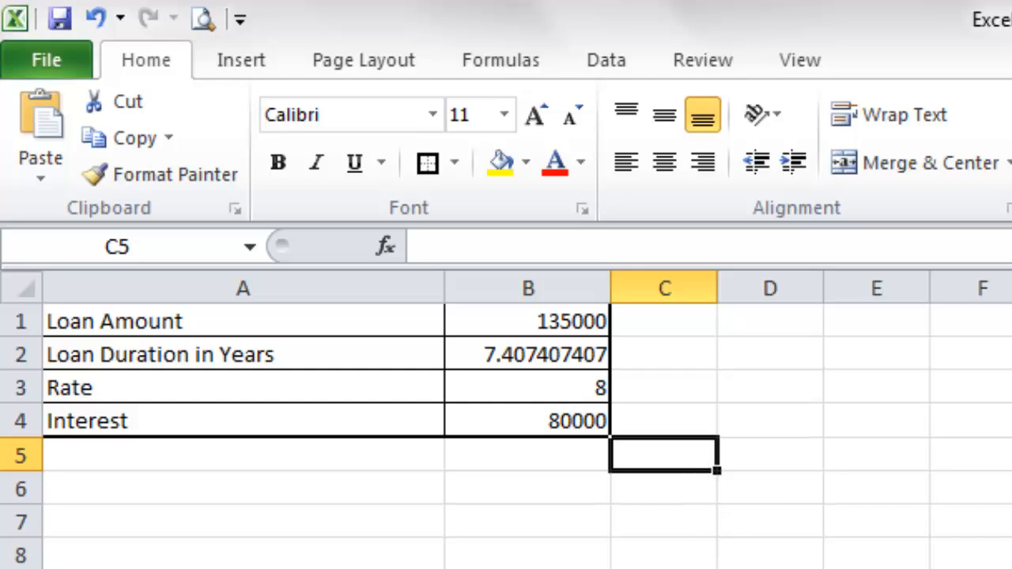
{"action": "mouse_move", "coordinate": [583, 558]}
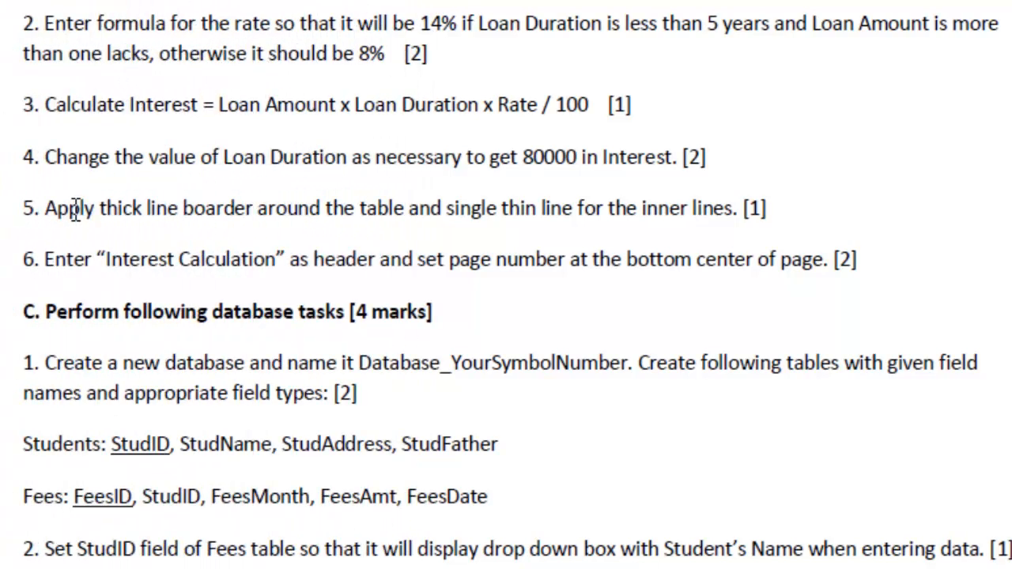
{"action": "mouse_move", "coordinate": [393, 239]}
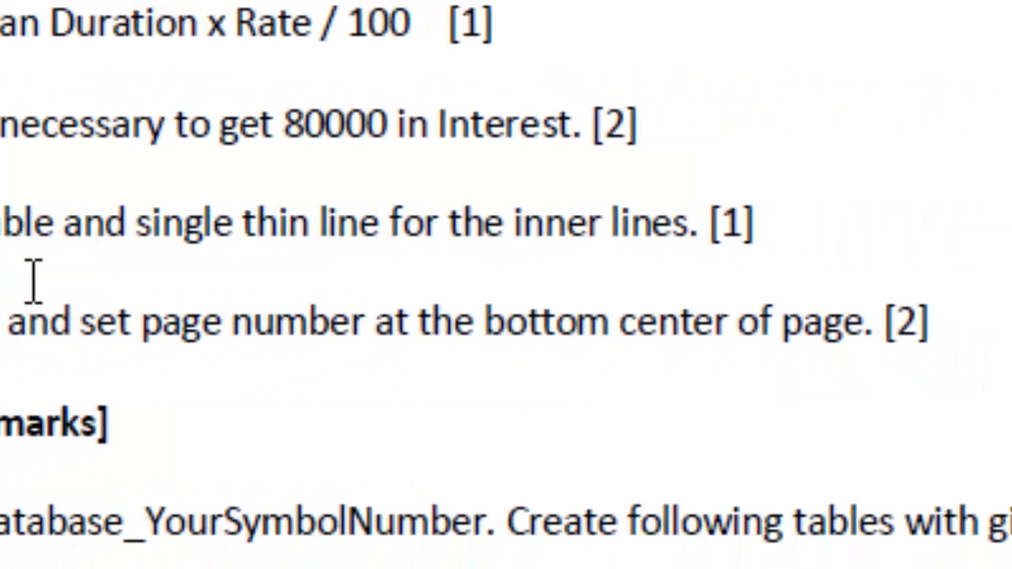
{"action": "scroll", "scroll_direction": "up", "scroll_amount": 3}
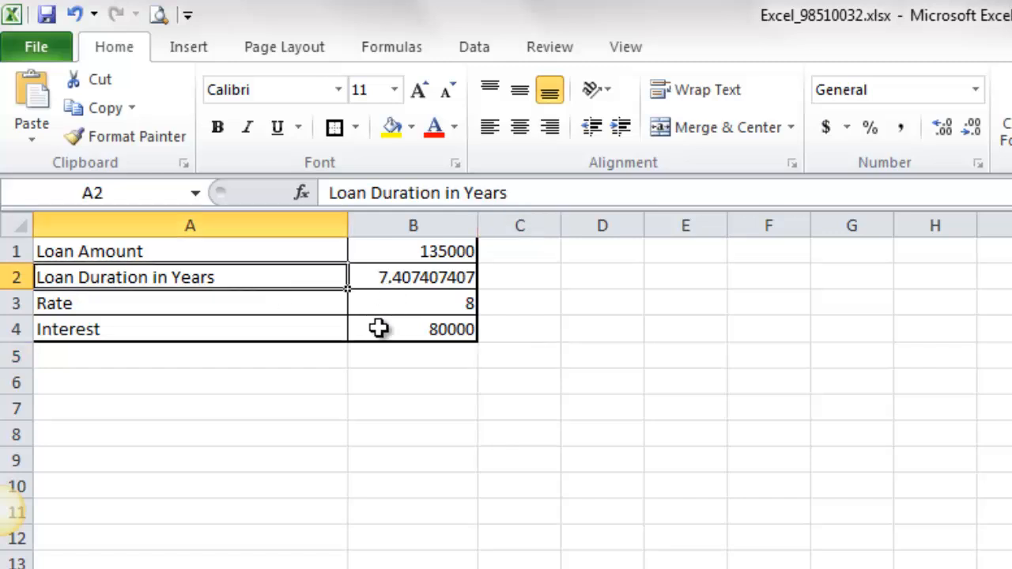
- Add the center page header 'Interest Calculation' via Insert > Header & Footer
{"action": "left_click", "coordinate": [188, 47]}
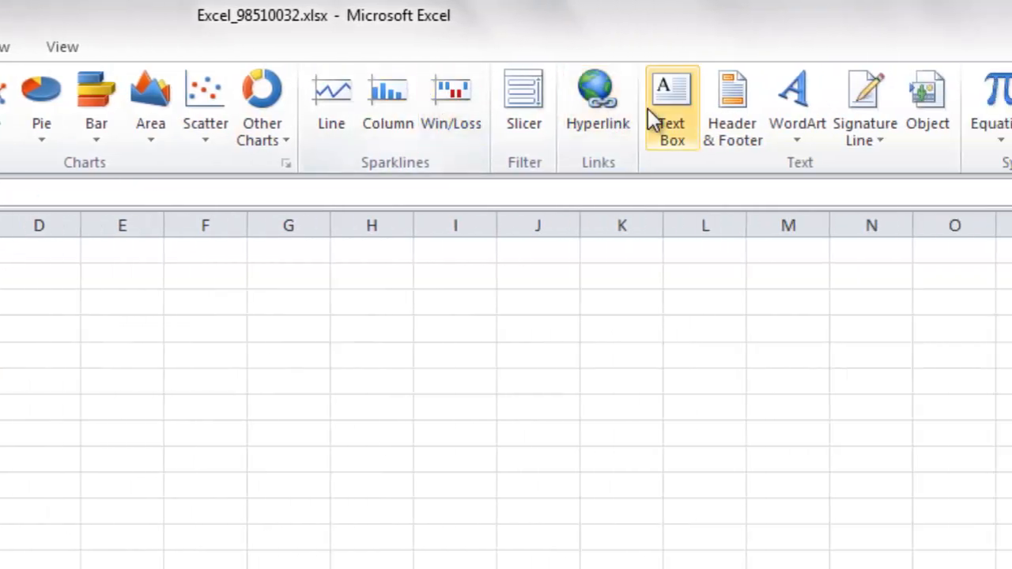
{"action": "mouse_move", "coordinate": [731, 106]}
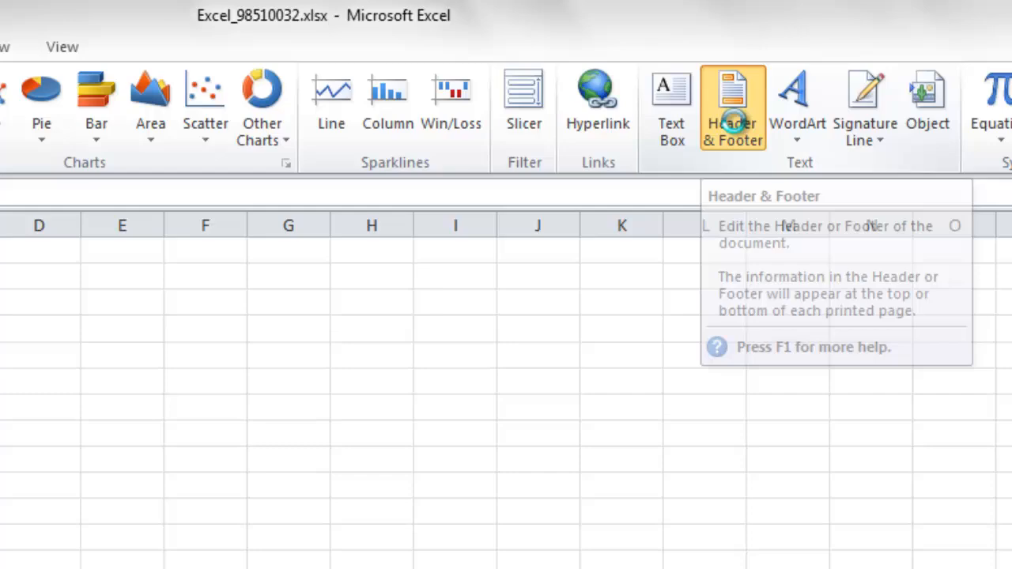
{"action": "left_click", "coordinate": [732, 107]}
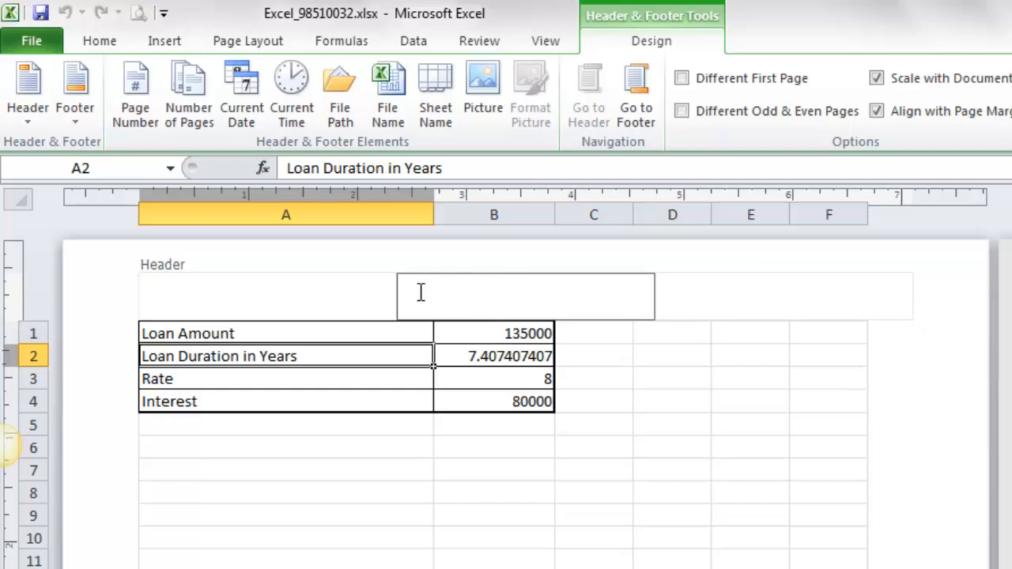
{"action": "mouse_move", "coordinate": [554, 288]}
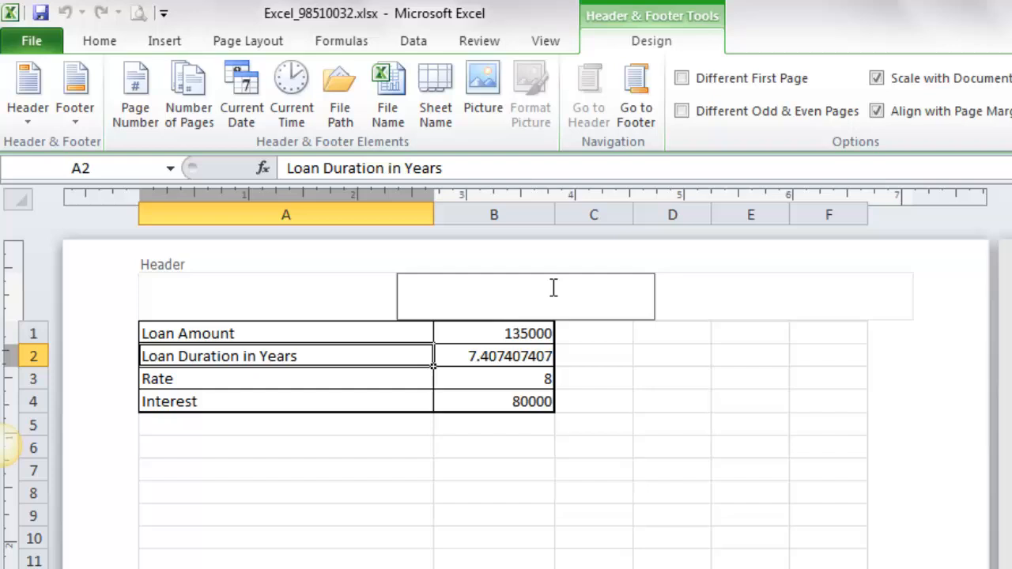
{"action": "mouse_move", "coordinate": [650, 281]}
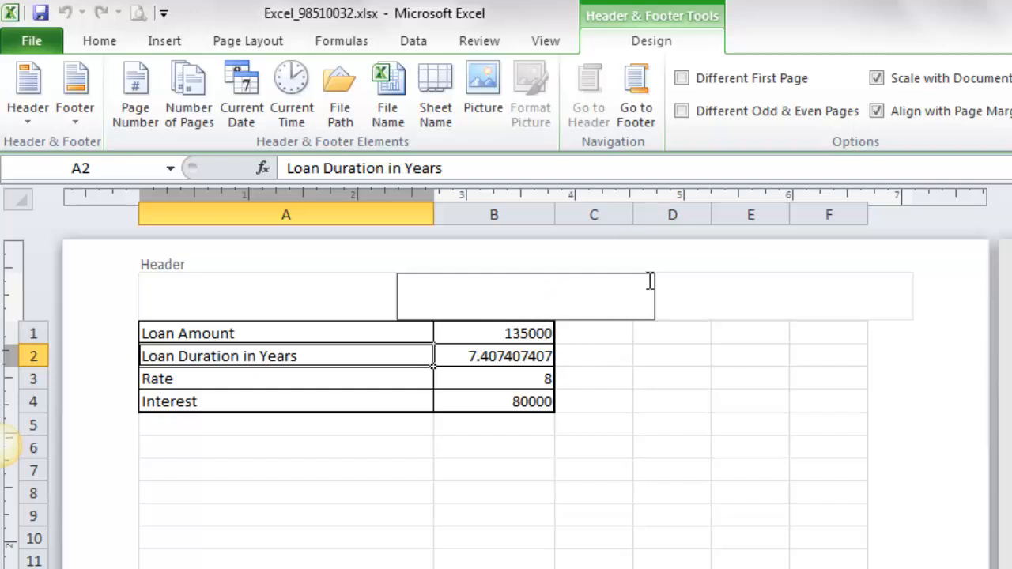
{"action": "mouse_move", "coordinate": [694, 29]}
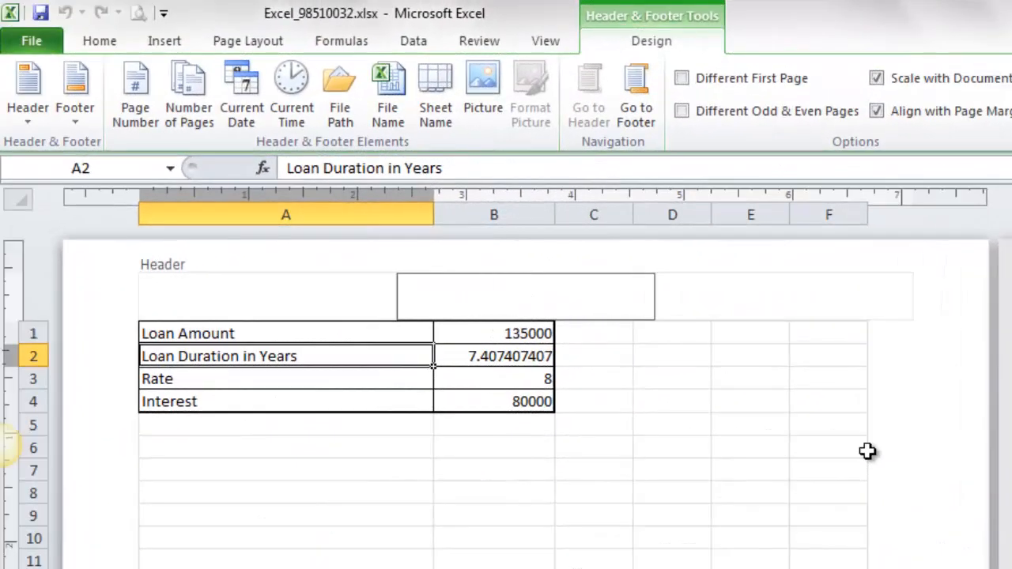
{"action": "type", "text": "Interest C"}
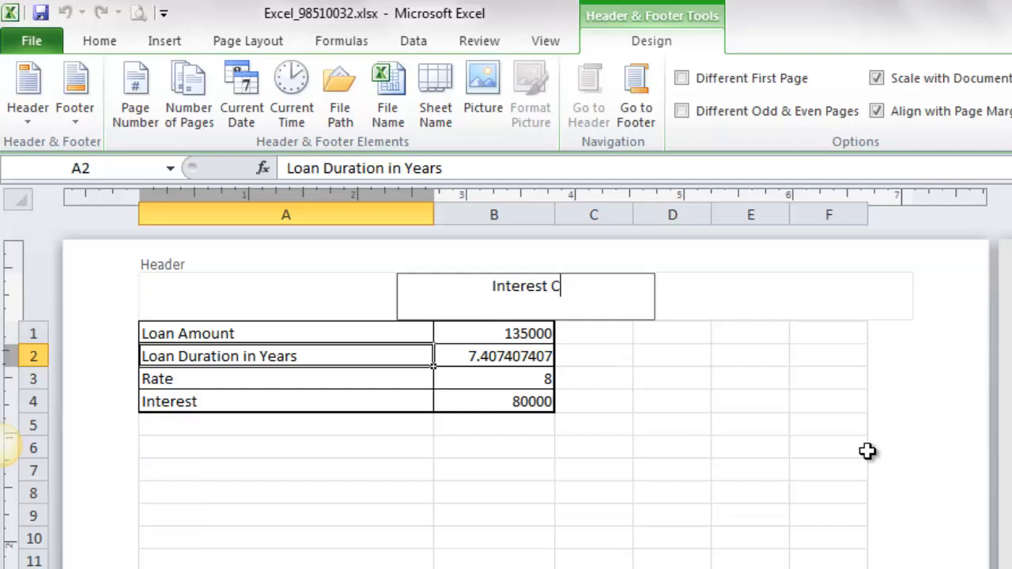
{"action": "type", "text": "alculation"}
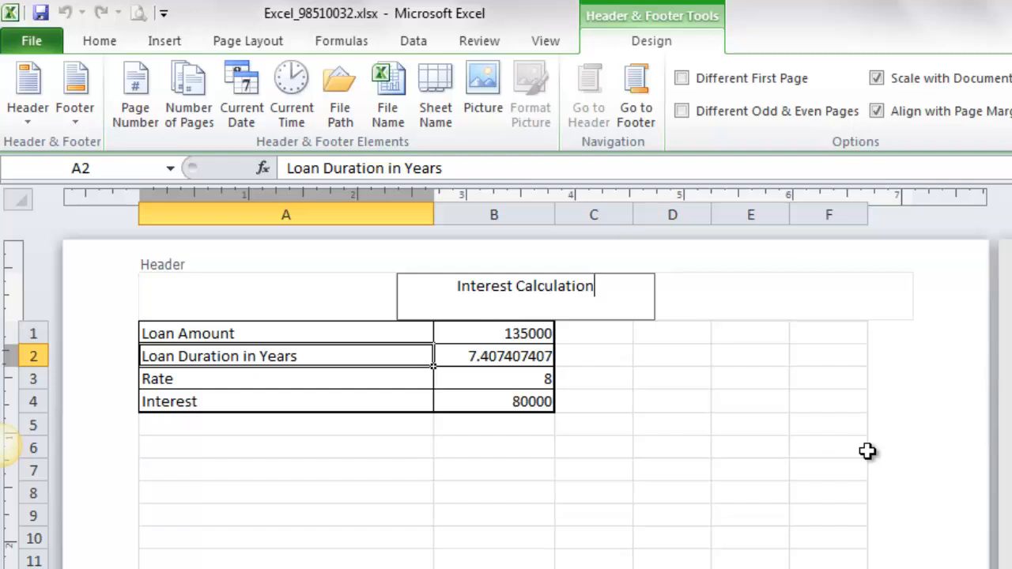
{"action": "mouse_move", "coordinate": [661, 109]}
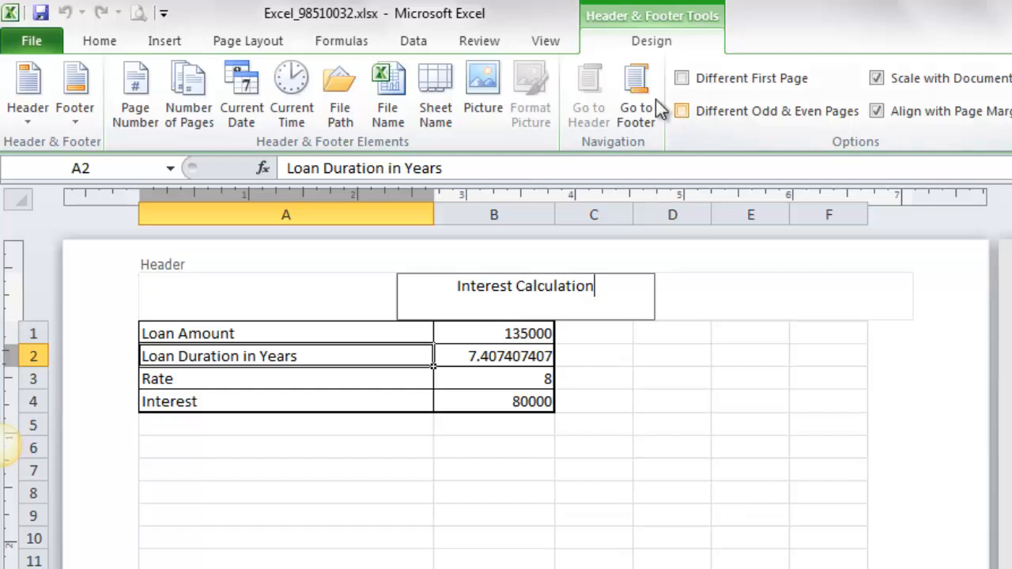
{"action": "mouse_move", "coordinate": [636, 95]}
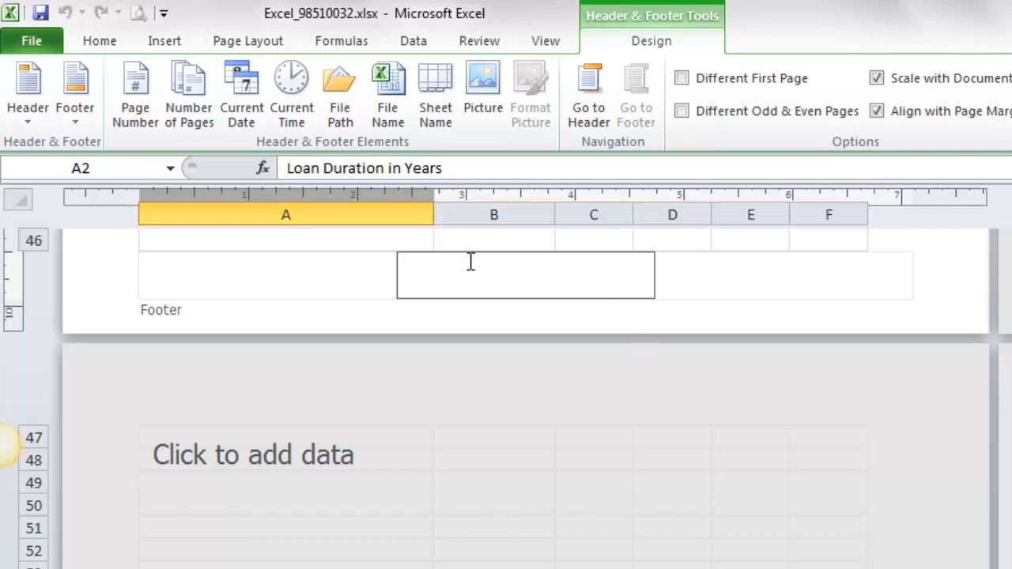
{"action": "mouse_move", "coordinate": [647, 34]}
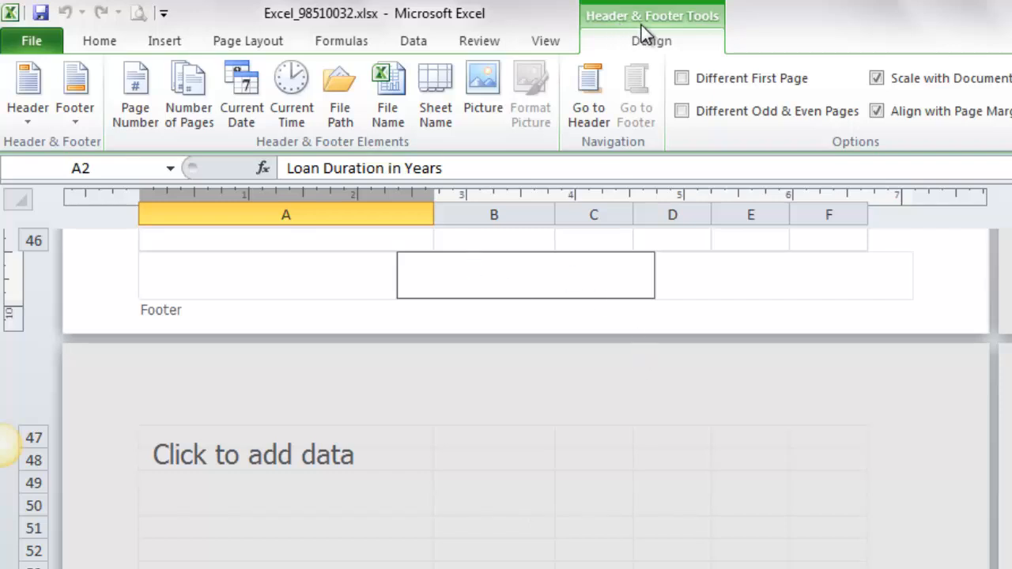
{"action": "mouse_move", "coordinate": [666, 50]}
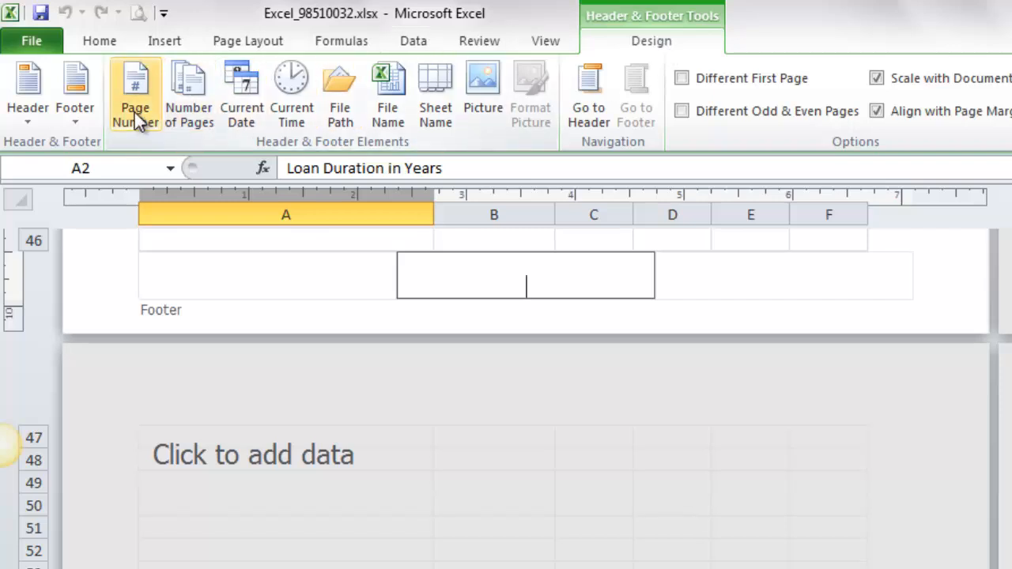
- Insert the Page Number field into the center footer
{"action": "left_click", "coordinate": [135, 93]}
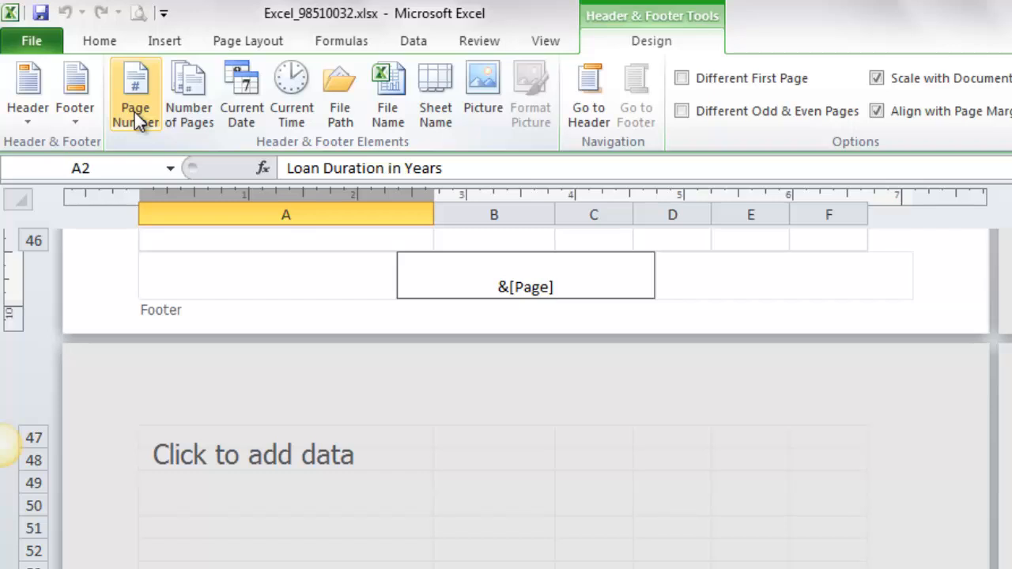
{"action": "mouse_move", "coordinate": [796, 308]}
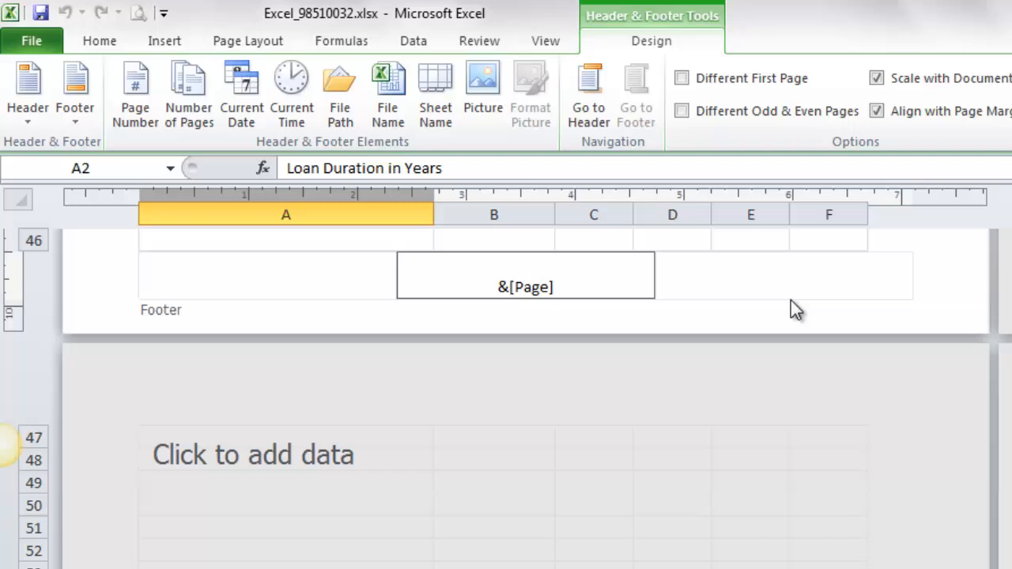
{"action": "mouse_move", "coordinate": [750, 244]}
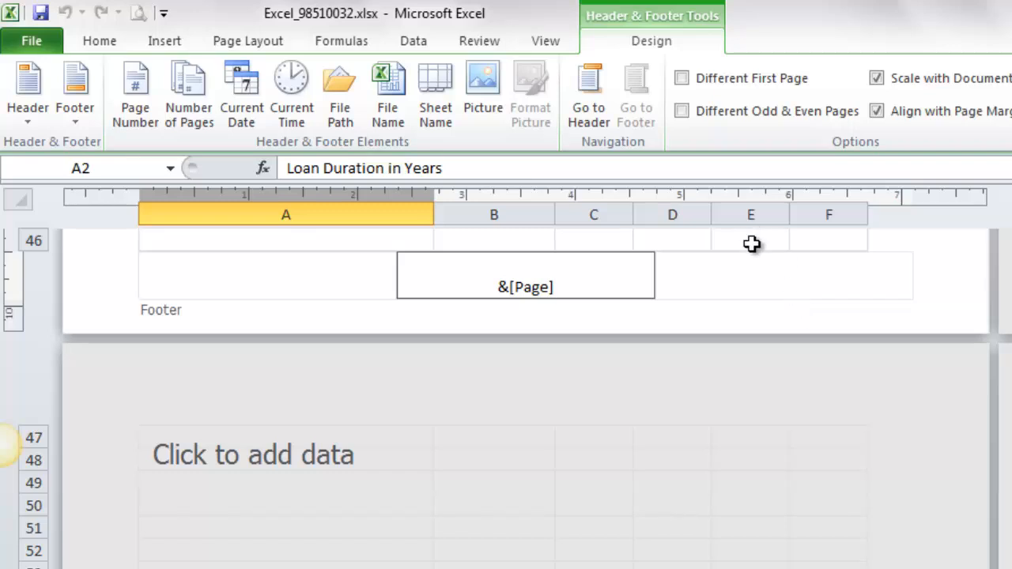
- Exit footer editing and scroll up to verify the 'Interest Calculation' header
{"action": "left_click", "coordinate": [749, 240]}
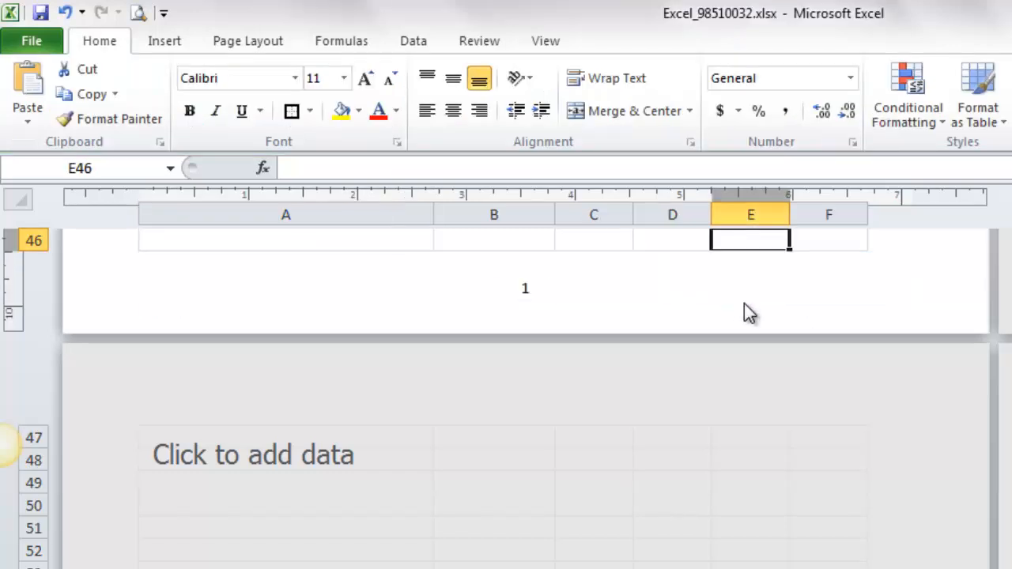
{"action": "scroll", "scroll_direction": "up", "scroll_amount": 3}
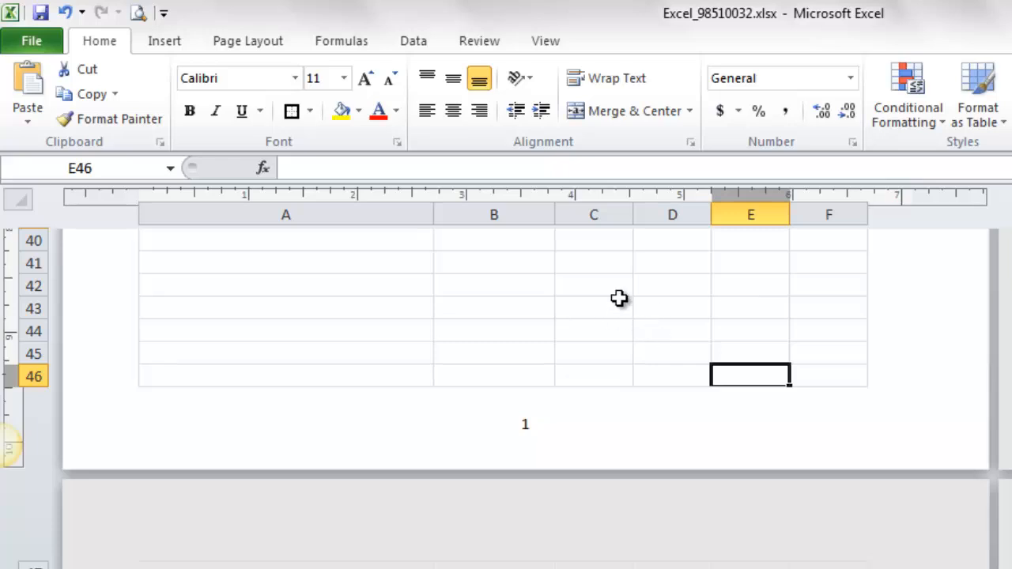
{"action": "mouse_move", "coordinate": [636, 301]}
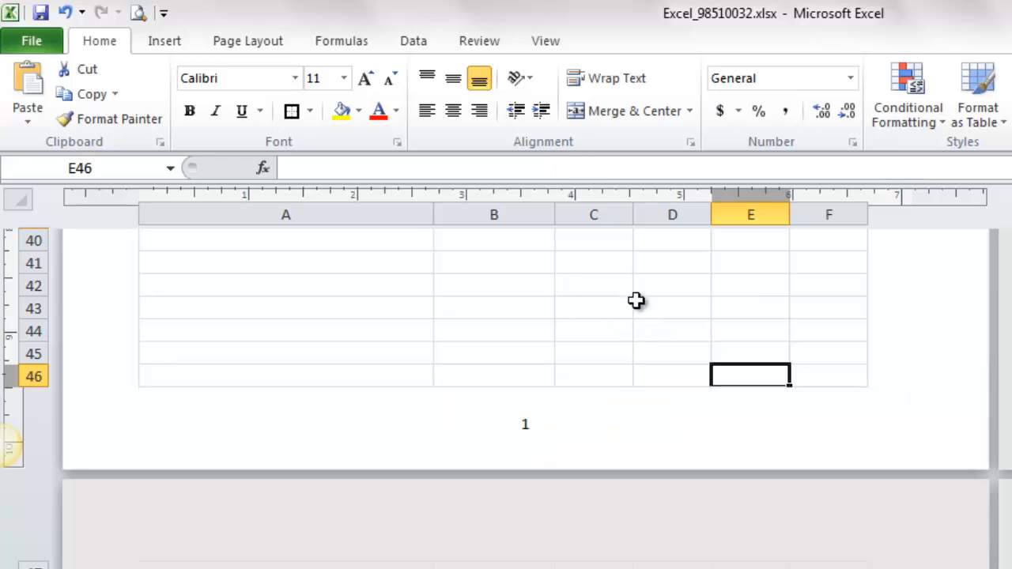
{"action": "scroll", "scroll_direction": "up", "scroll_amount": 3}
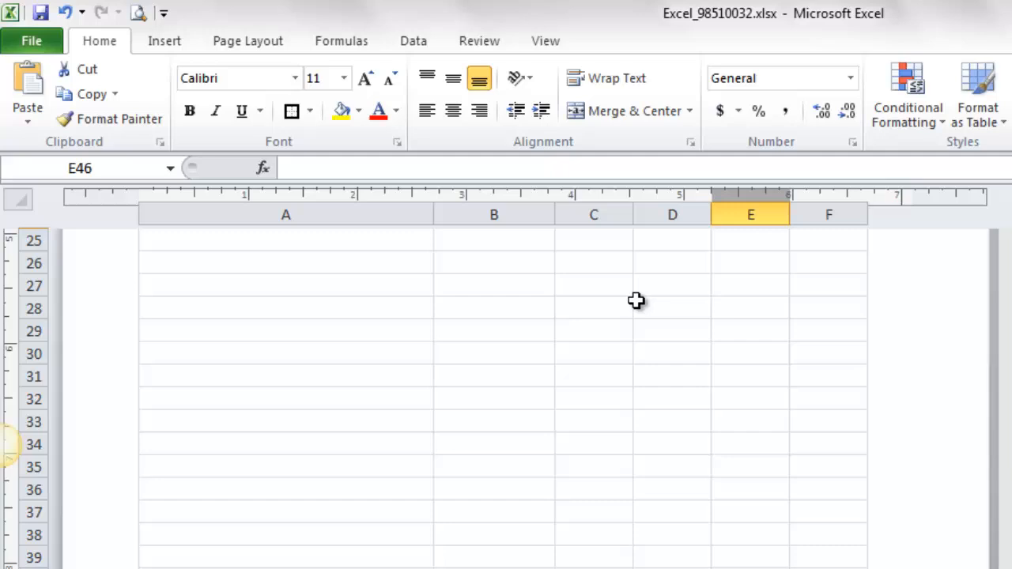
{"action": "scroll", "scroll_direction": "up", "scroll_amount": 3}
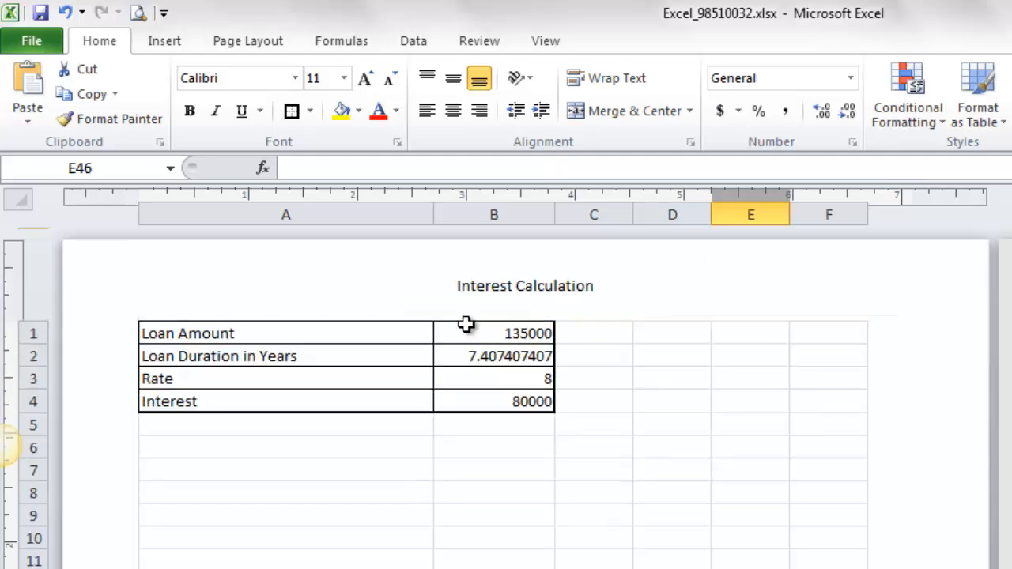
{"action": "mouse_move", "coordinate": [521, 477]}
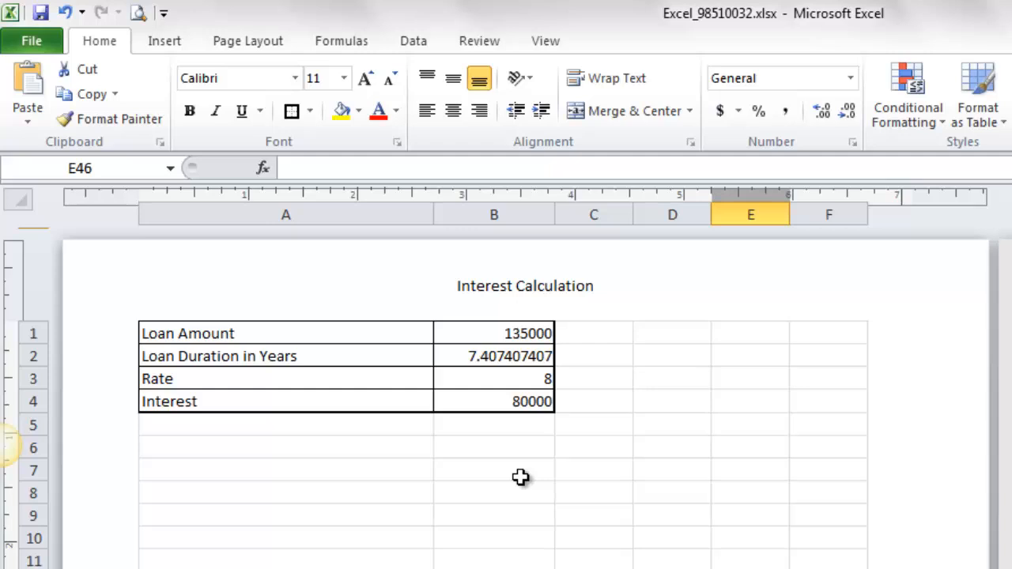
{"action": "mouse_move", "coordinate": [521, 476]}
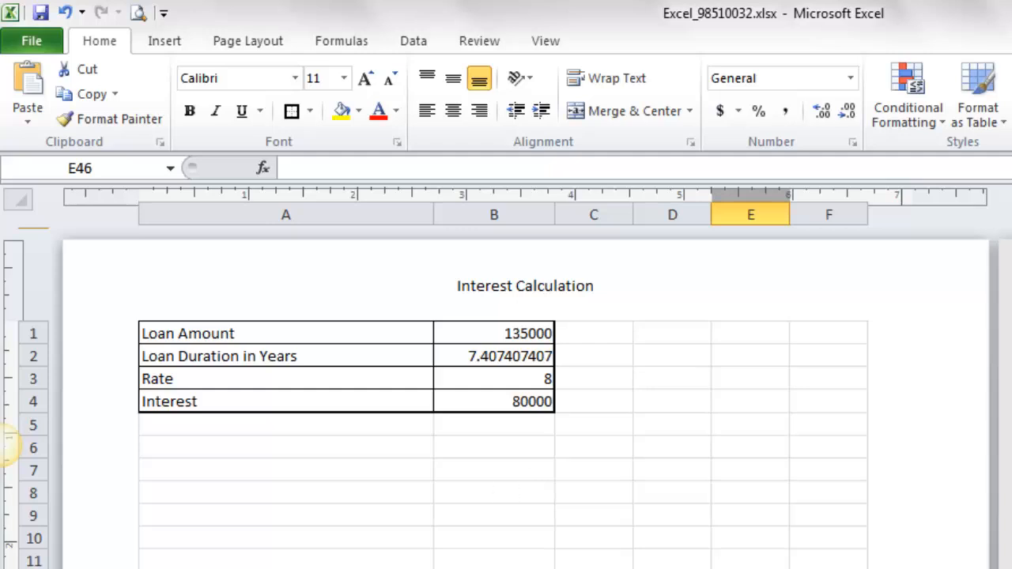